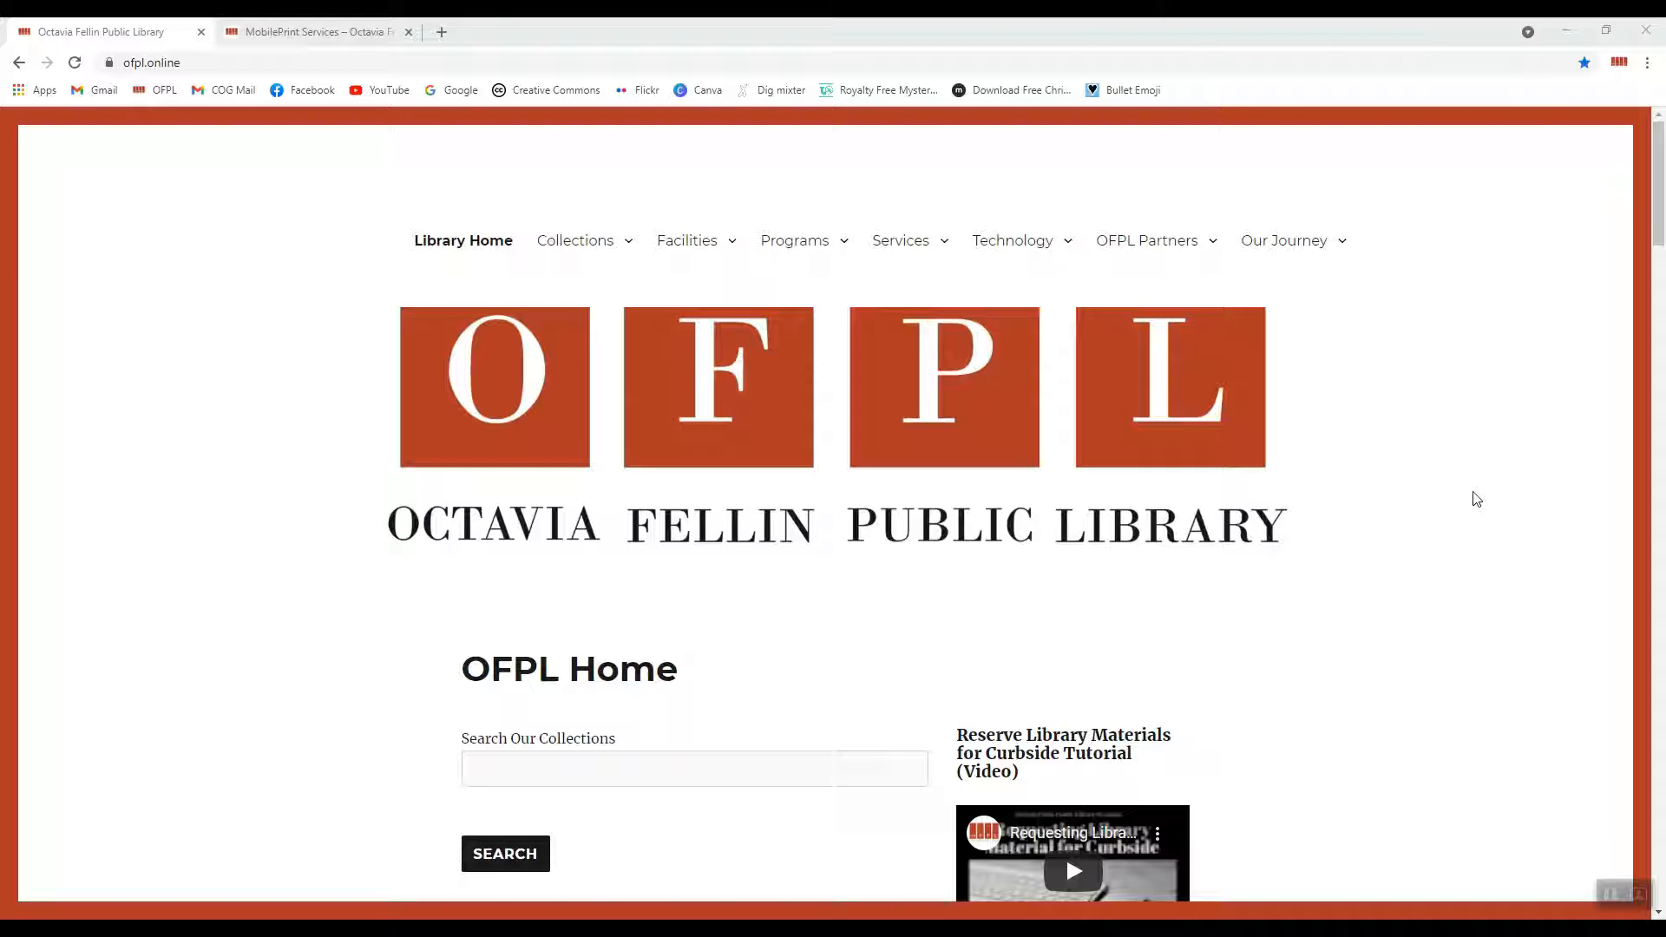
pyautogui.moveTo(123, 225)
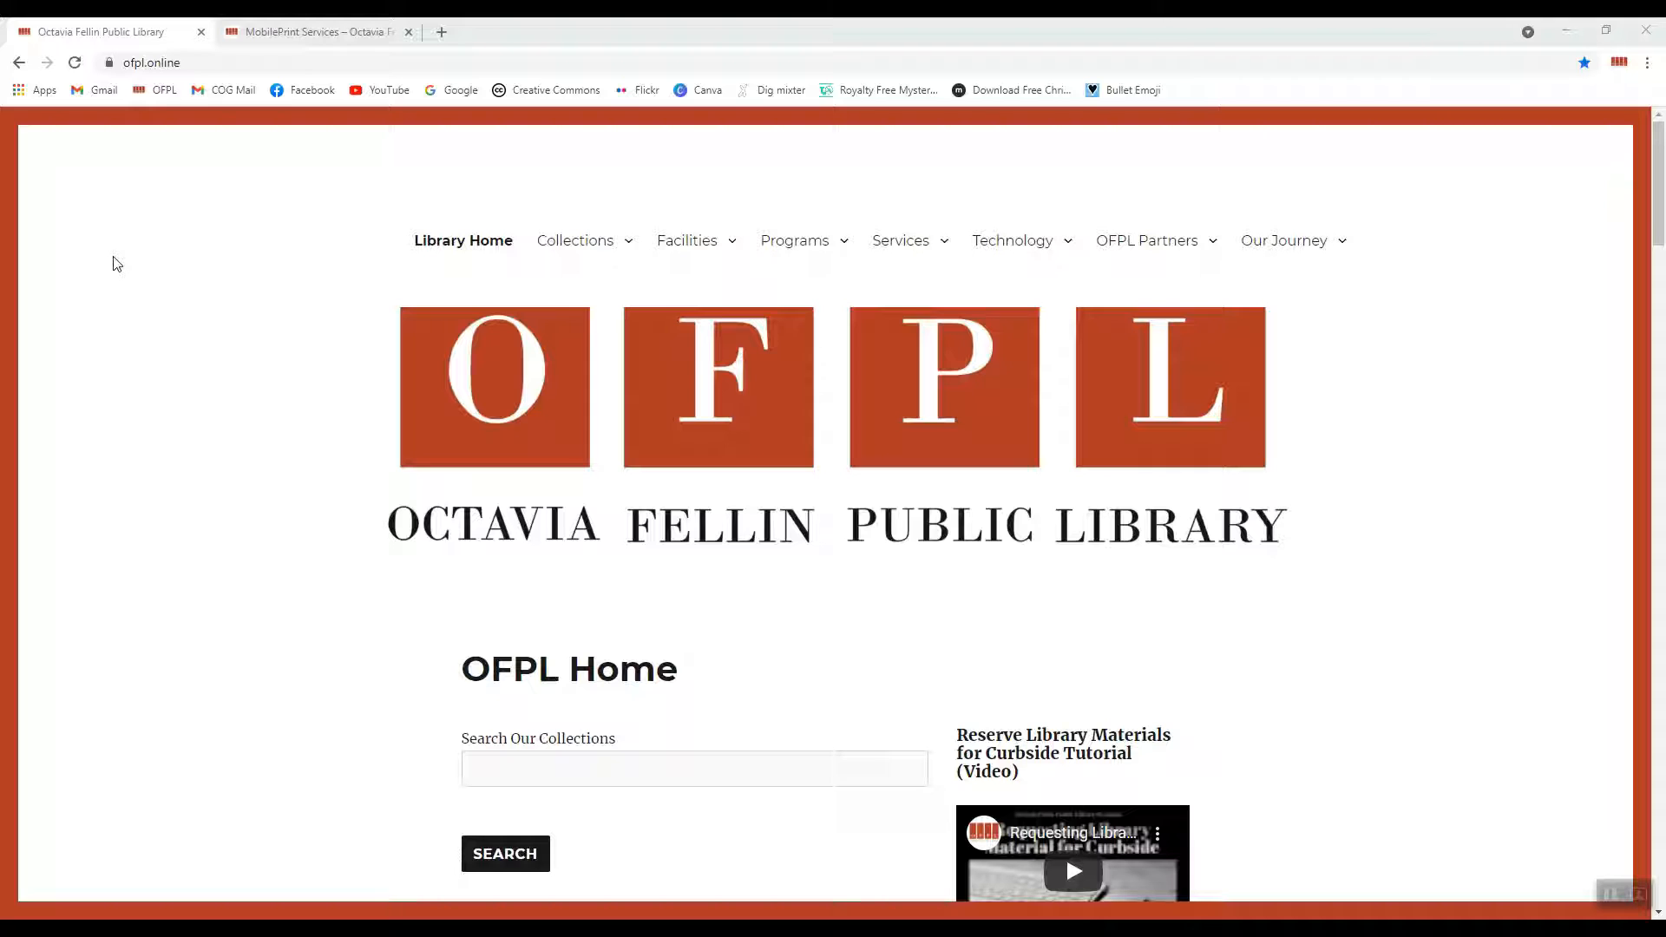
pyautogui.moveTo(186, 80)
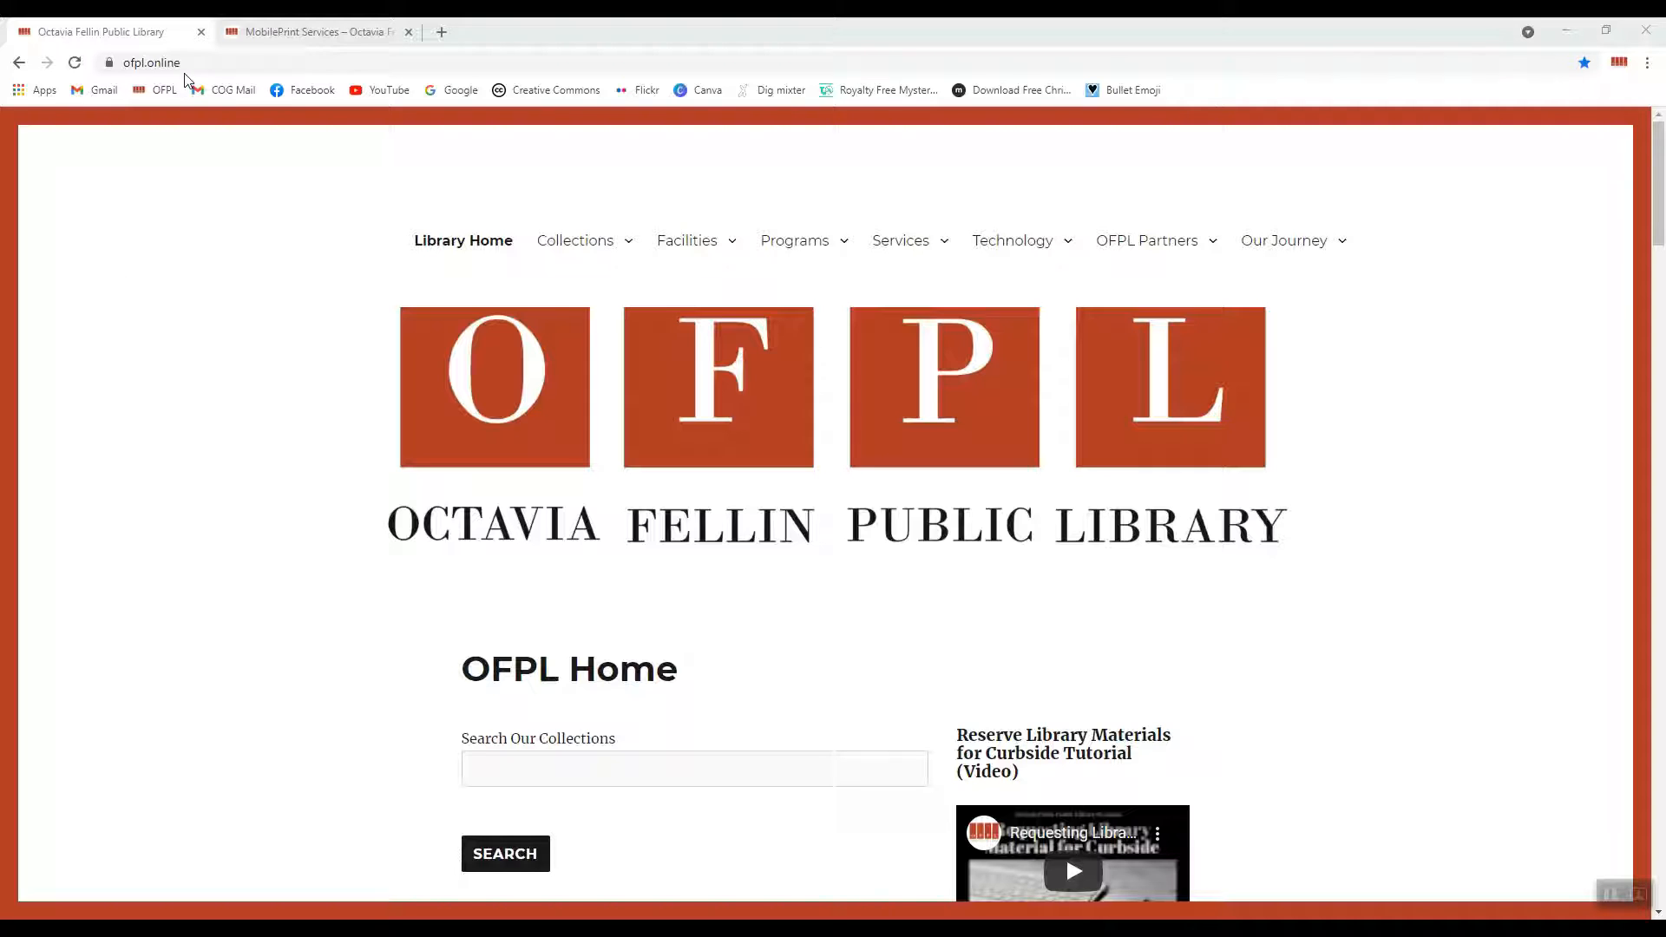
pyautogui.moveTo(463, 240)
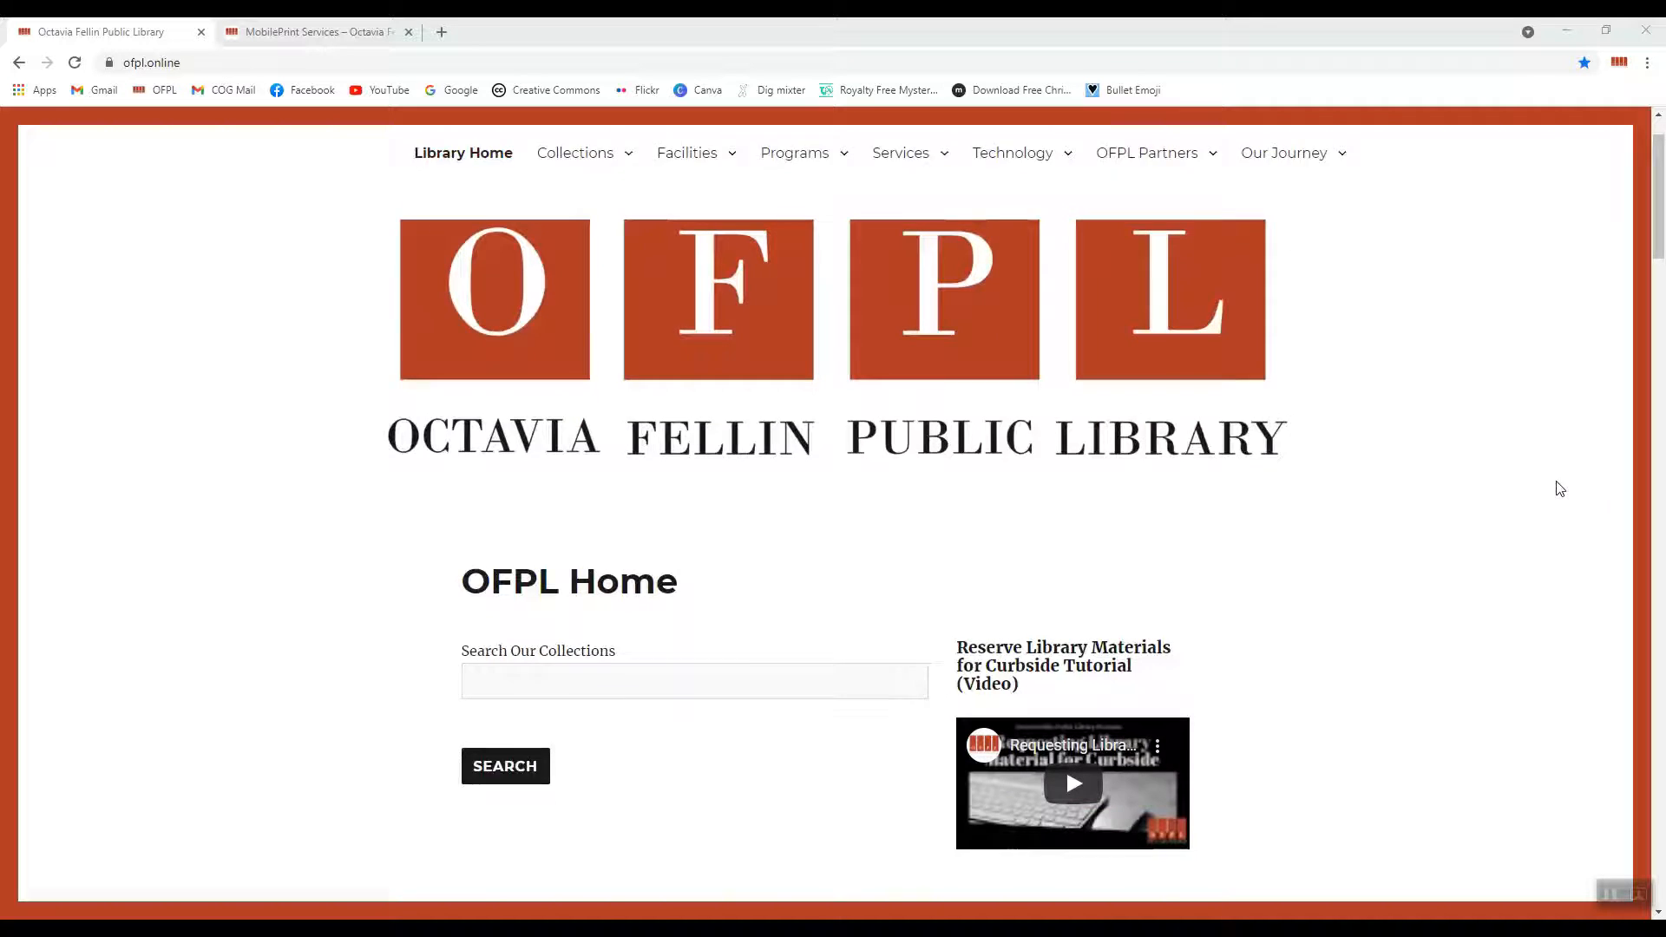
# Open the OFPL MobilePrint Services page and scroll to the Desktop/Laptop Instructions.
pyautogui.scroll(-3)
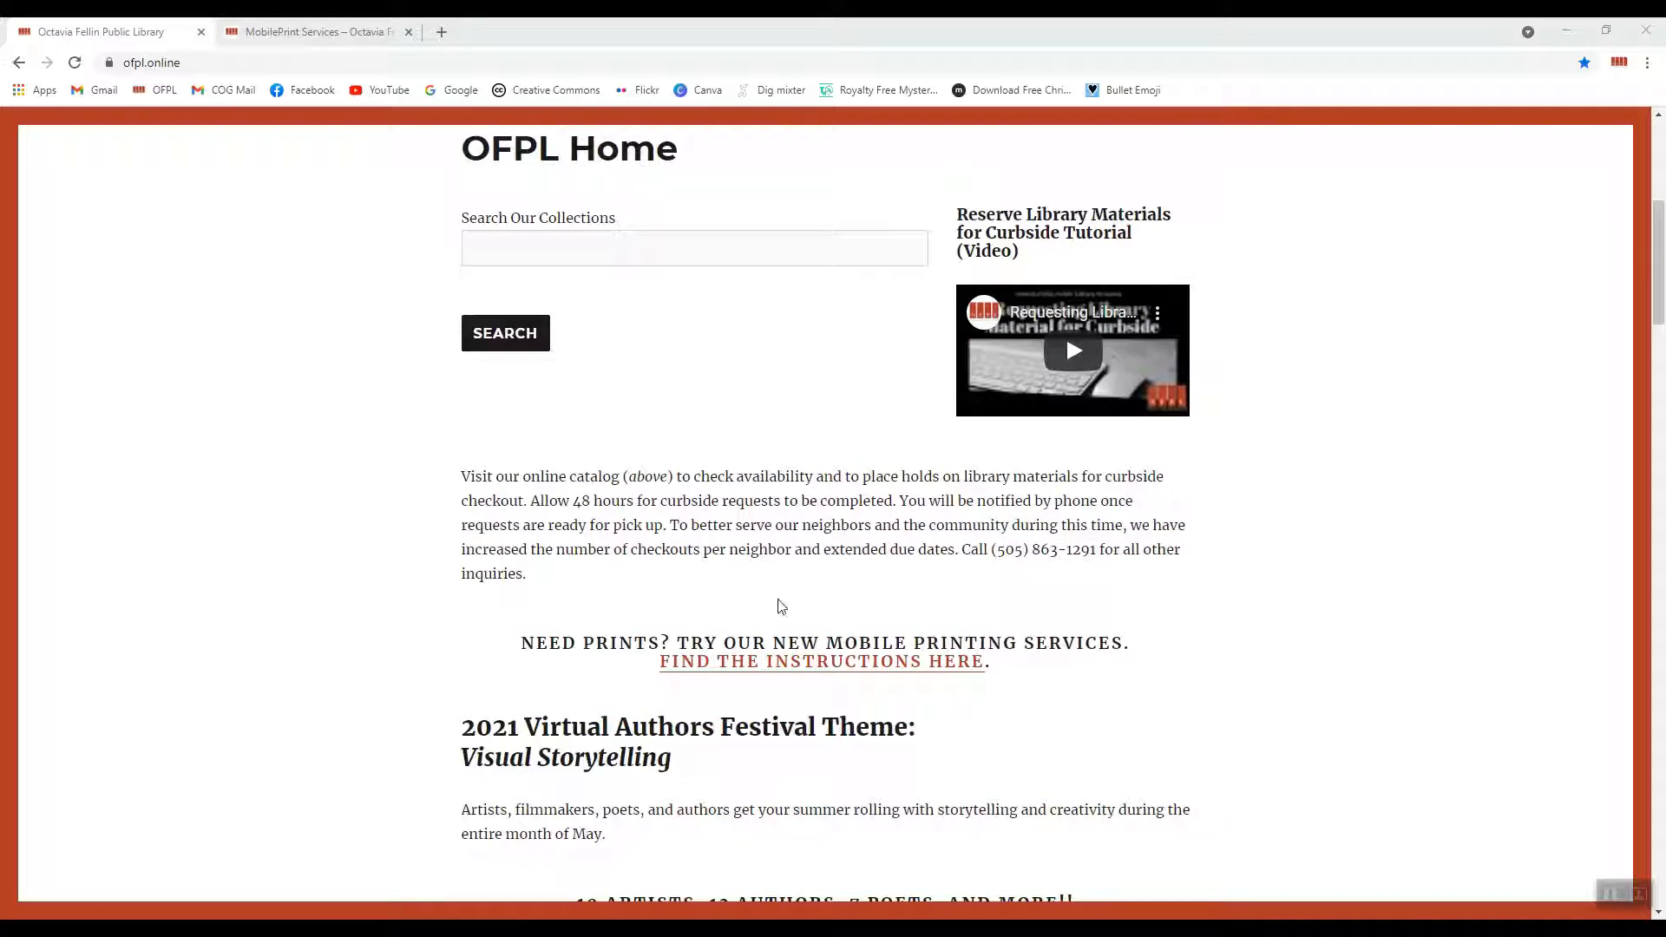
pyautogui.moveTo(1080, 697)
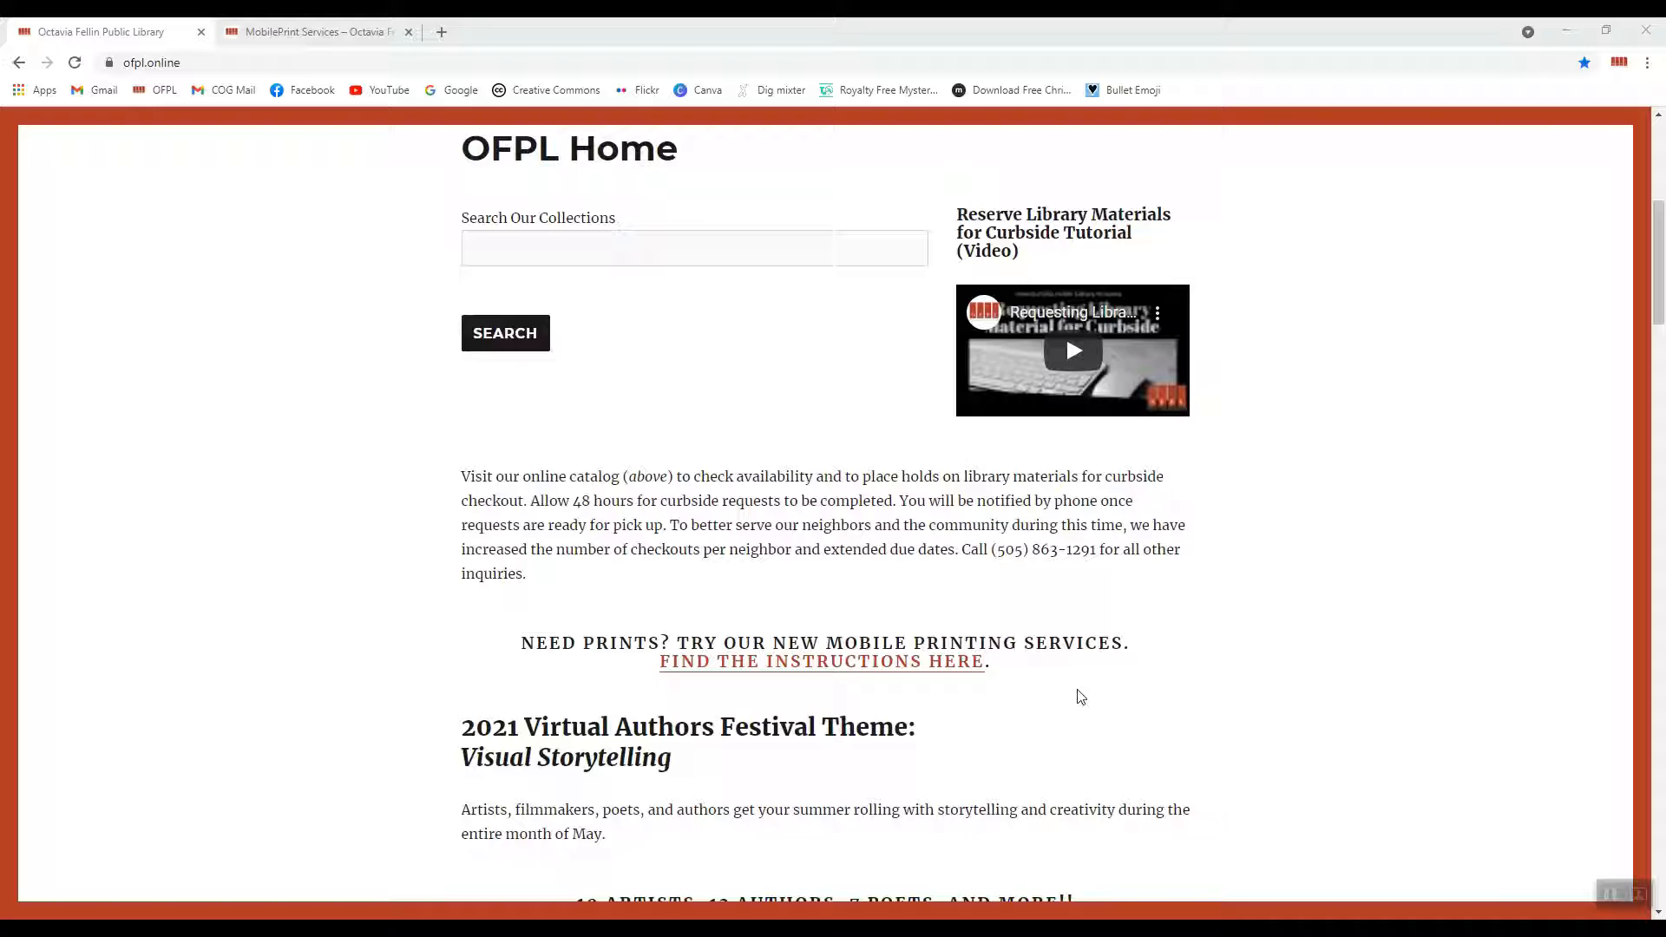
pyautogui.moveTo(1194, 678)
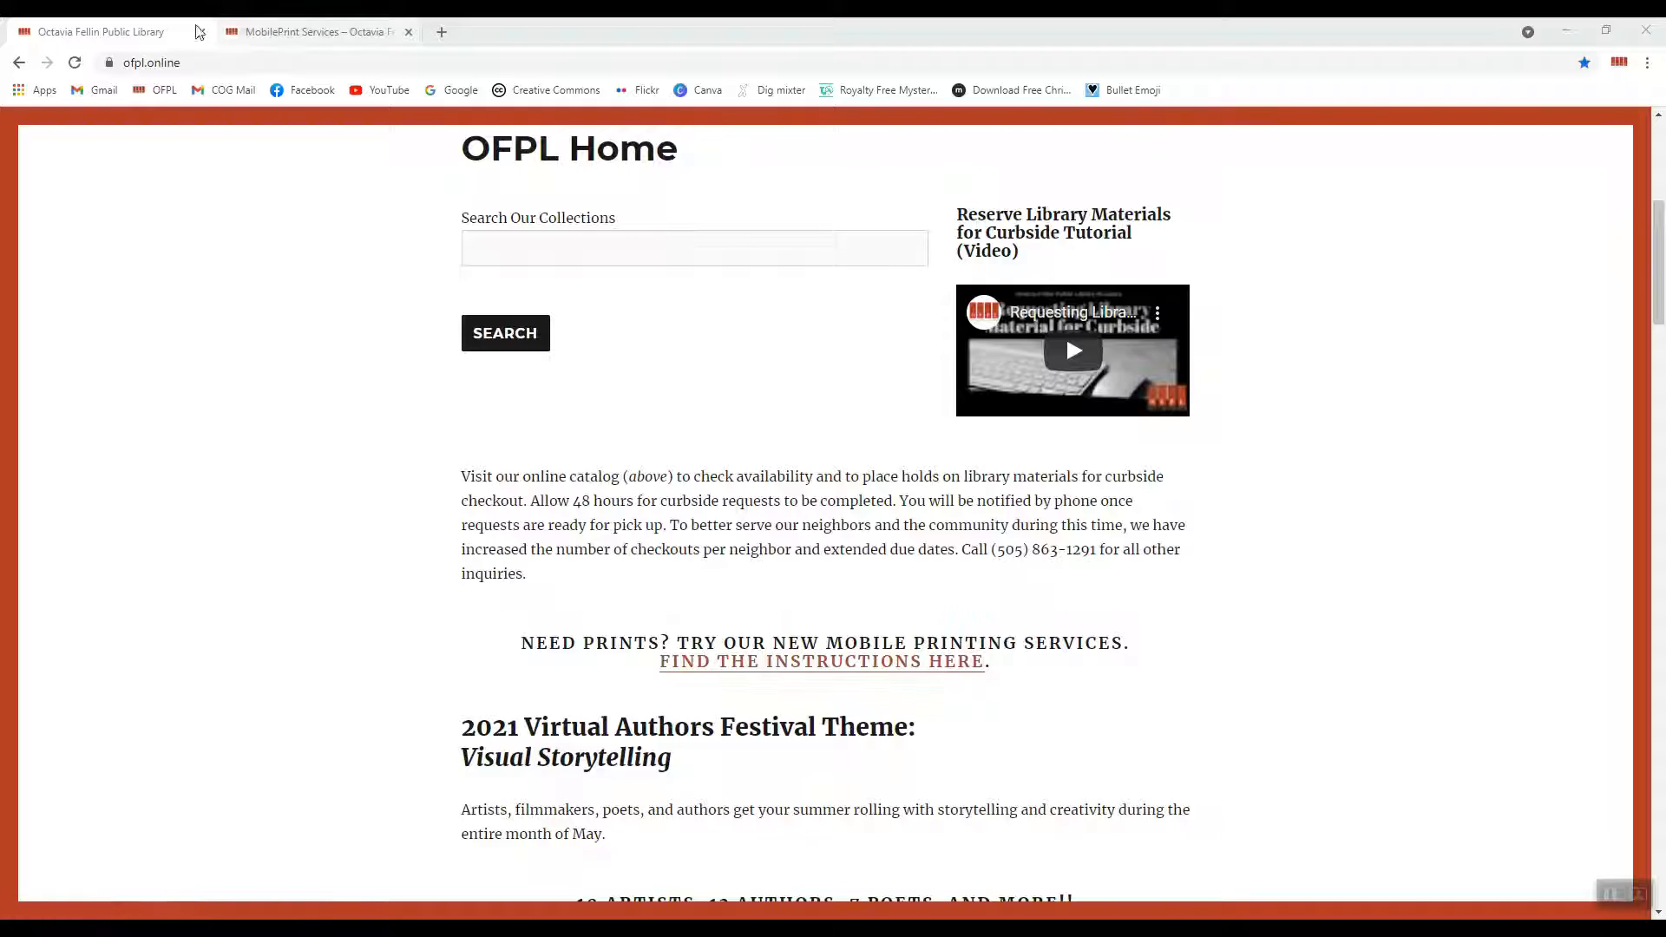
pyautogui.click(308, 31)
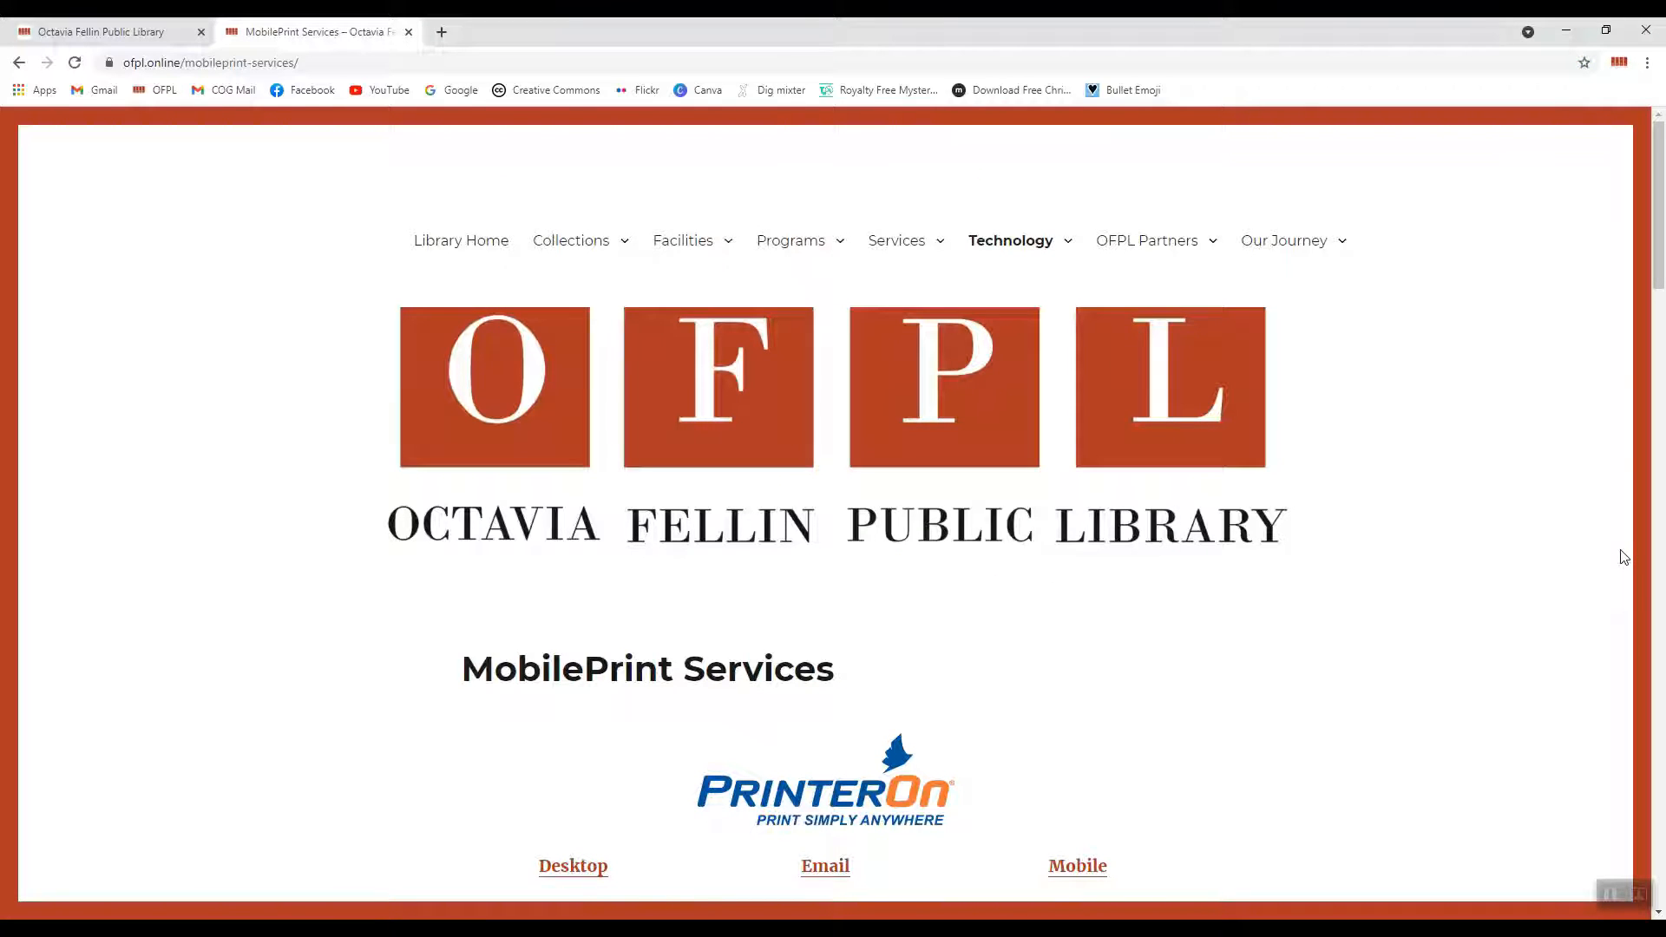
pyautogui.scroll(-3)
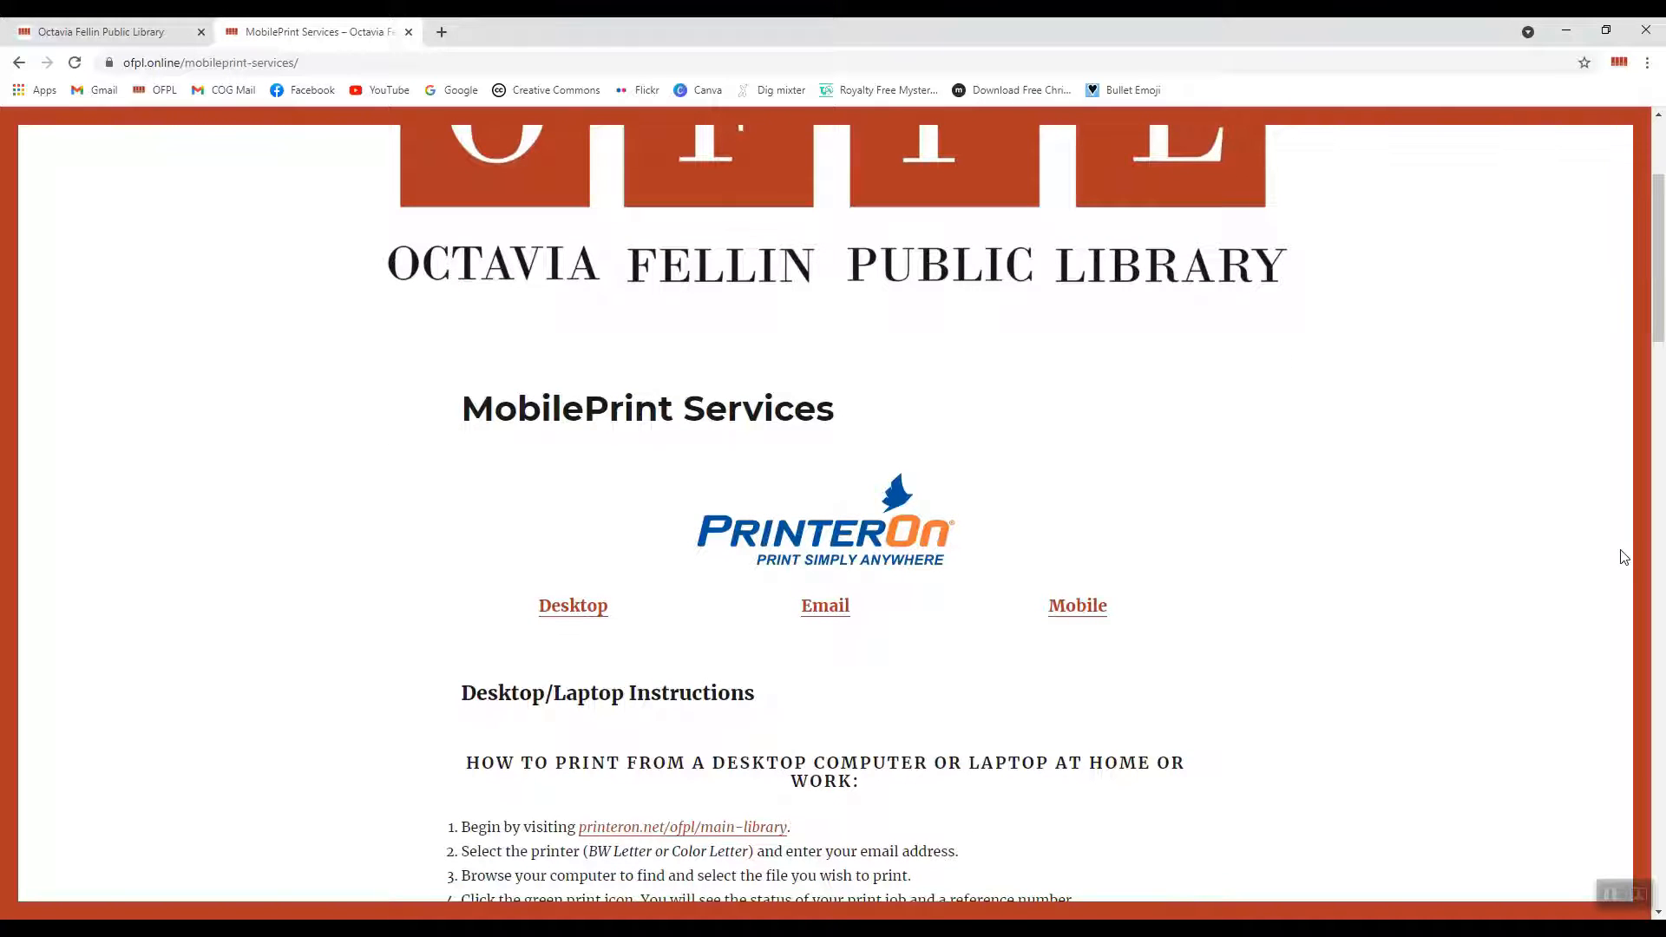
pyautogui.scroll(-3)
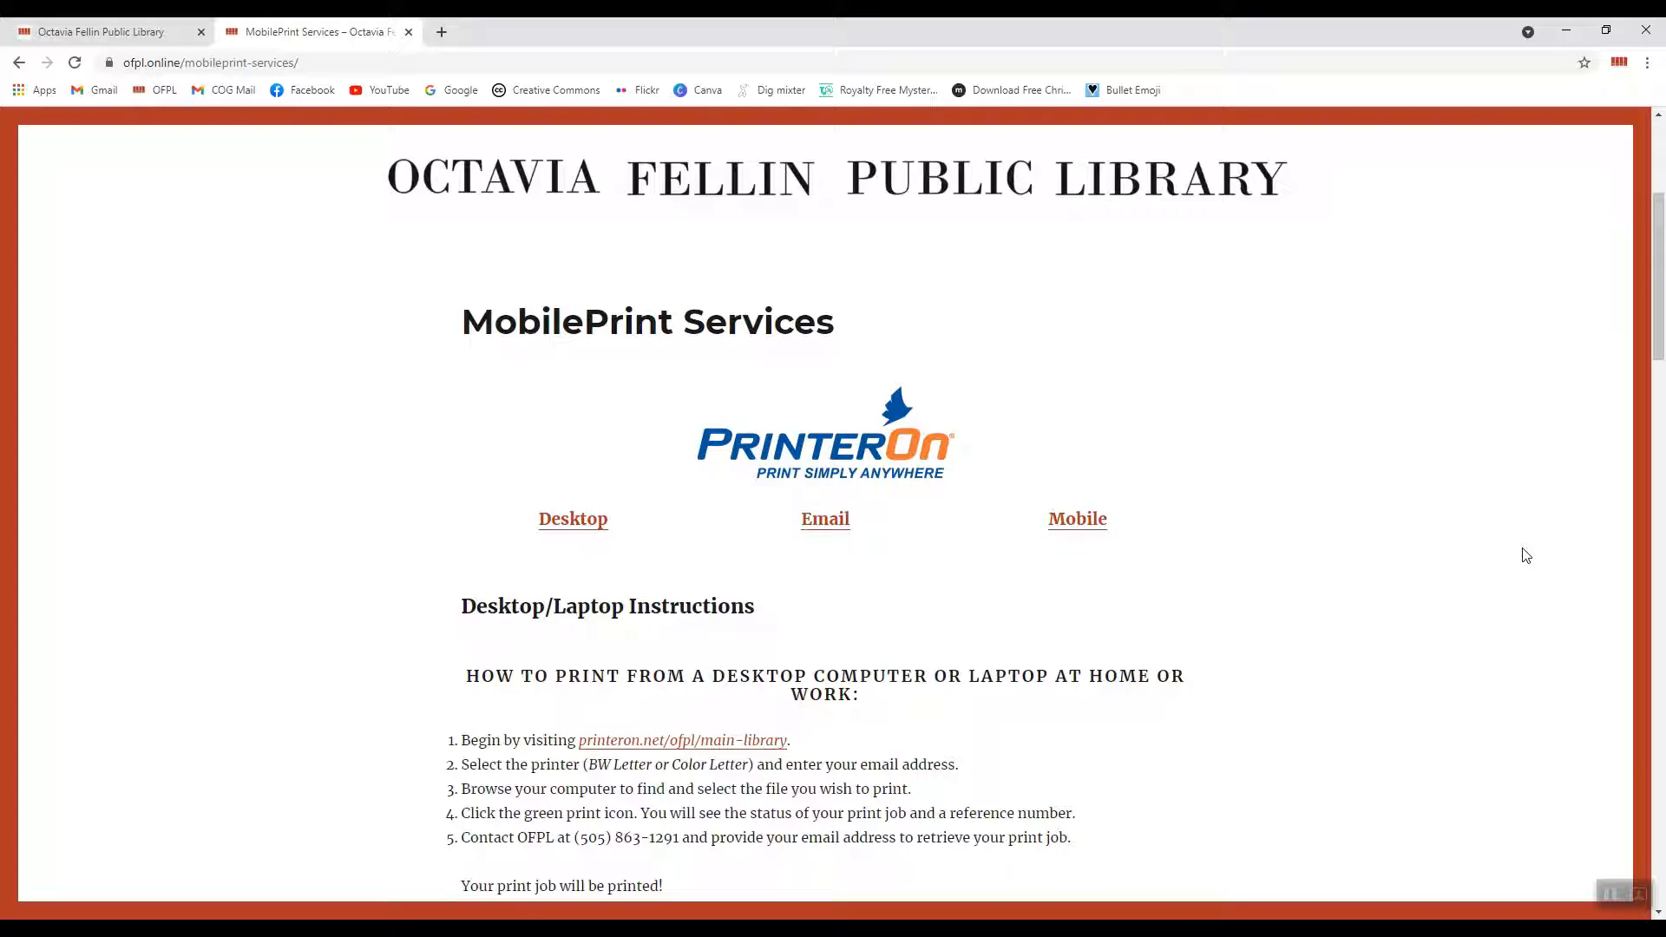
pyautogui.moveTo(1111, 525)
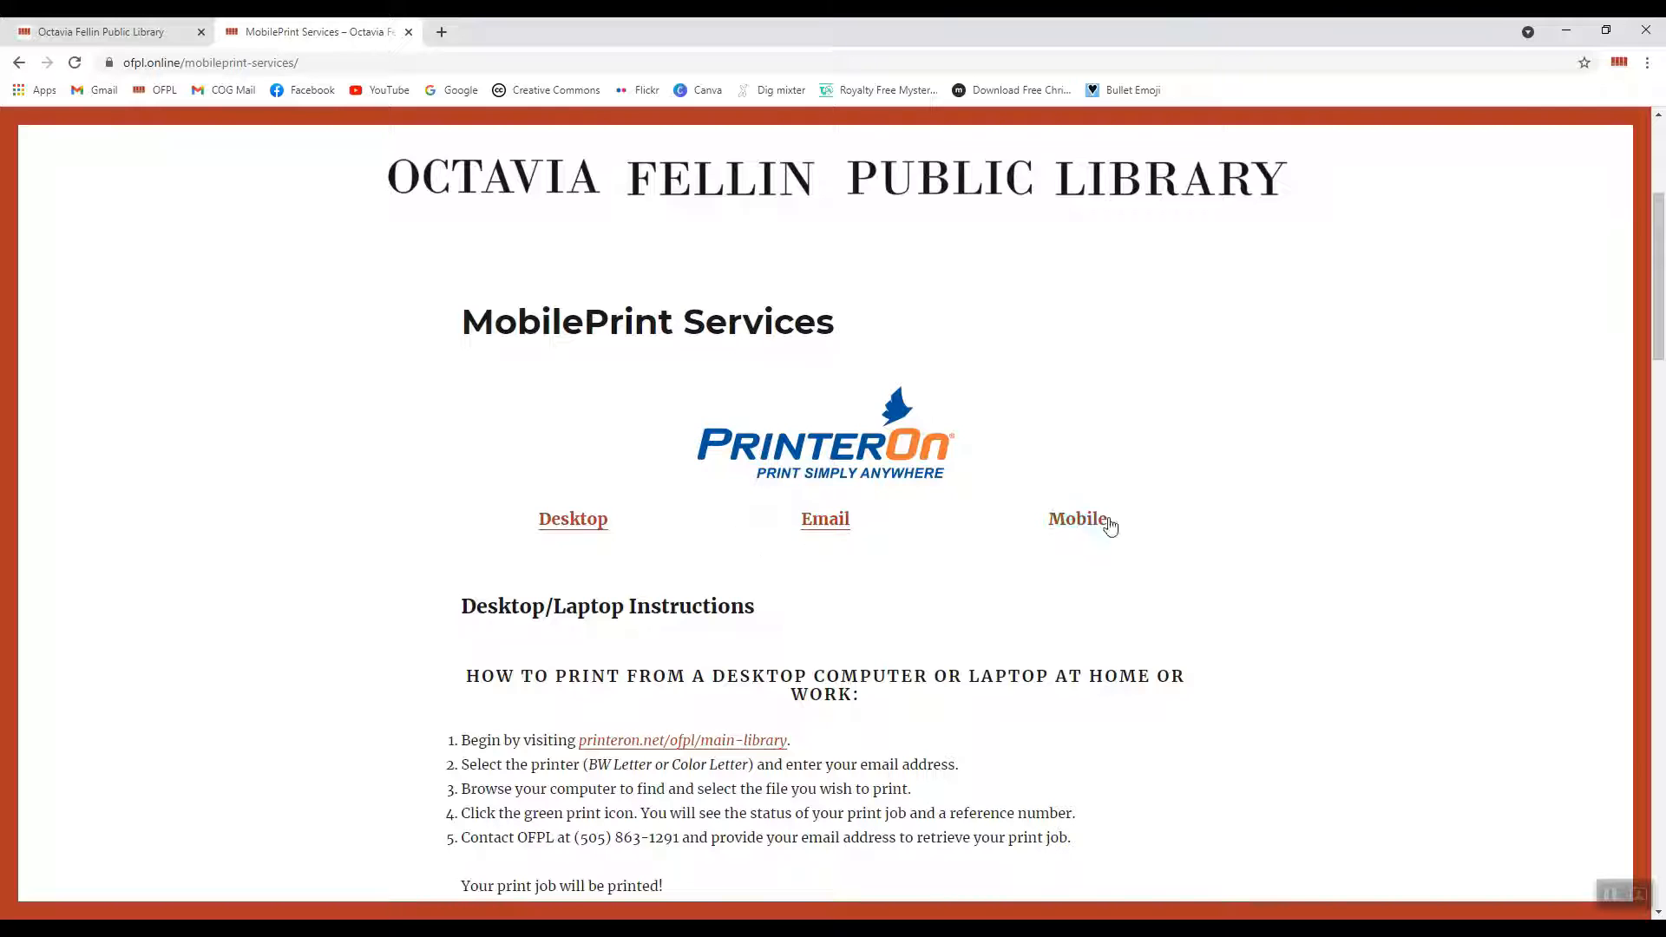
pyautogui.moveTo(572, 519)
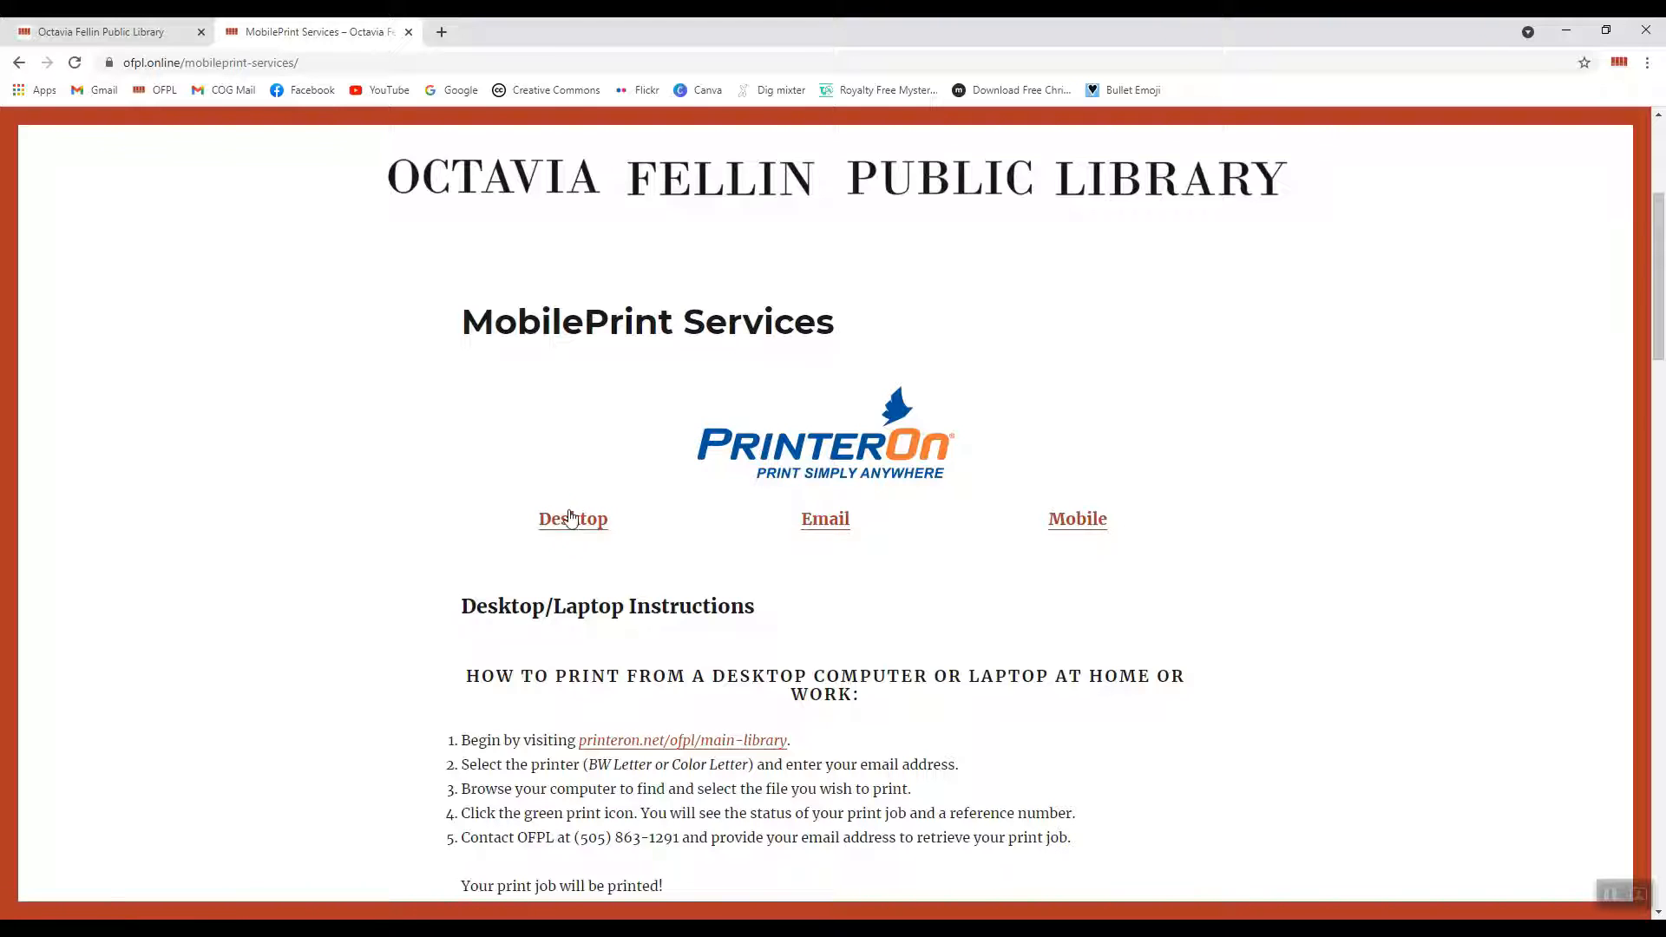
pyautogui.moveTo(839, 540)
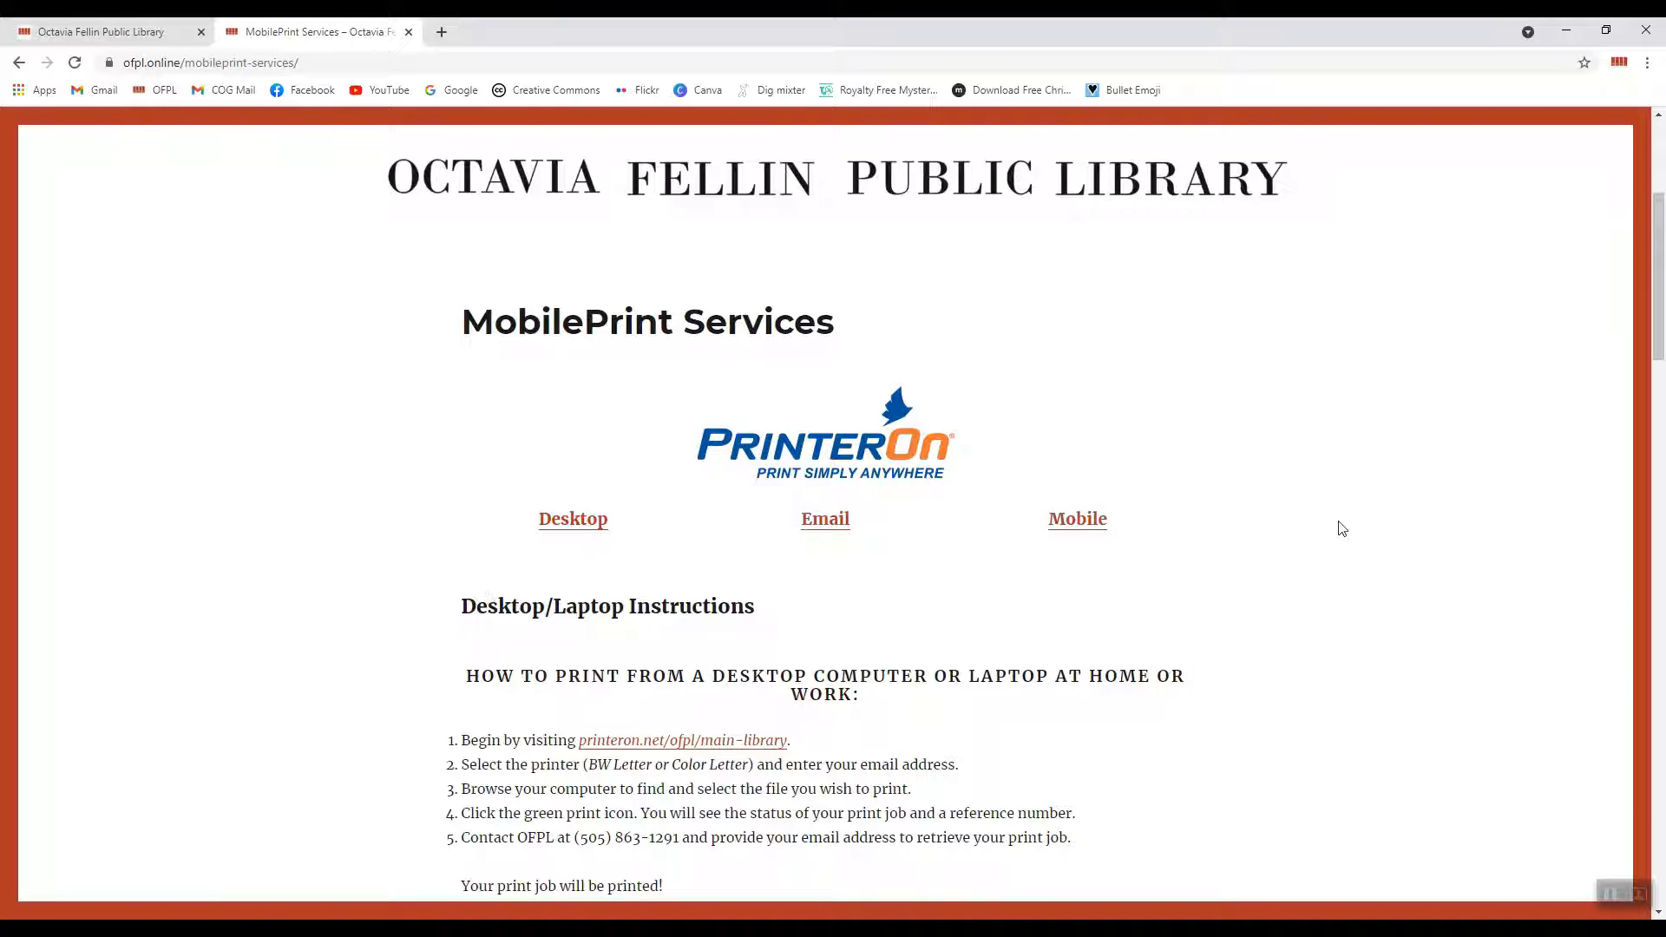
pyautogui.scroll(-3)
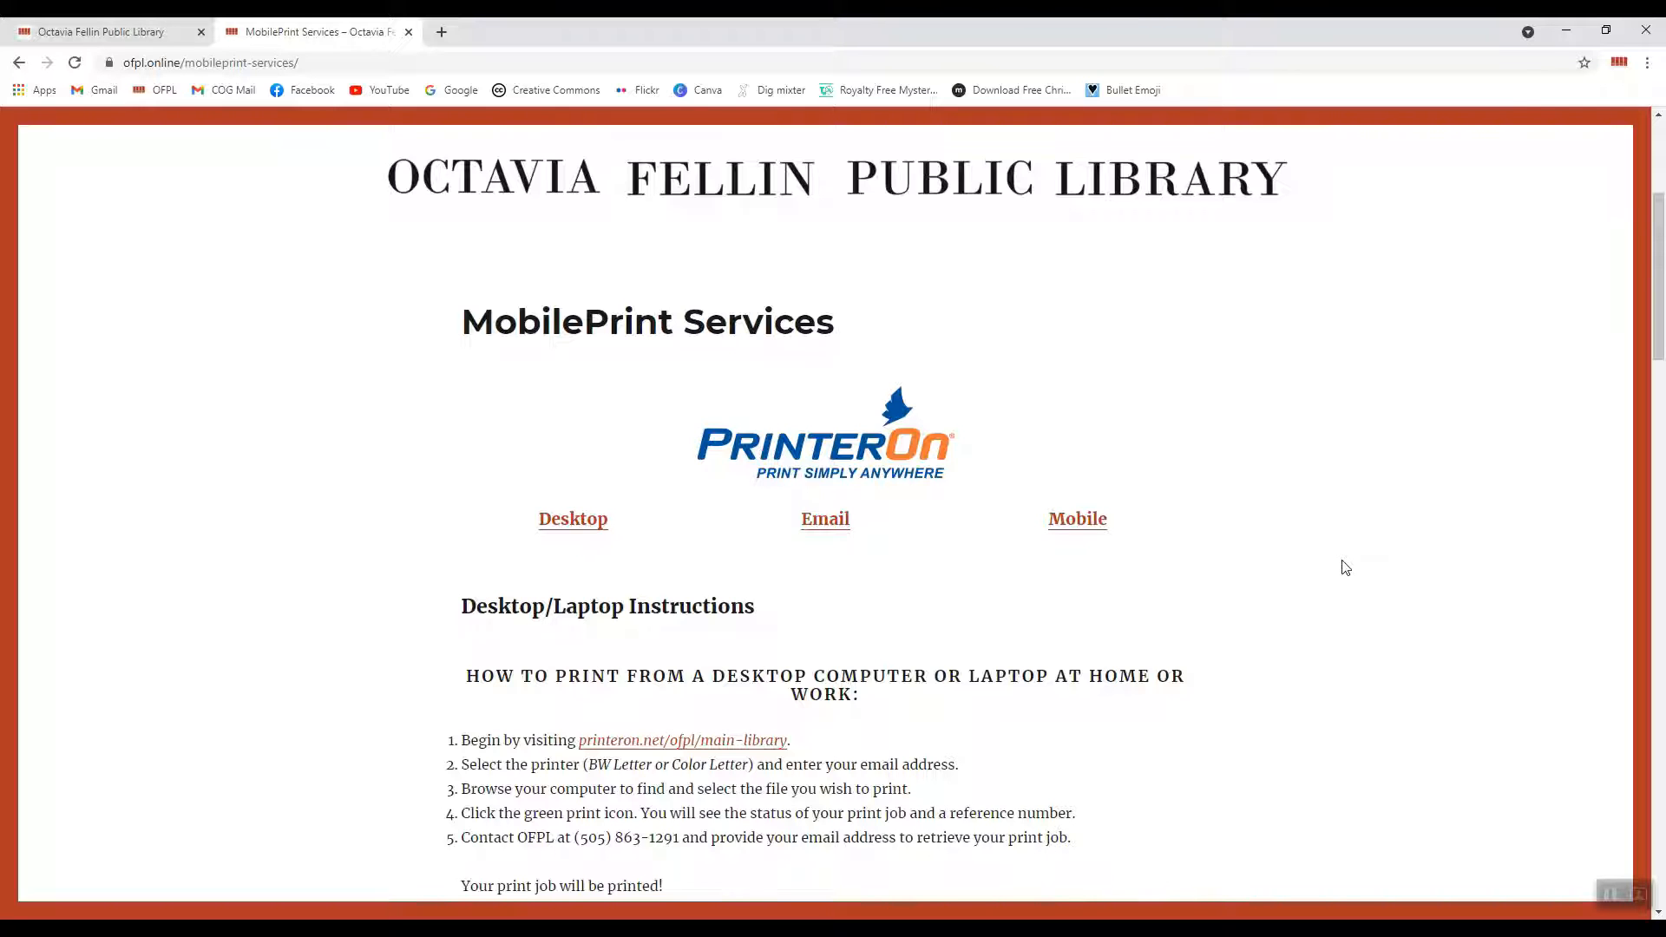
pyautogui.scroll(-3)
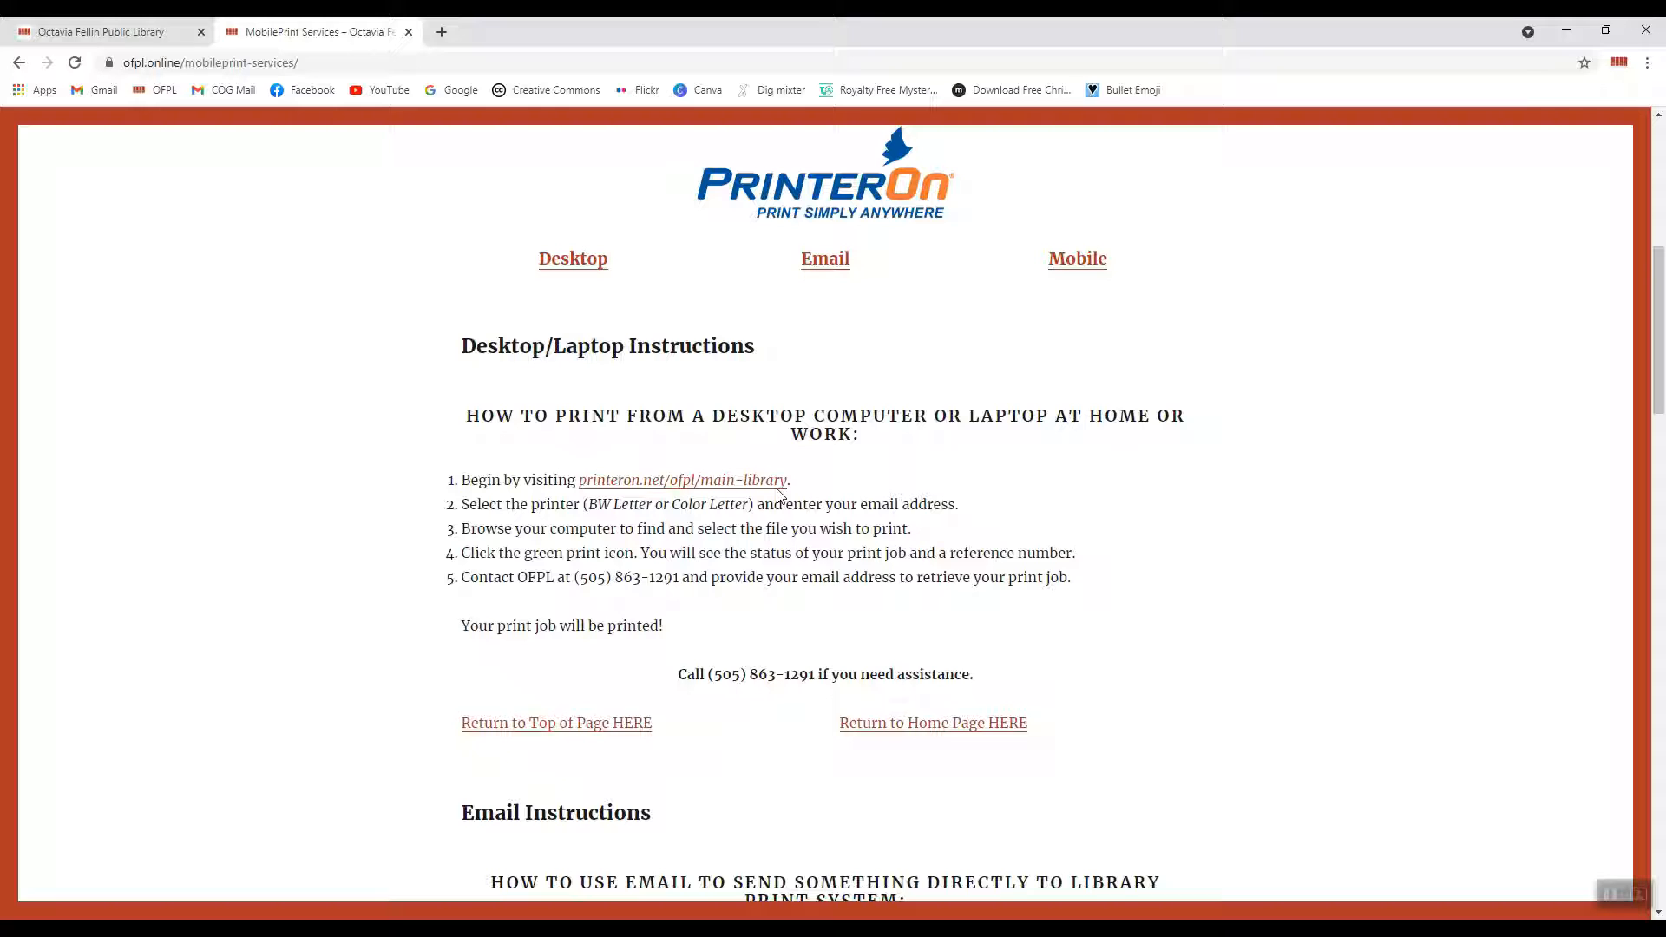
pyautogui.moveTo(678, 496)
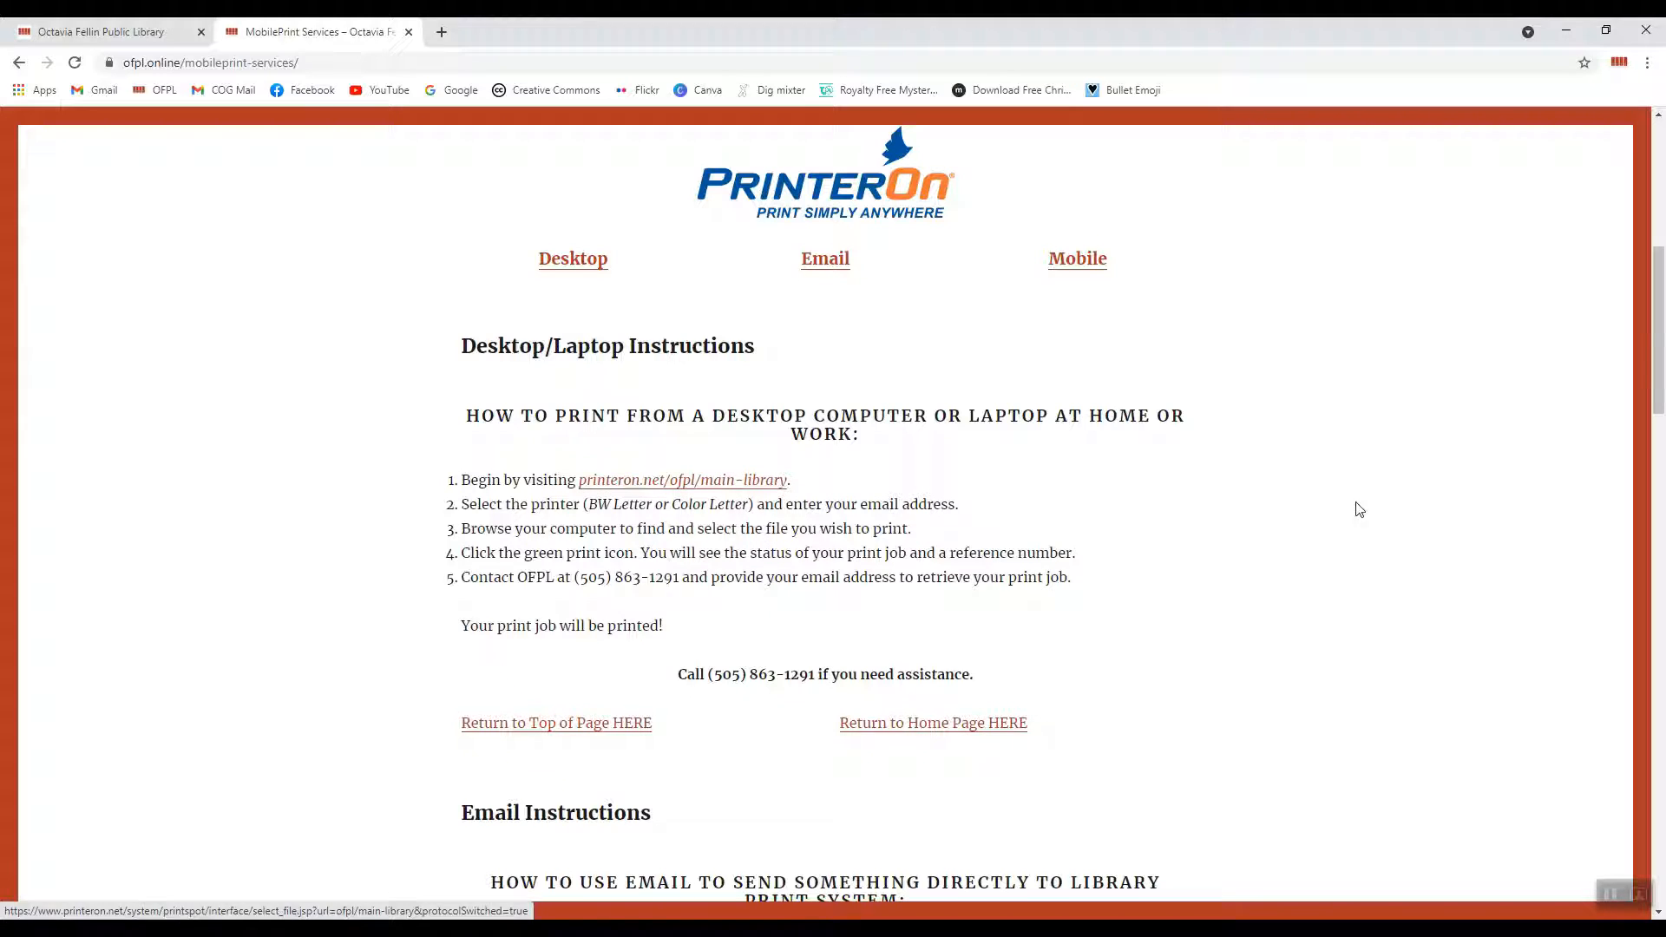
pyautogui.moveTo(604, 456)
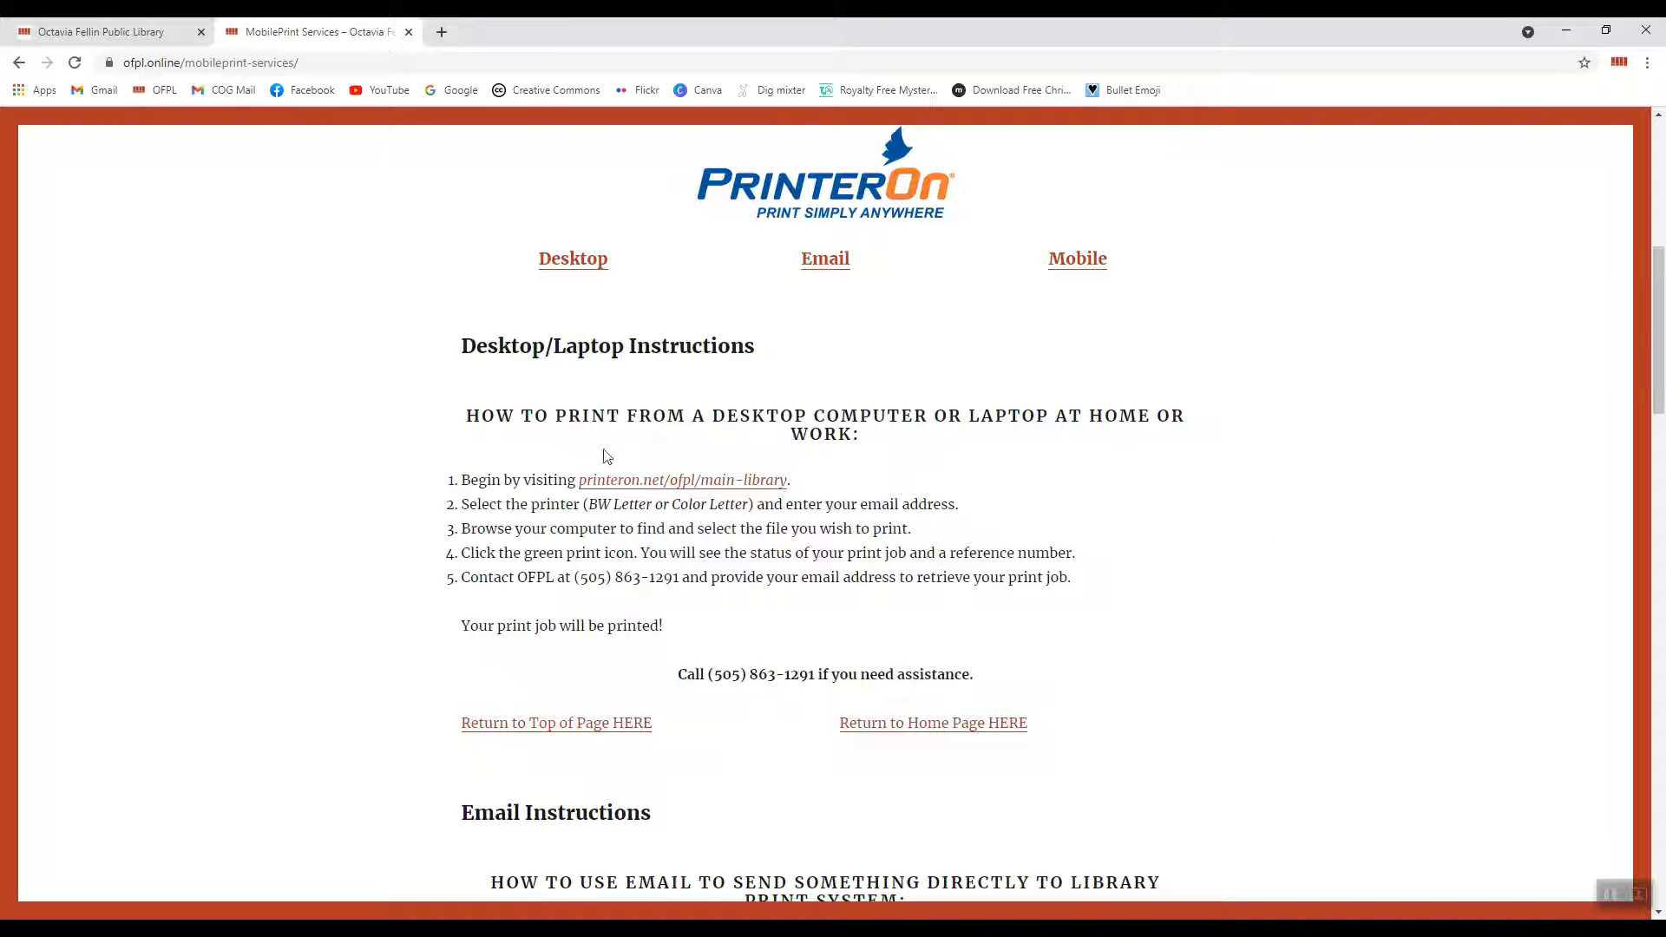
# Open the printeron.net/ofpl/main-library form, choose BW Letter, and view its printer details.
pyautogui.click(682, 479)
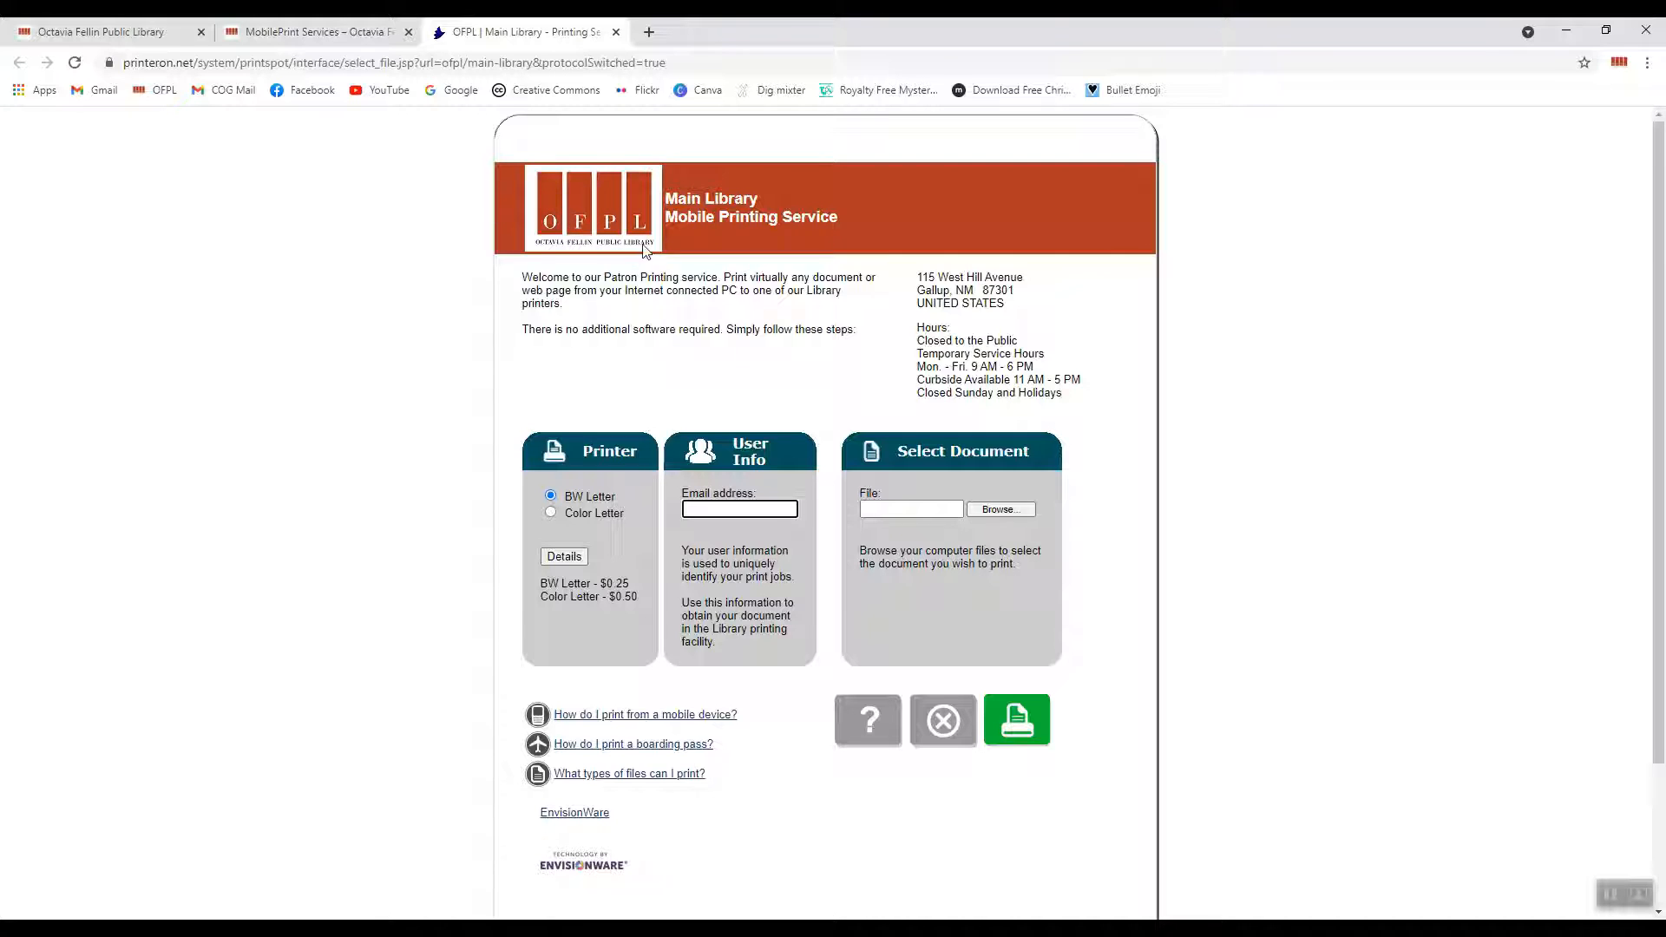
pyautogui.moveTo(900, 248)
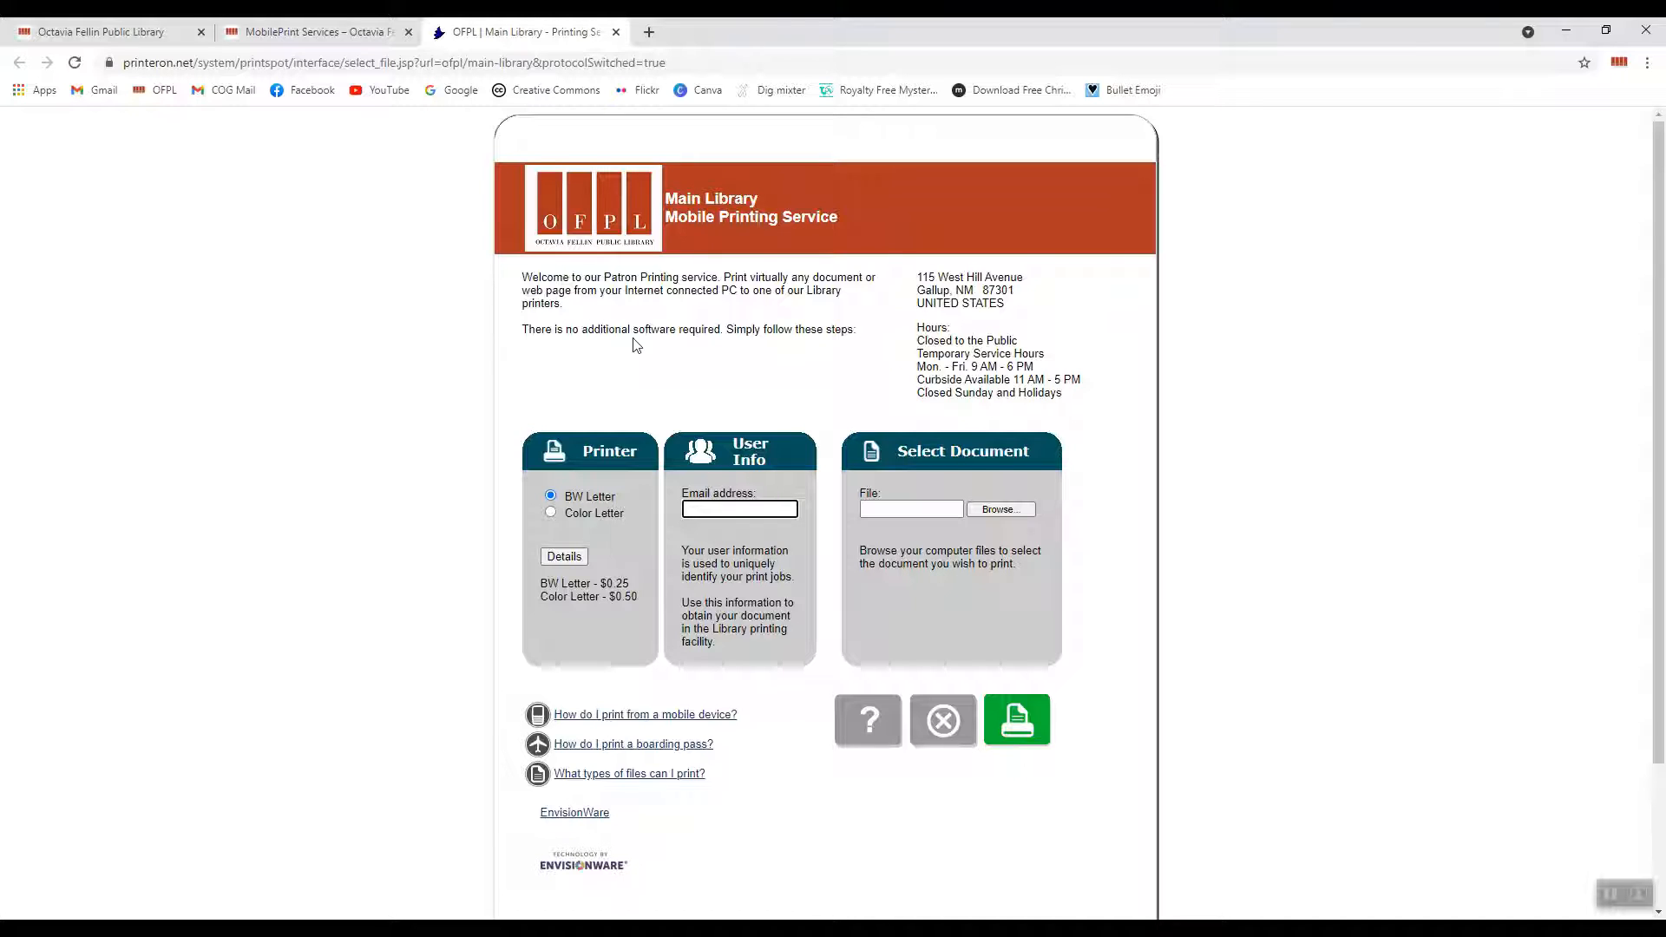
pyautogui.moveTo(294, 470)
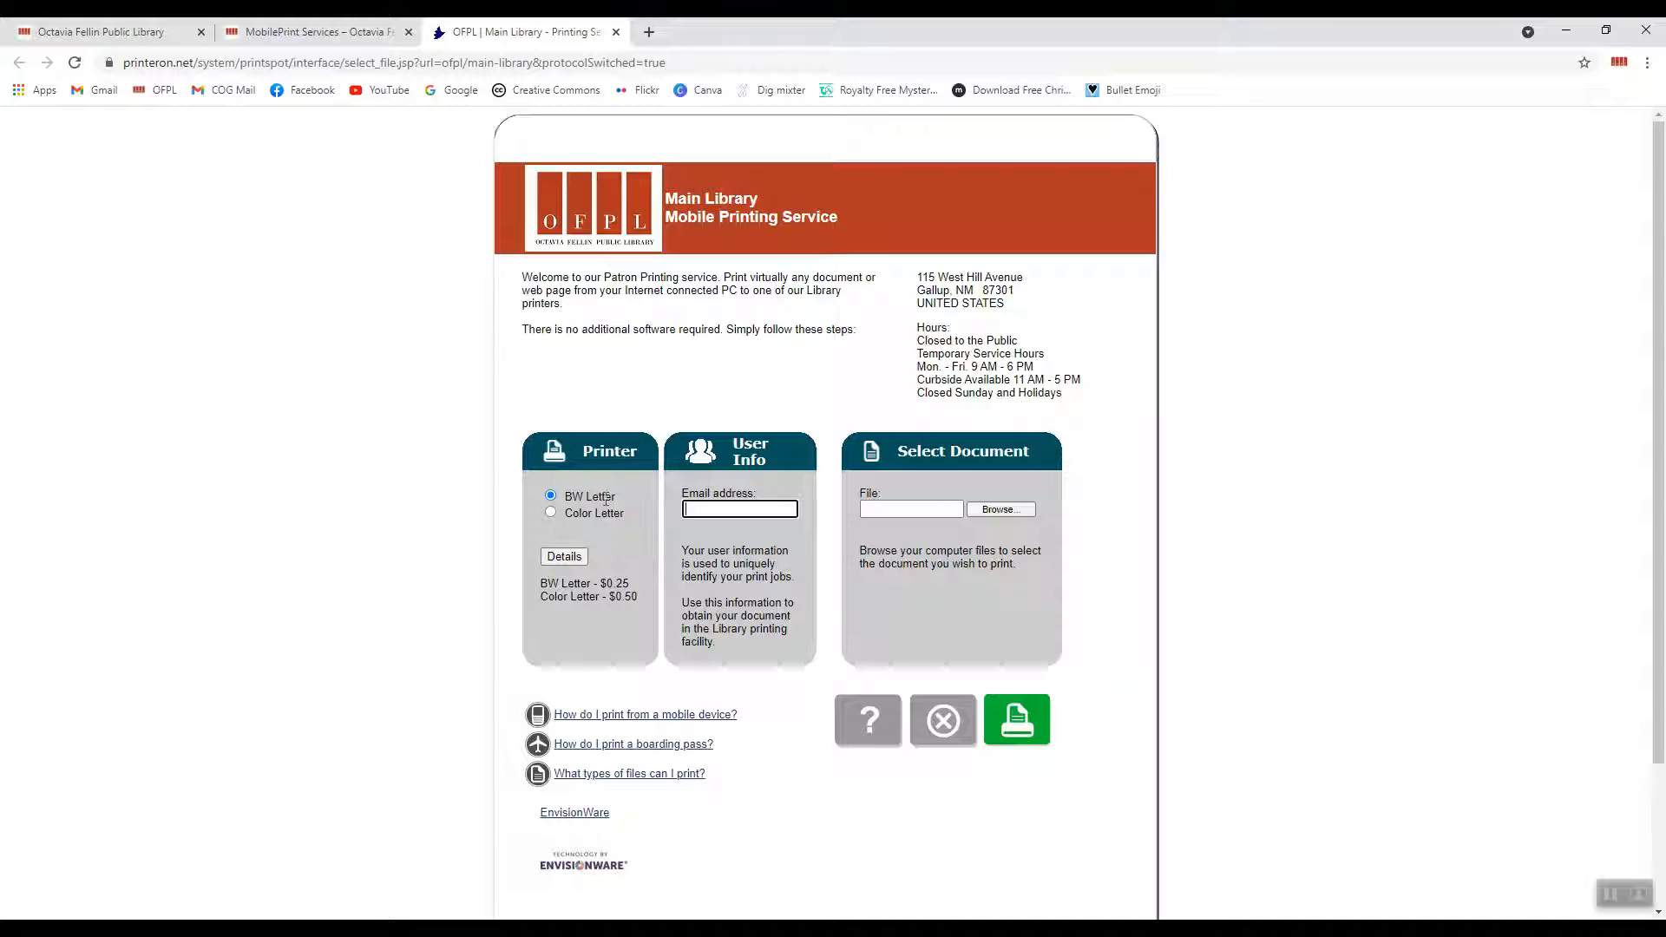
pyautogui.moveTo(593, 532)
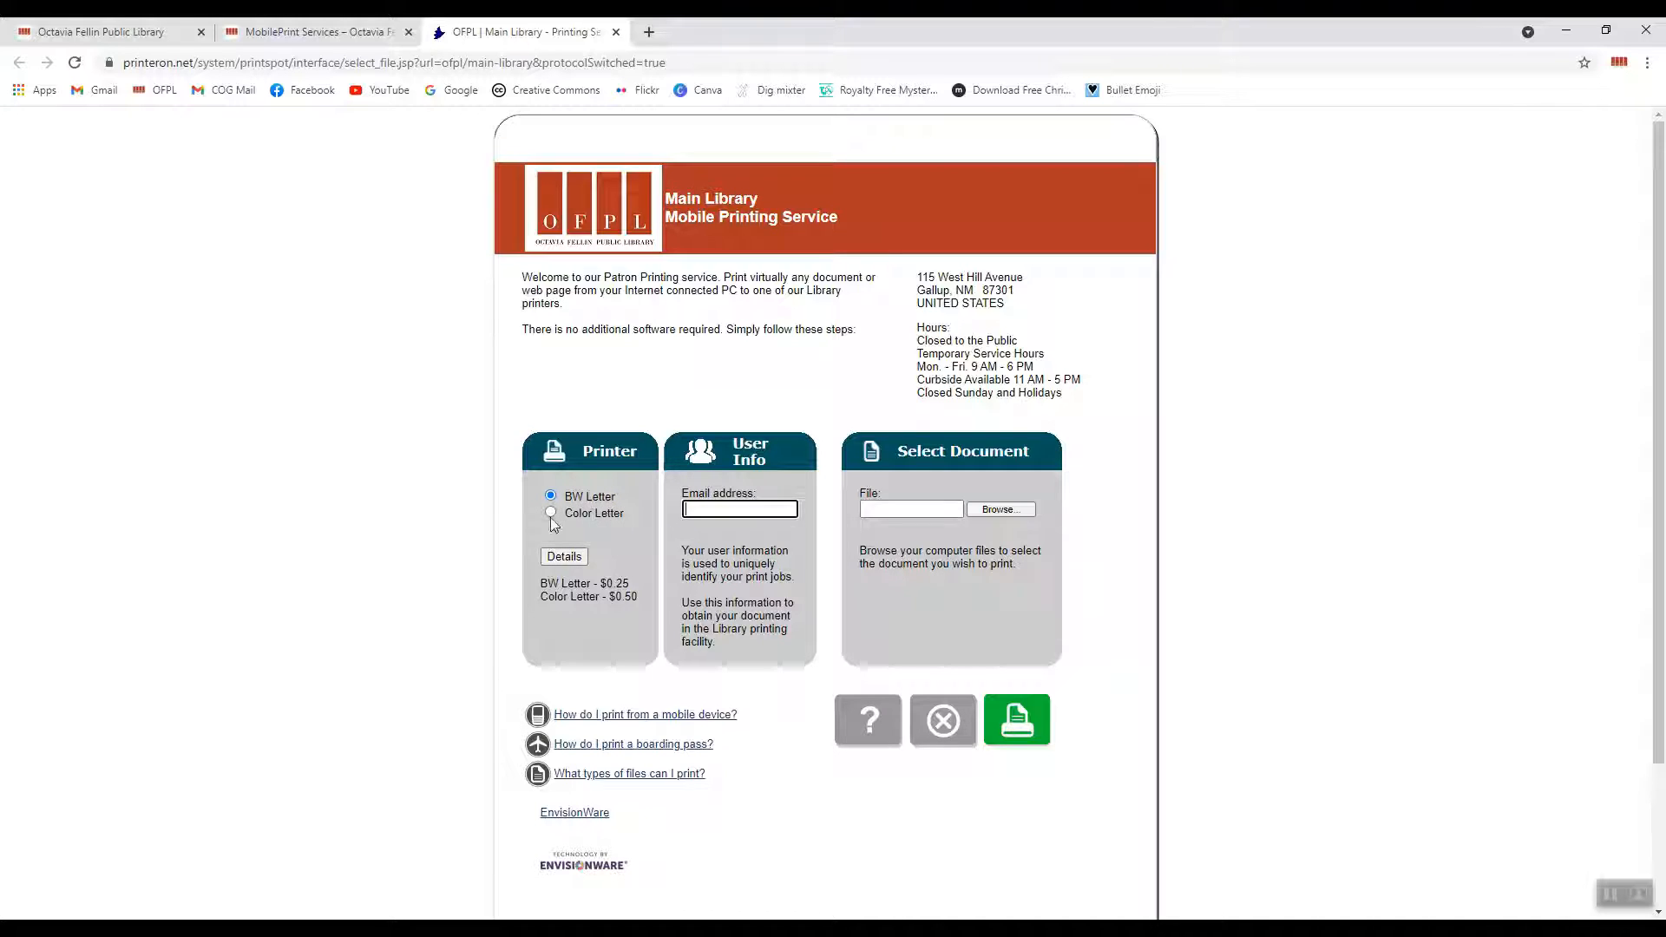
pyautogui.click(552, 496)
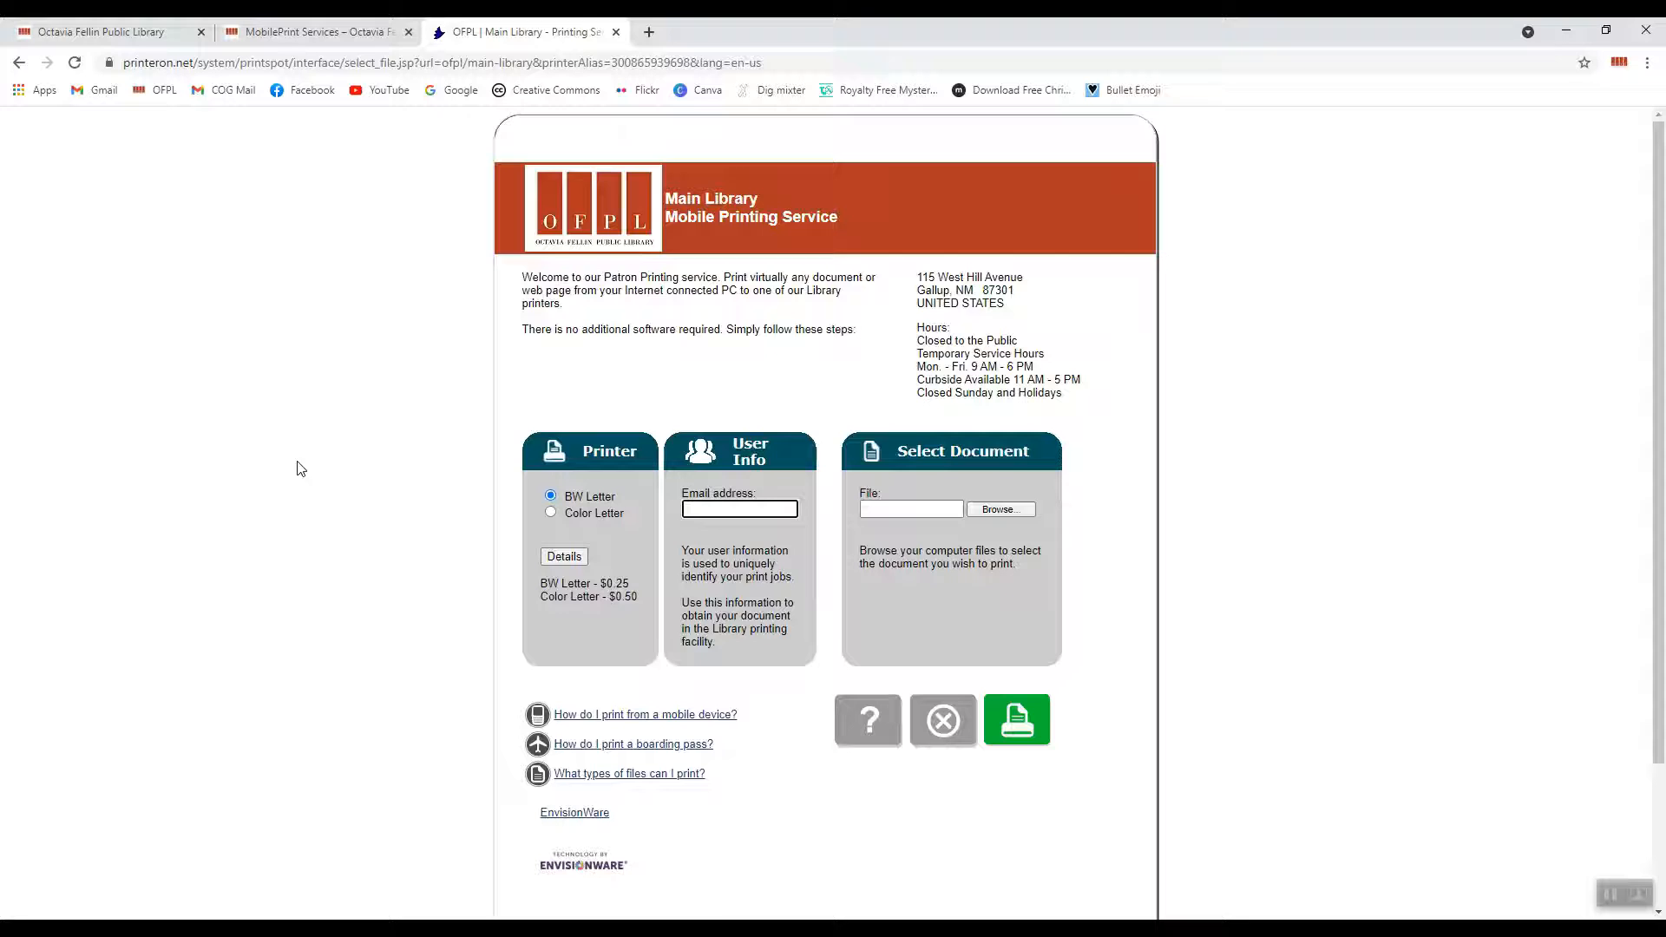
pyautogui.moveTo(636, 567)
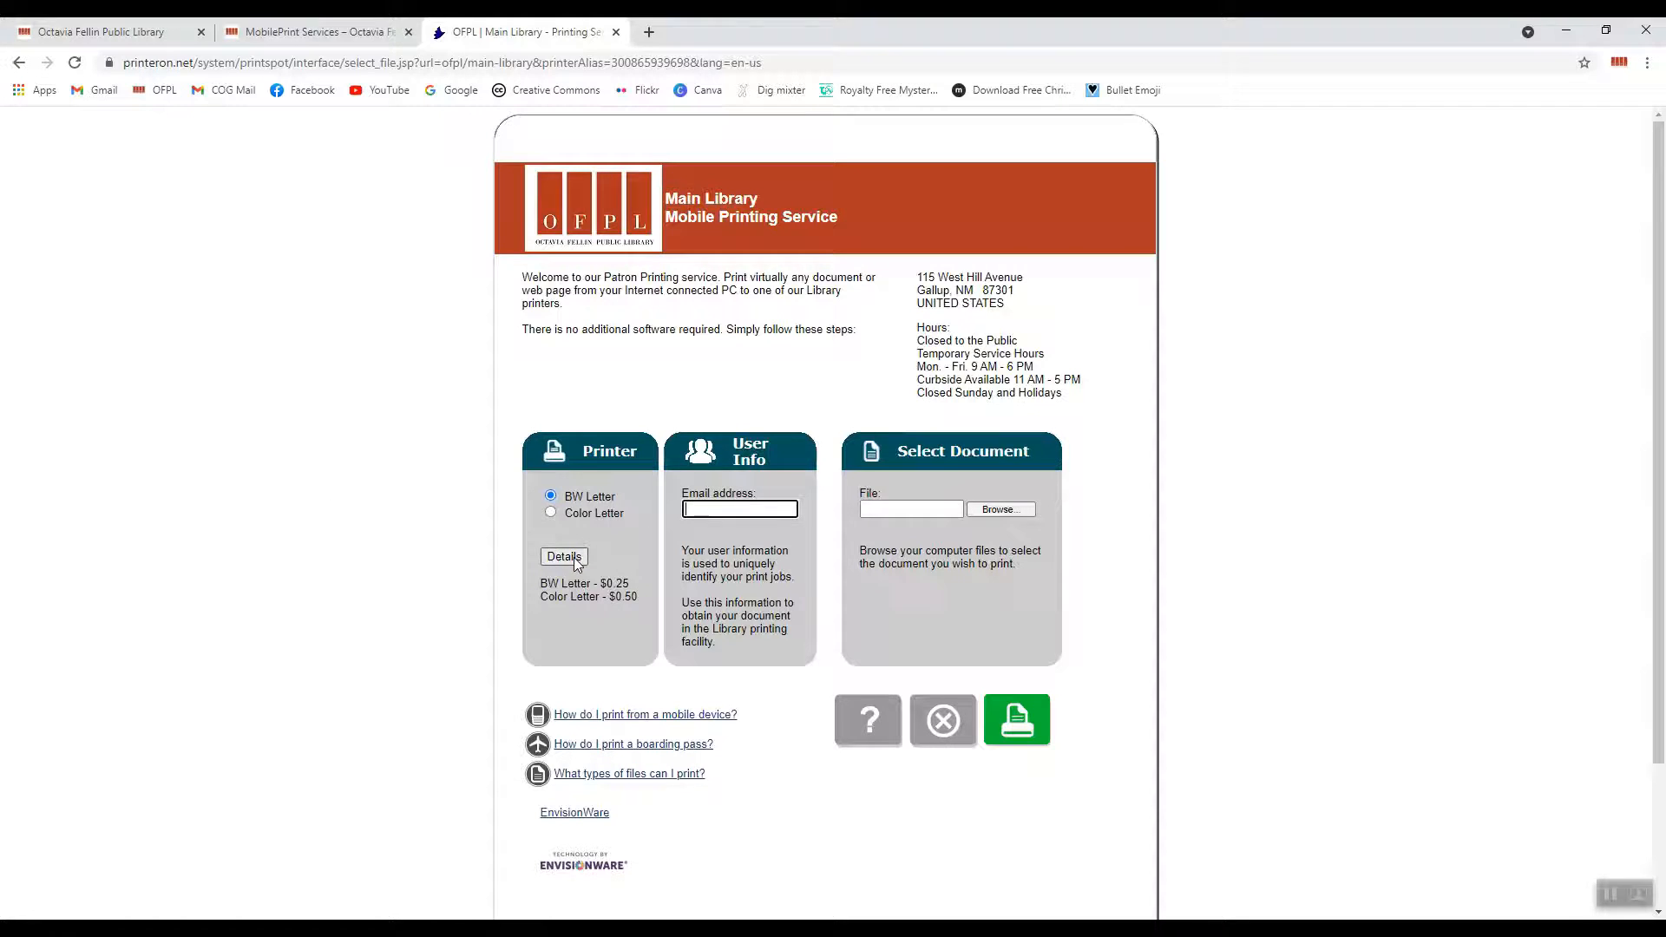
pyautogui.click(564, 558)
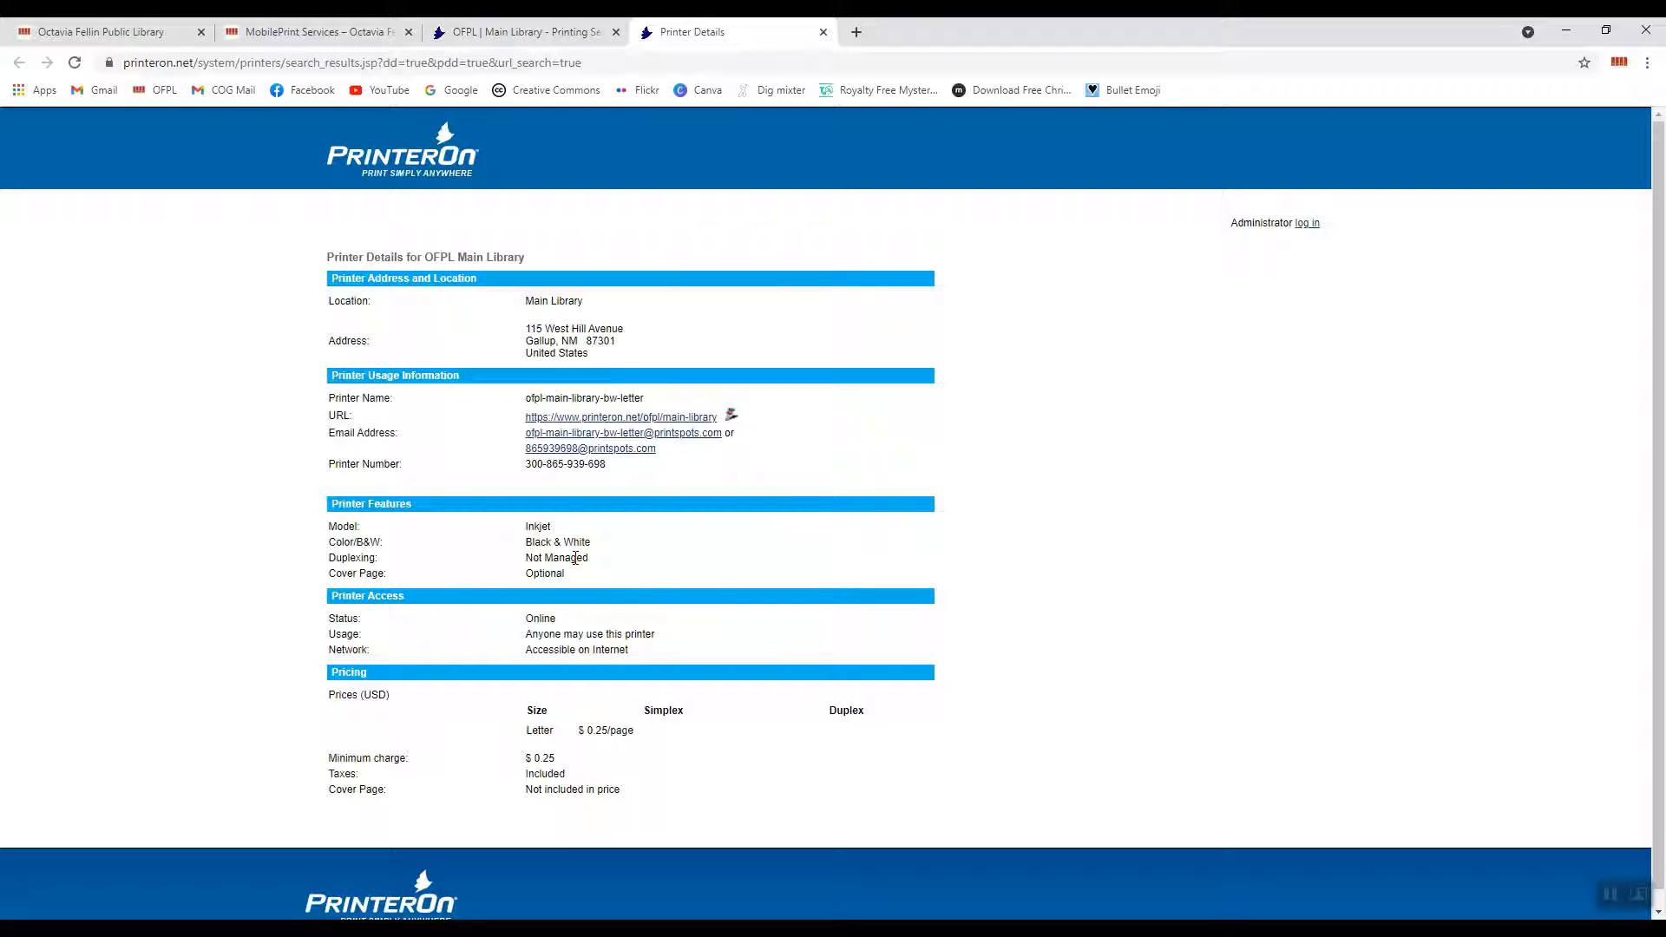
pyautogui.moveTo(136, 114)
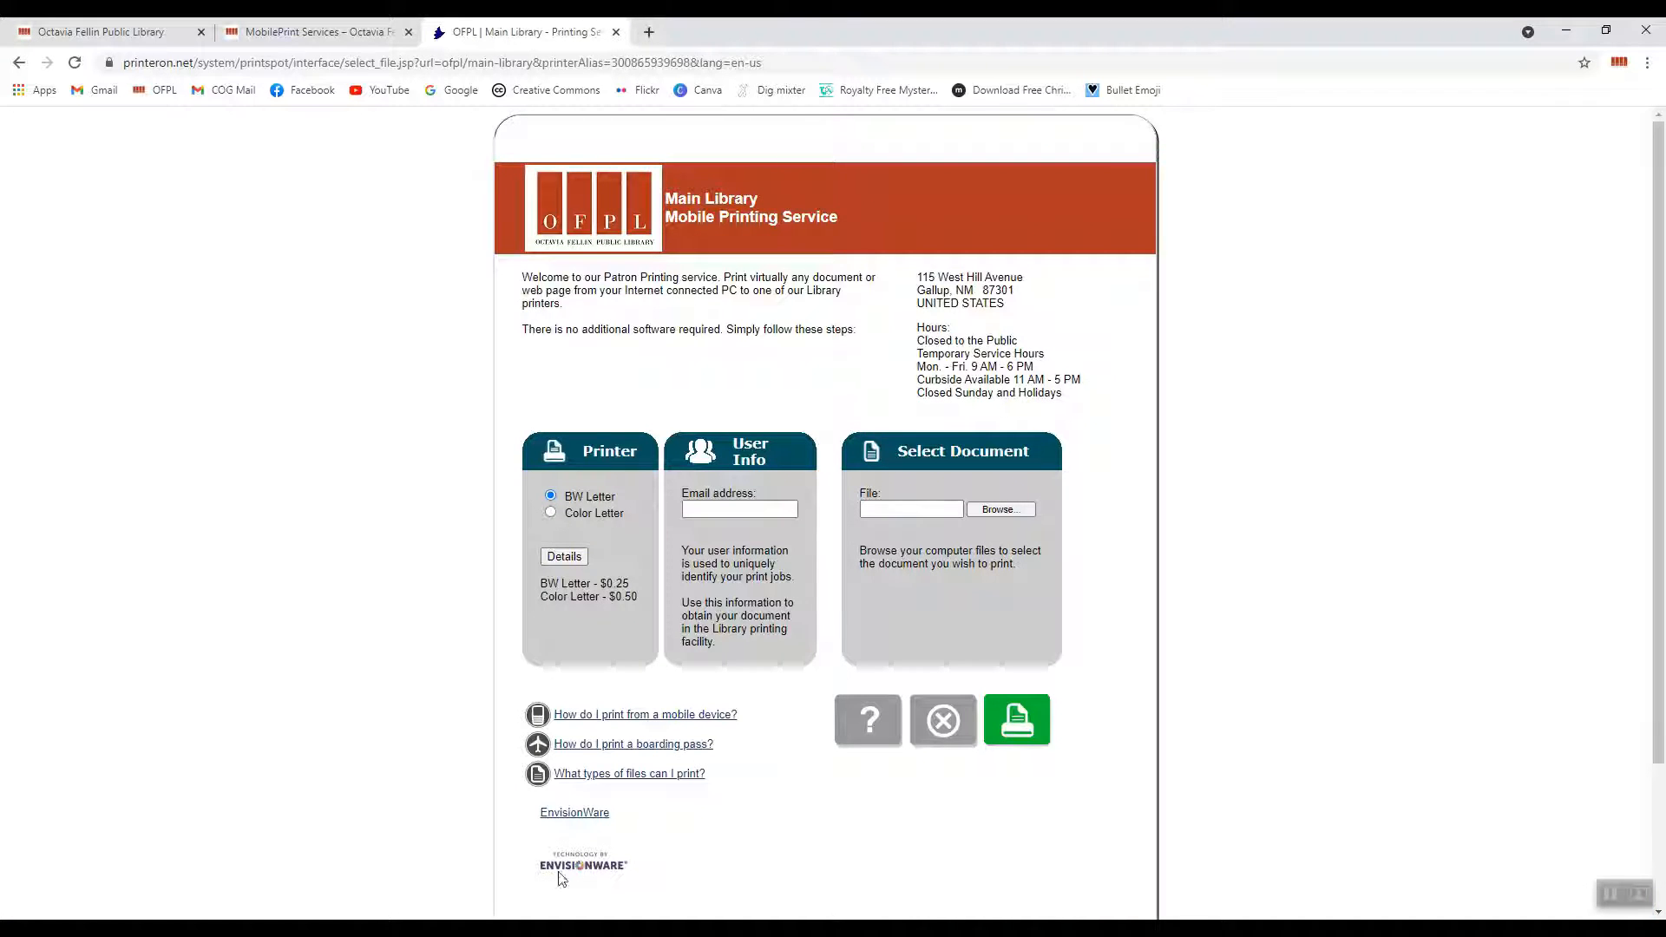
# Fill the Email address field with the saved patron address from autofill suggestions.
pyautogui.click(738, 509)
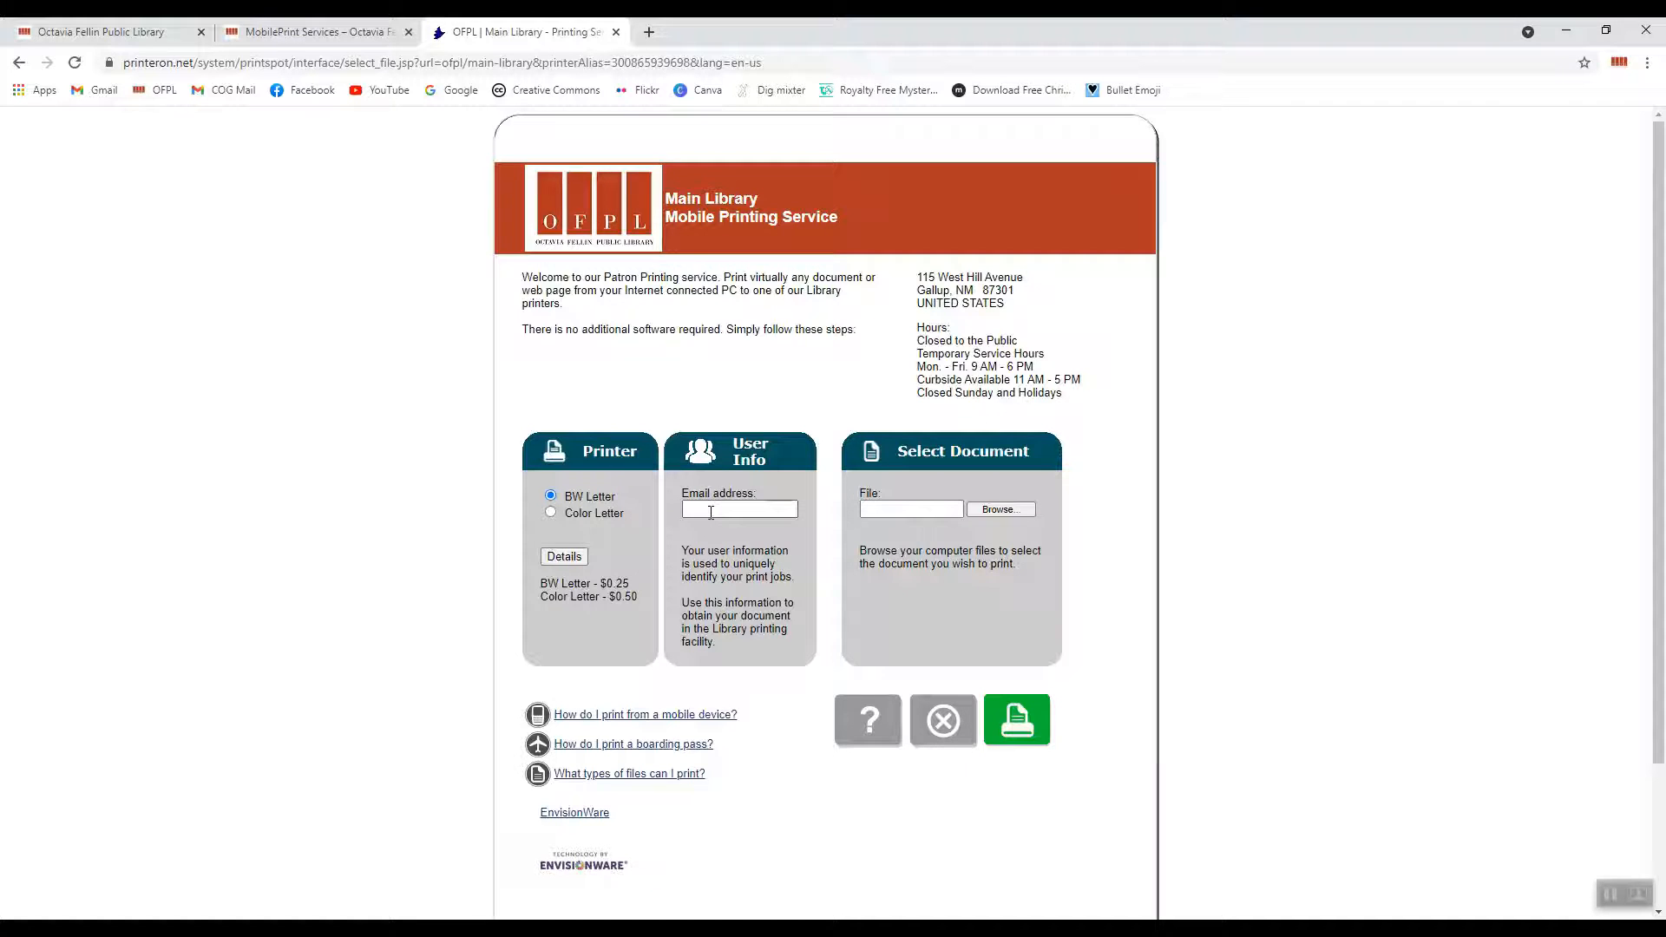
pyautogui.click(739, 509)
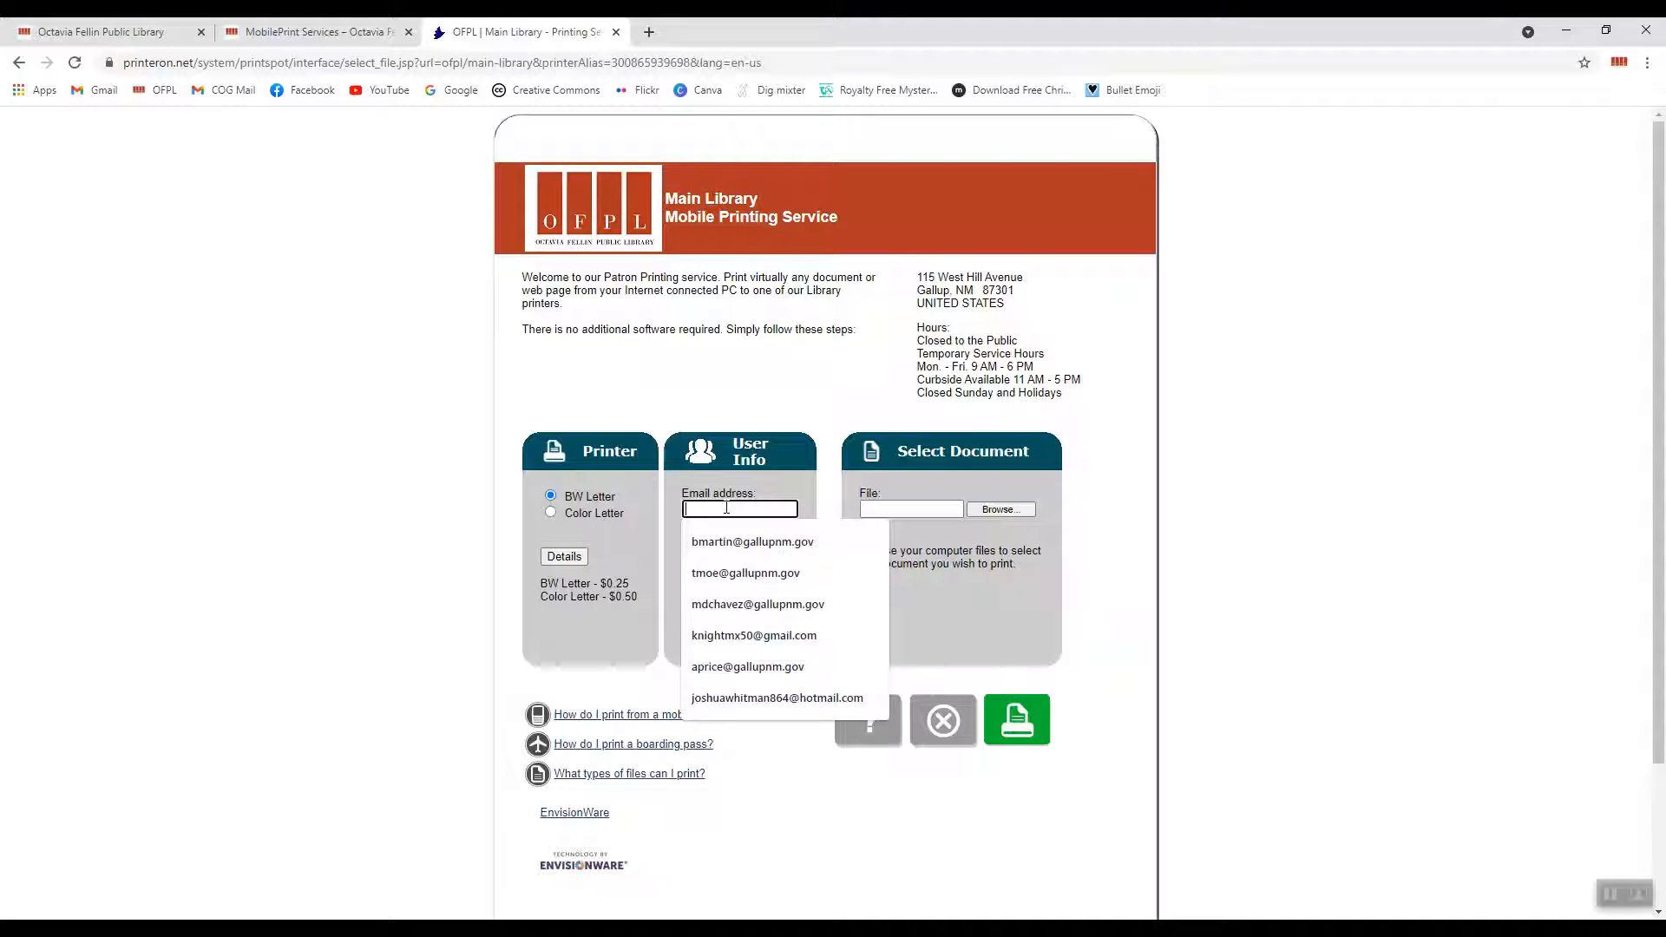
pyautogui.click(781, 392)
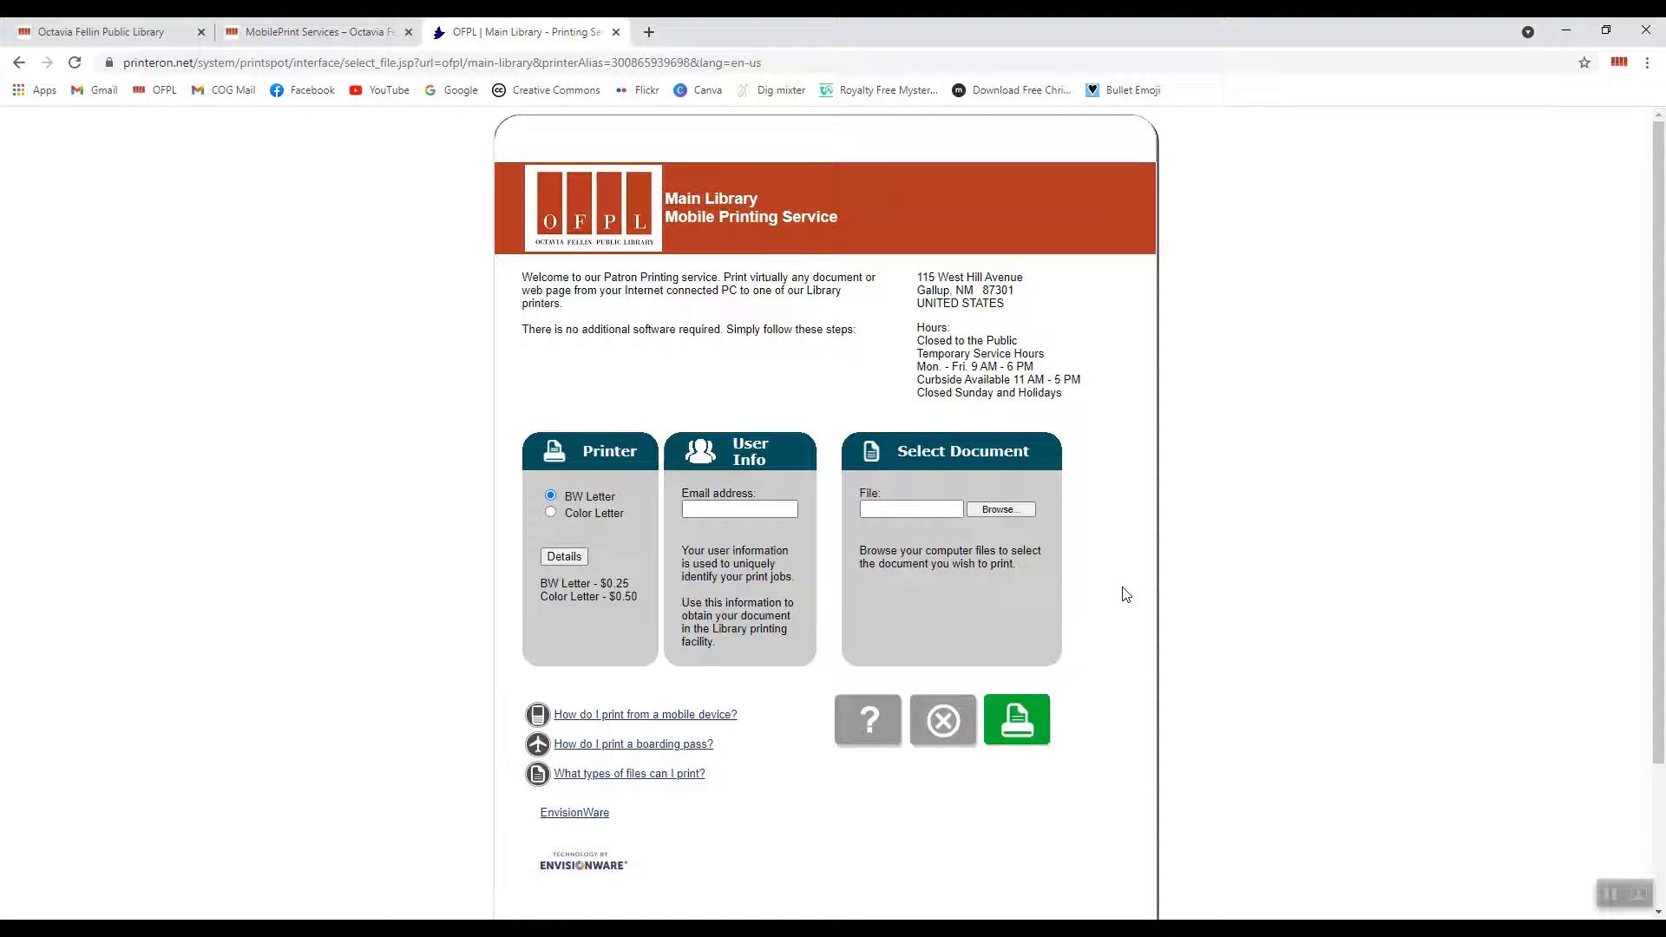
pyautogui.click(738, 507)
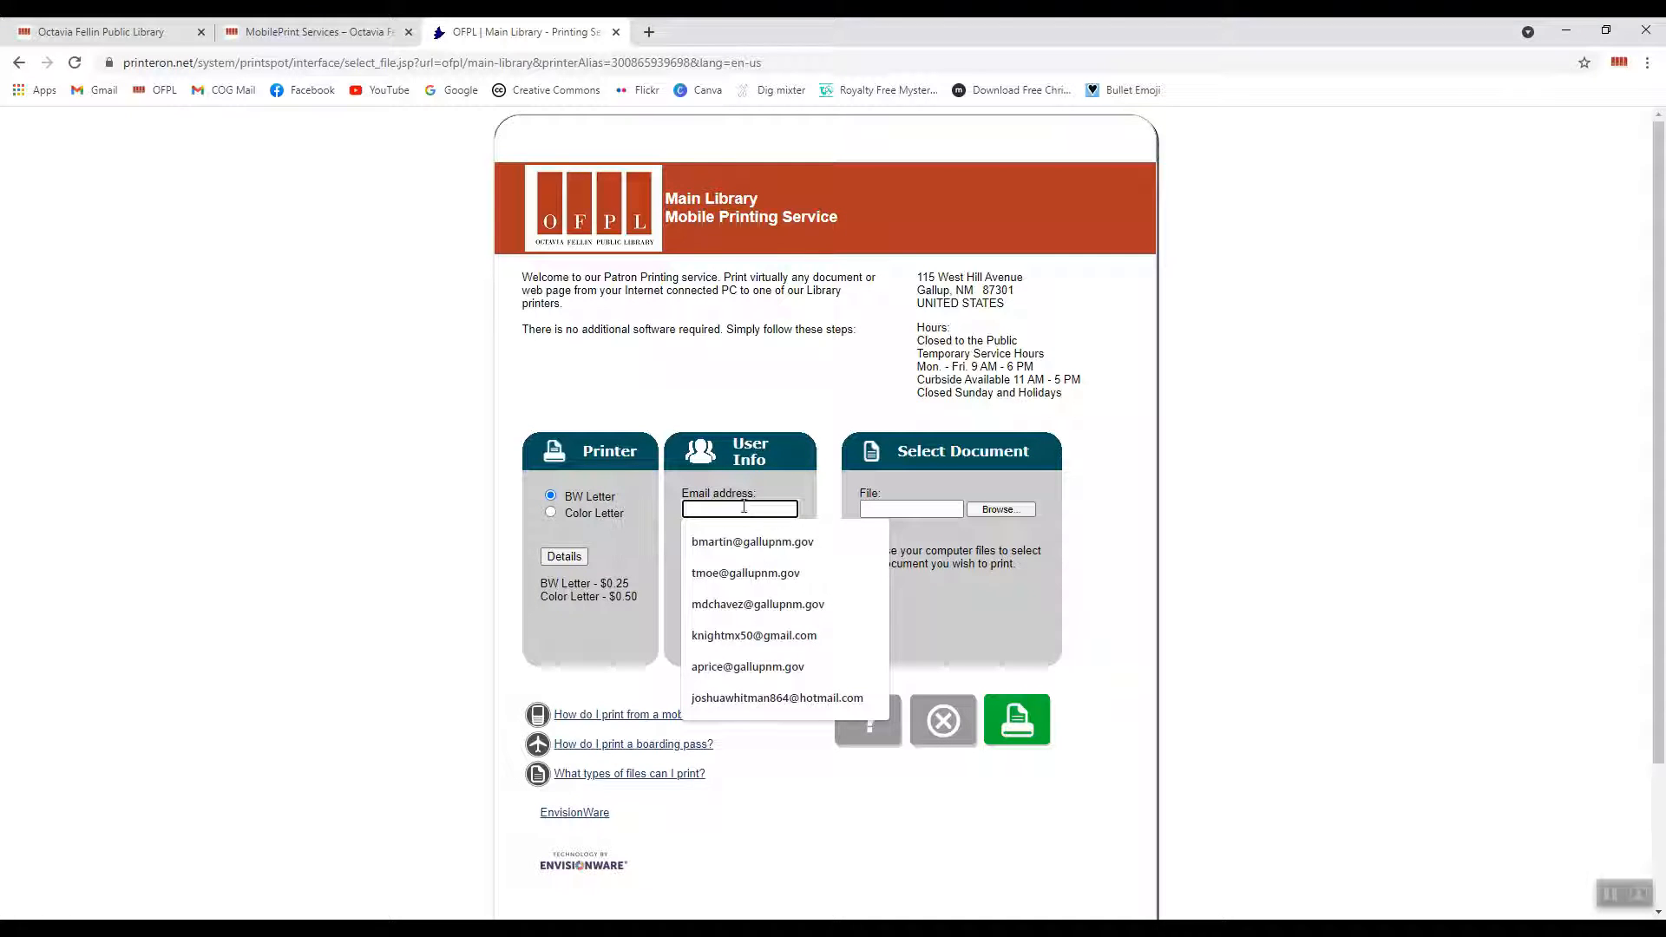
pyautogui.click(757, 604)
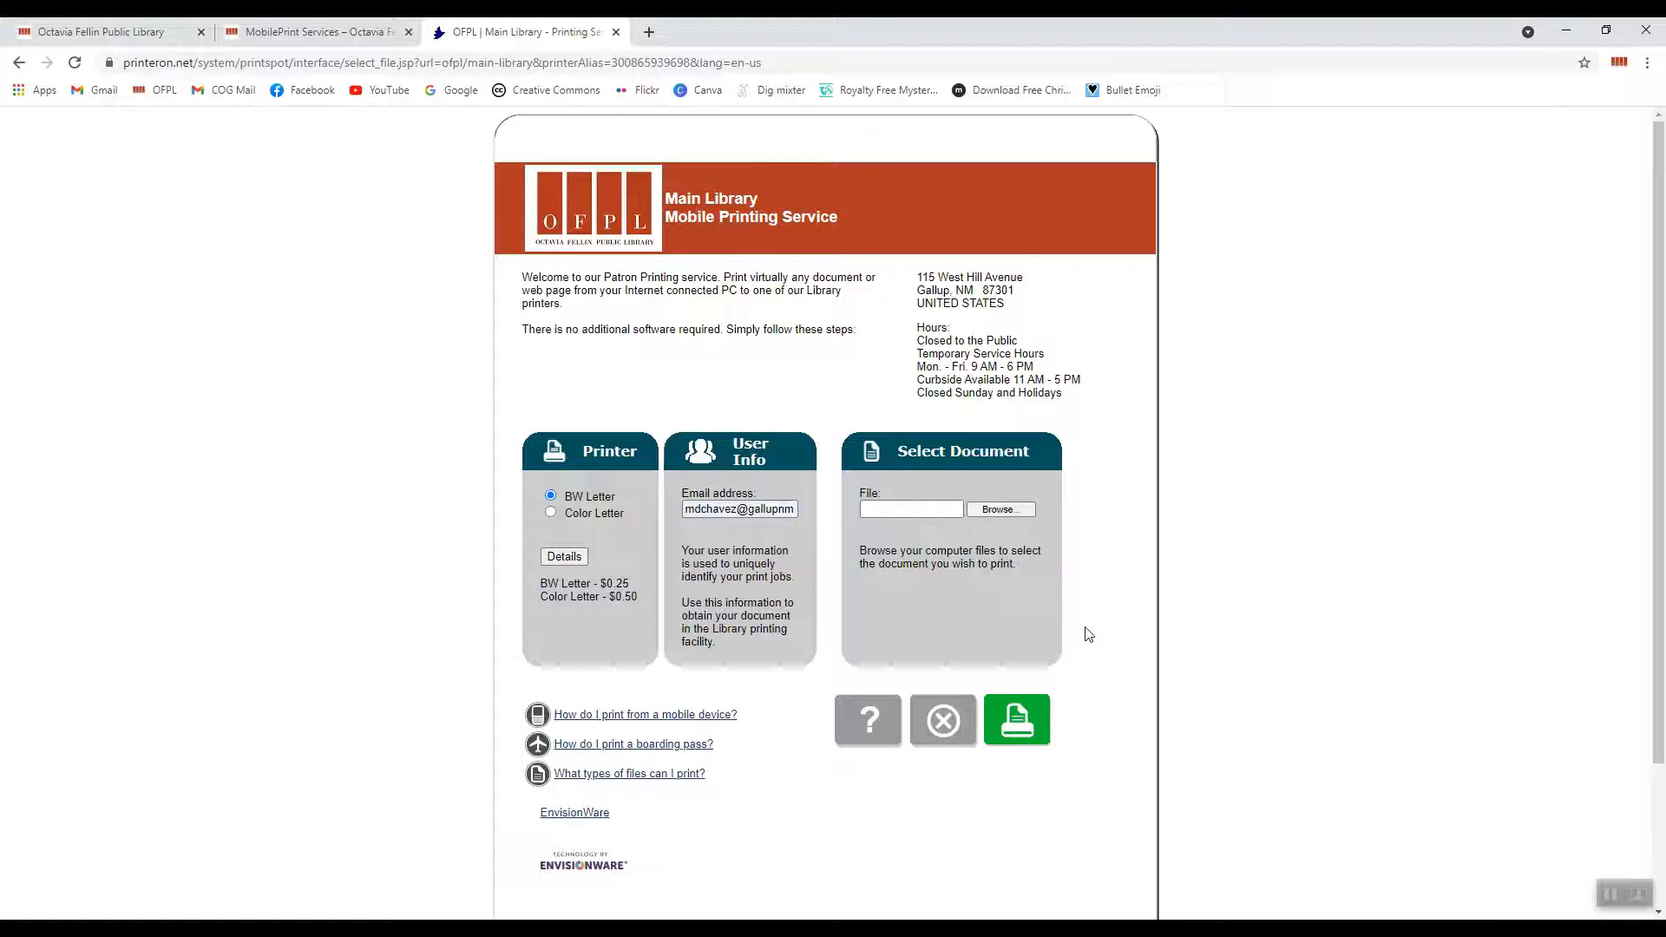
pyautogui.click(909, 509)
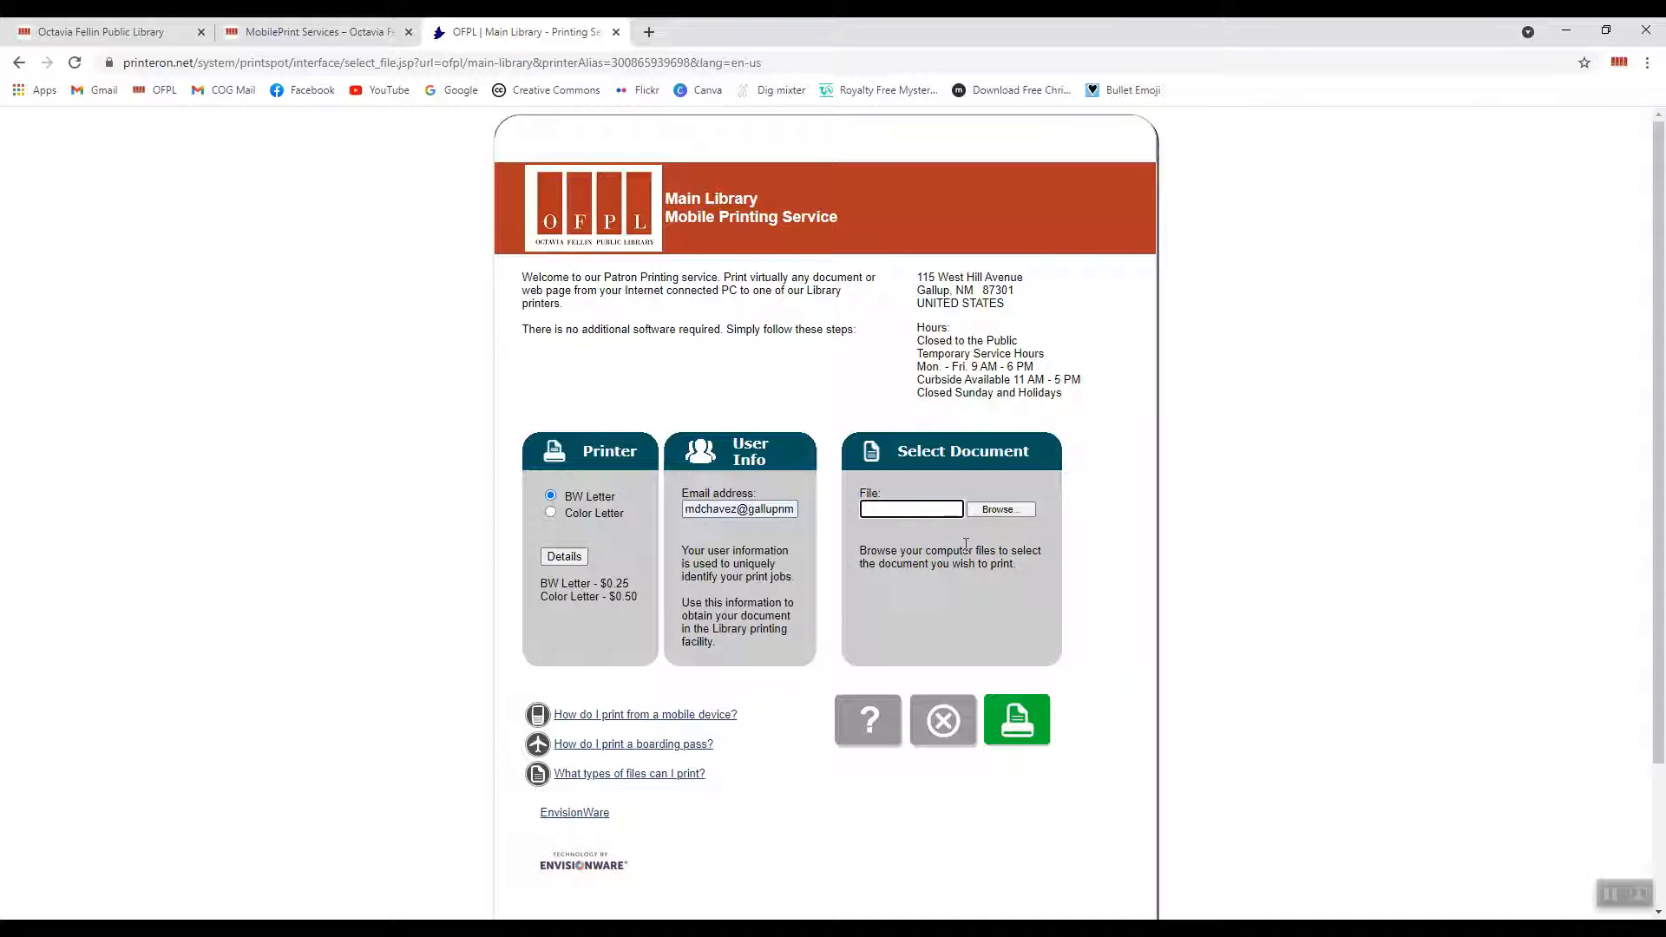
pyautogui.moveTo(956, 548)
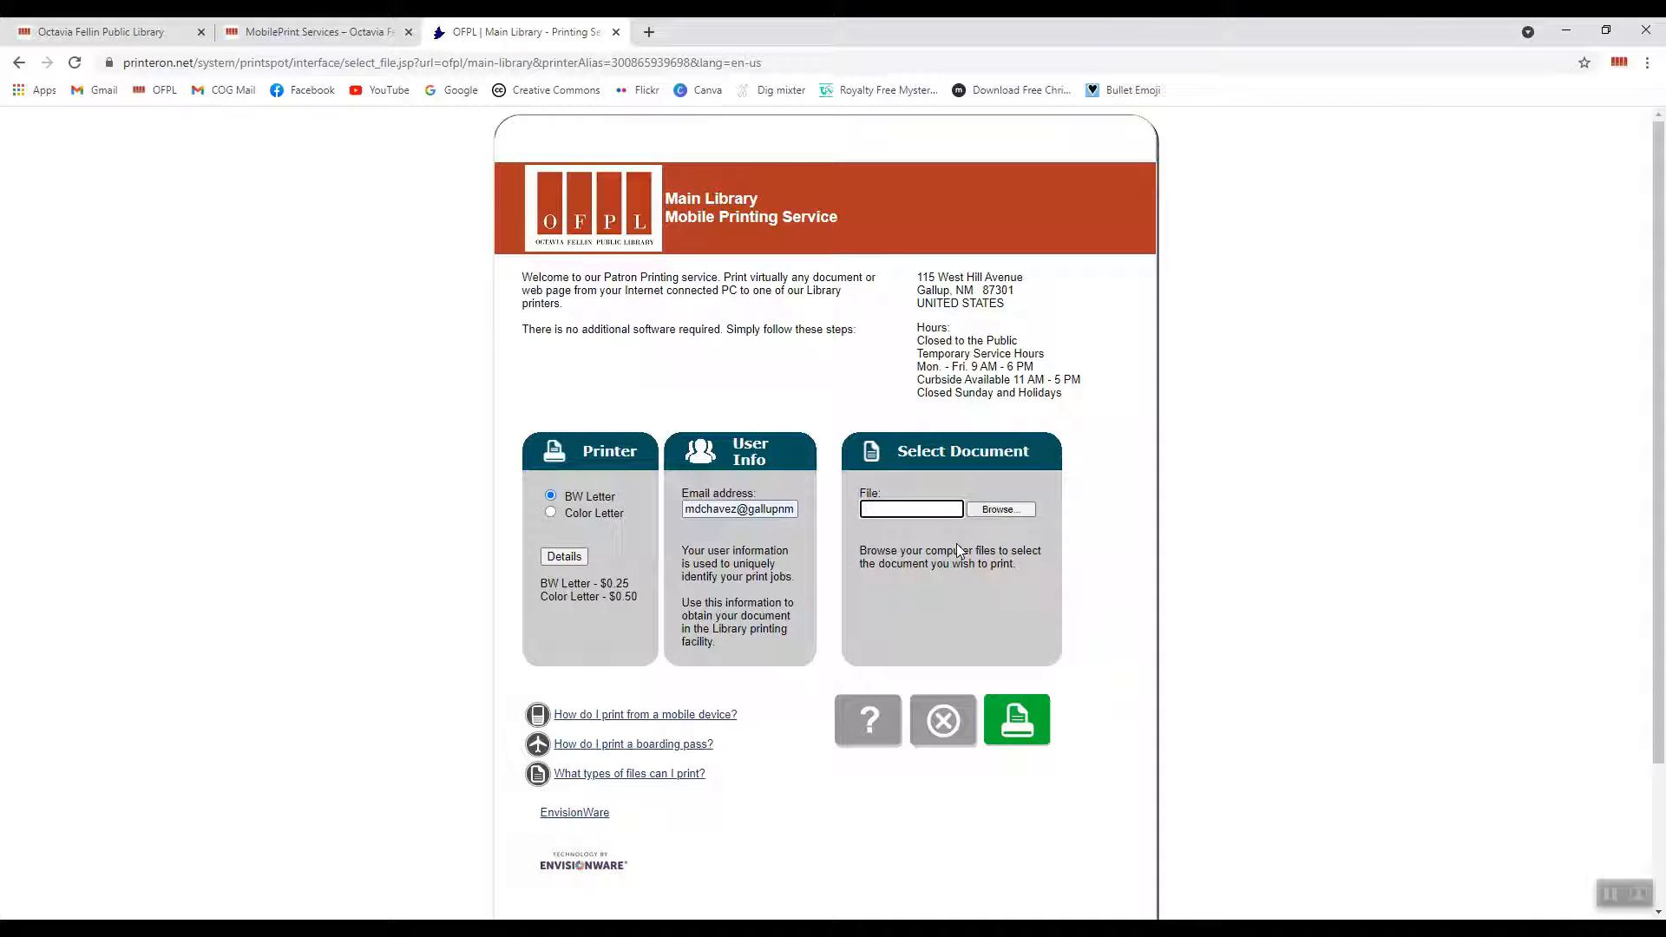
# Browse to the Desktop folder, select the document, and send it to the printer.
pyautogui.click(999, 509)
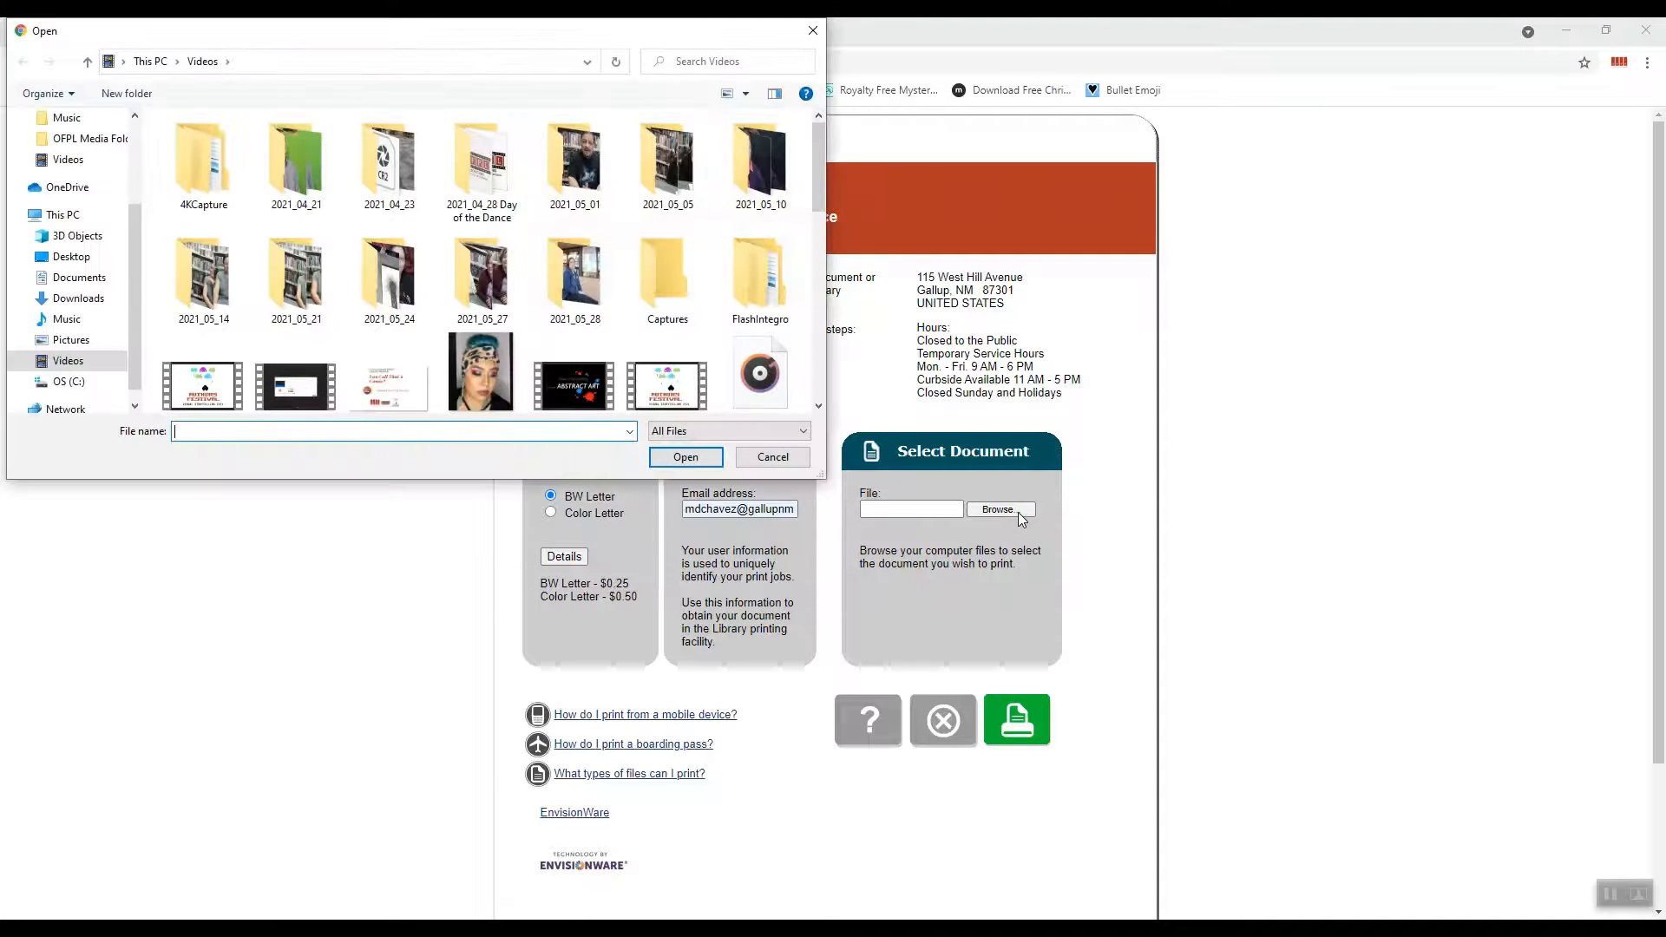
pyautogui.scroll(-3)
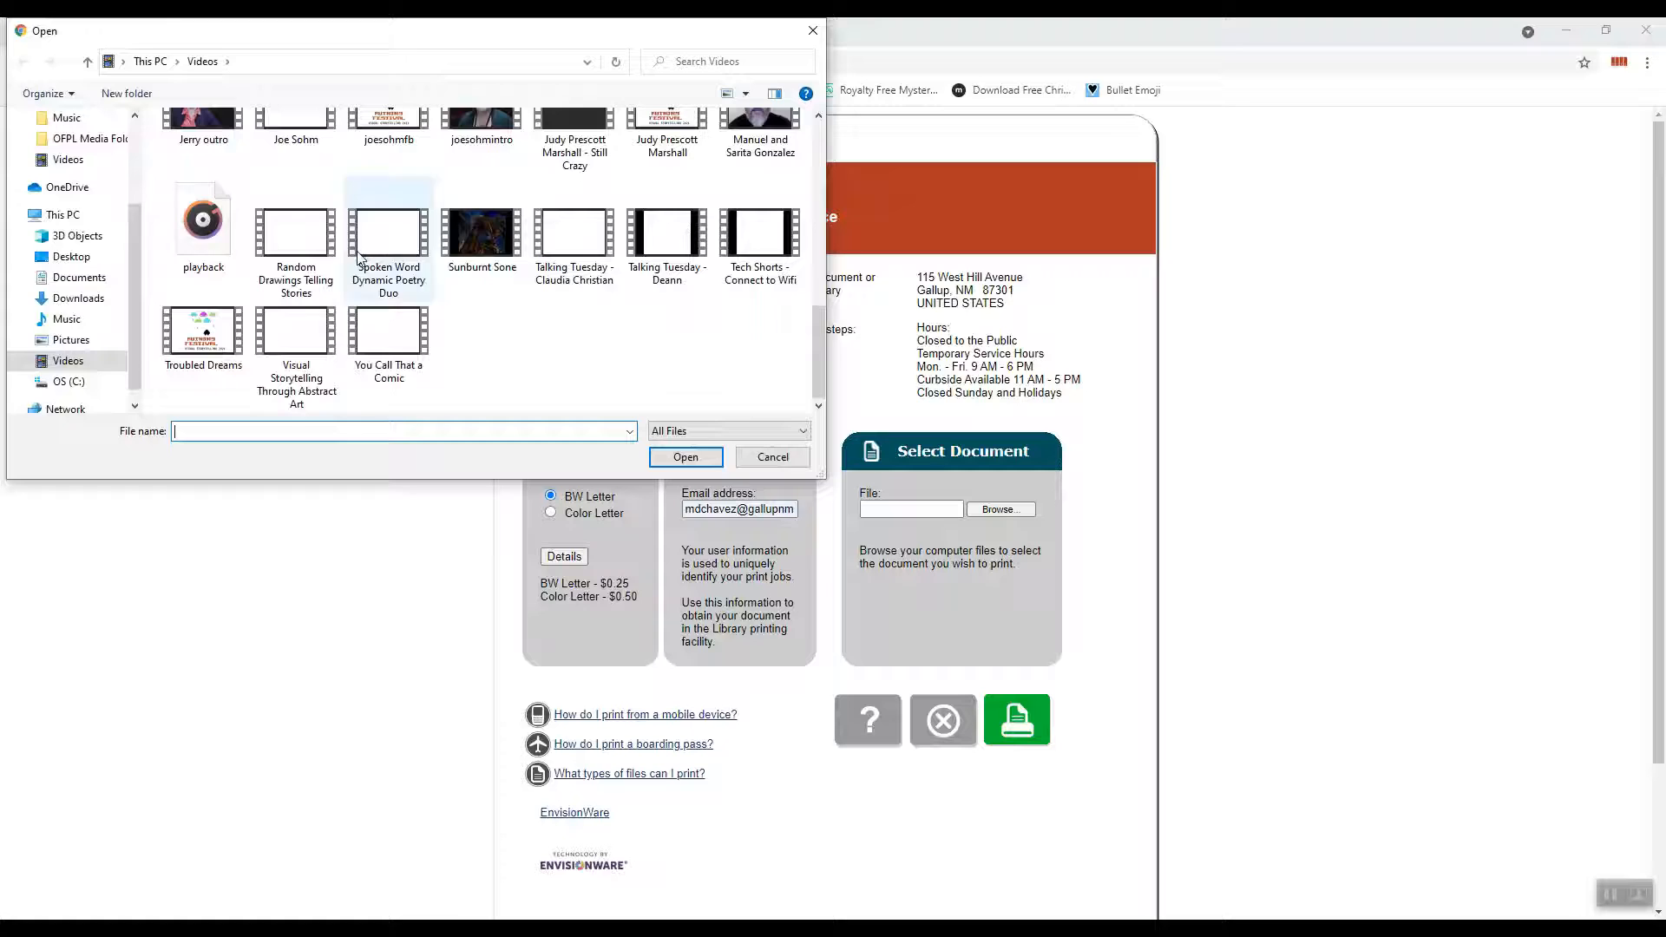
pyautogui.click(79, 277)
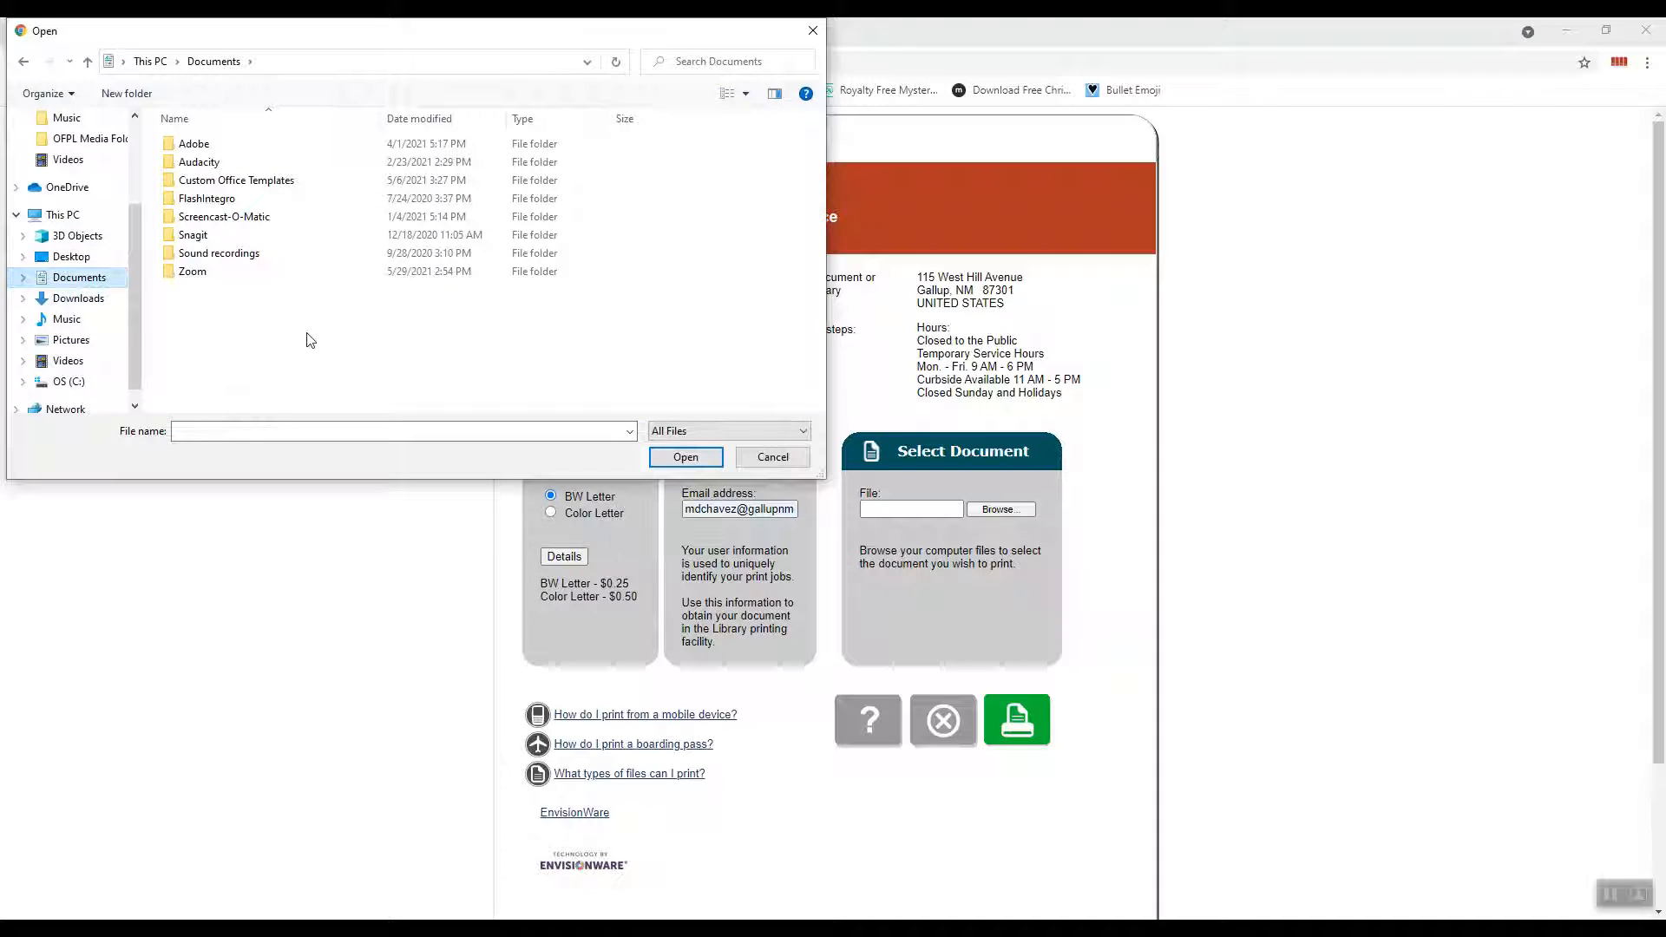
pyautogui.click(236, 179)
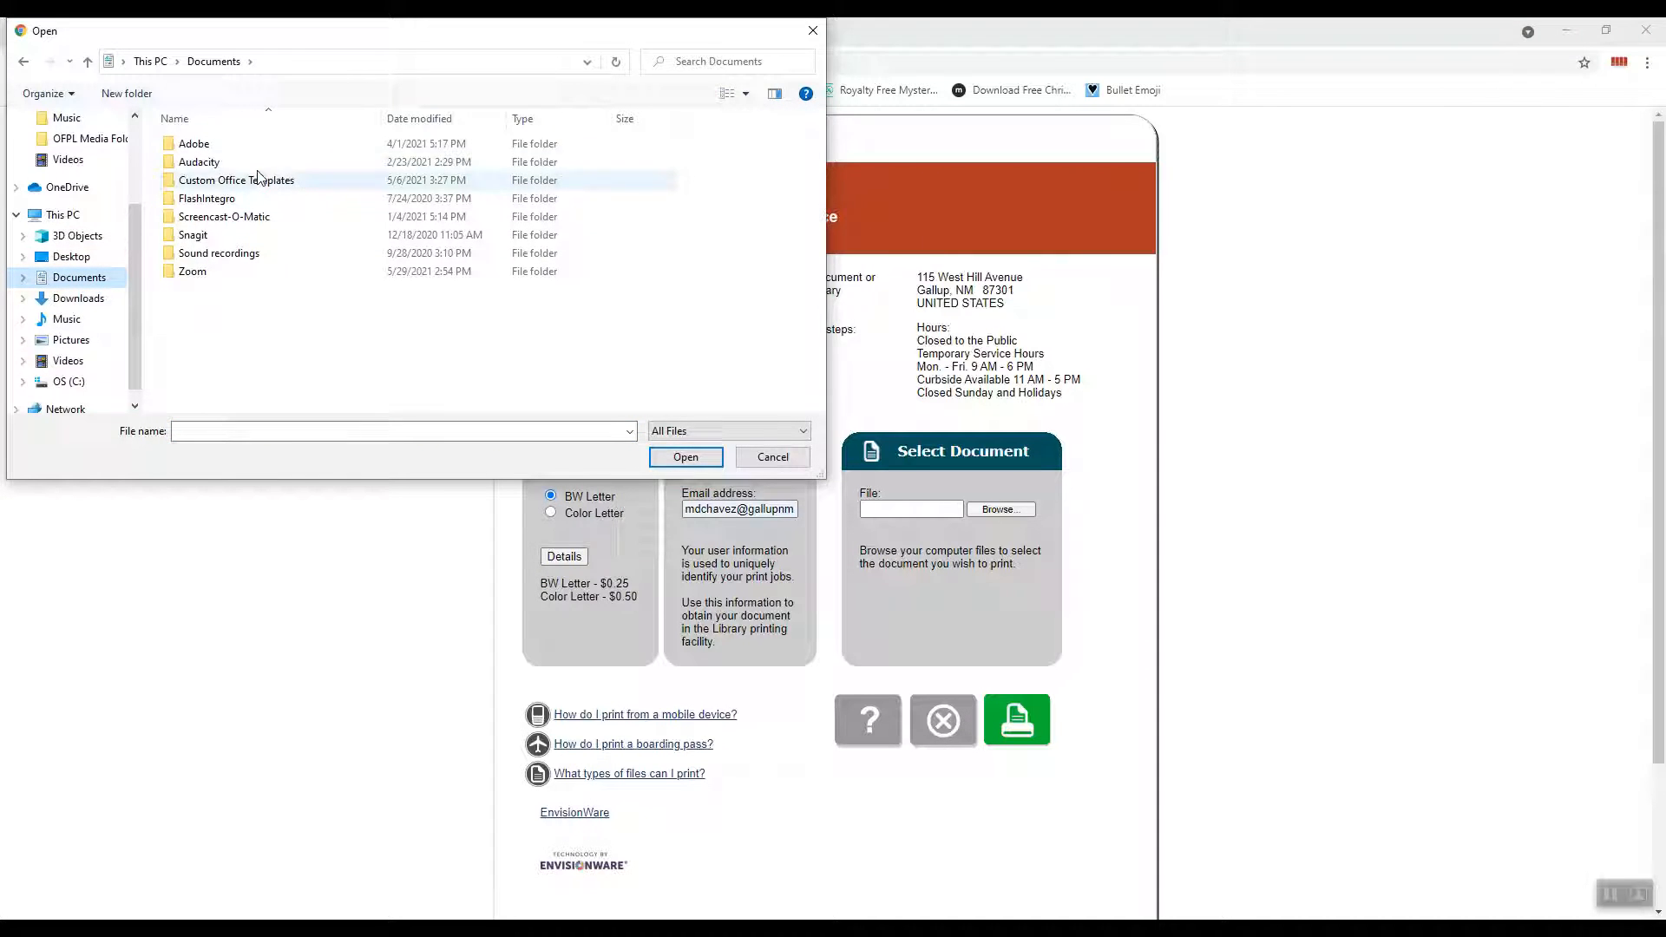
pyautogui.moveTo(70, 260)
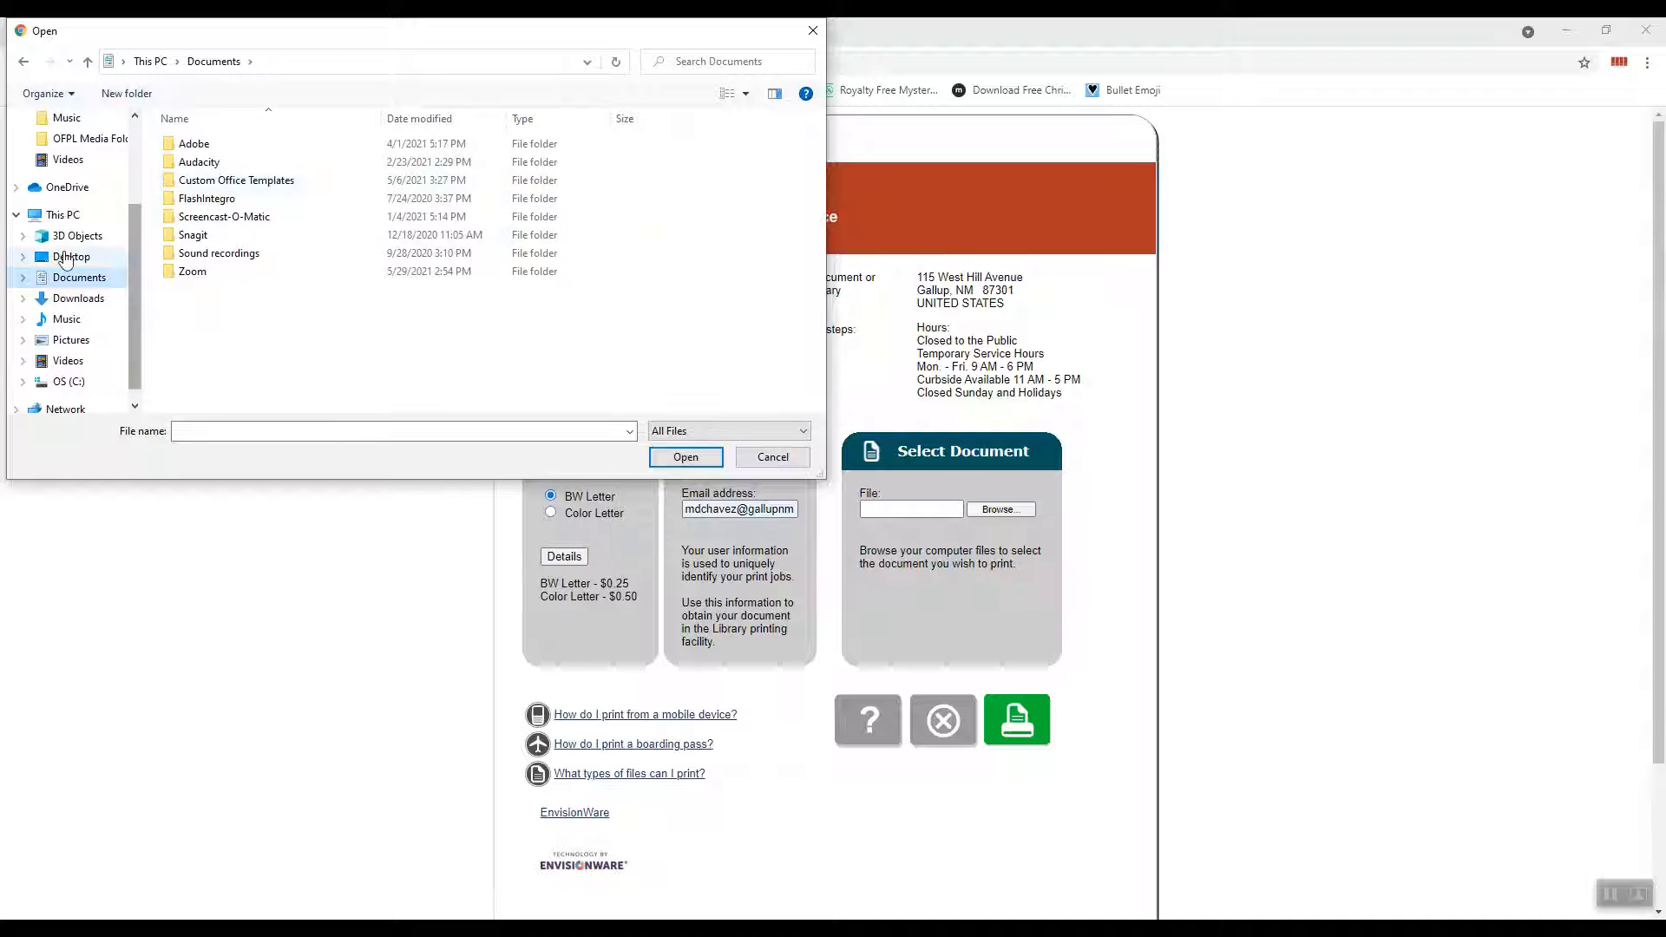
pyautogui.click(71, 257)
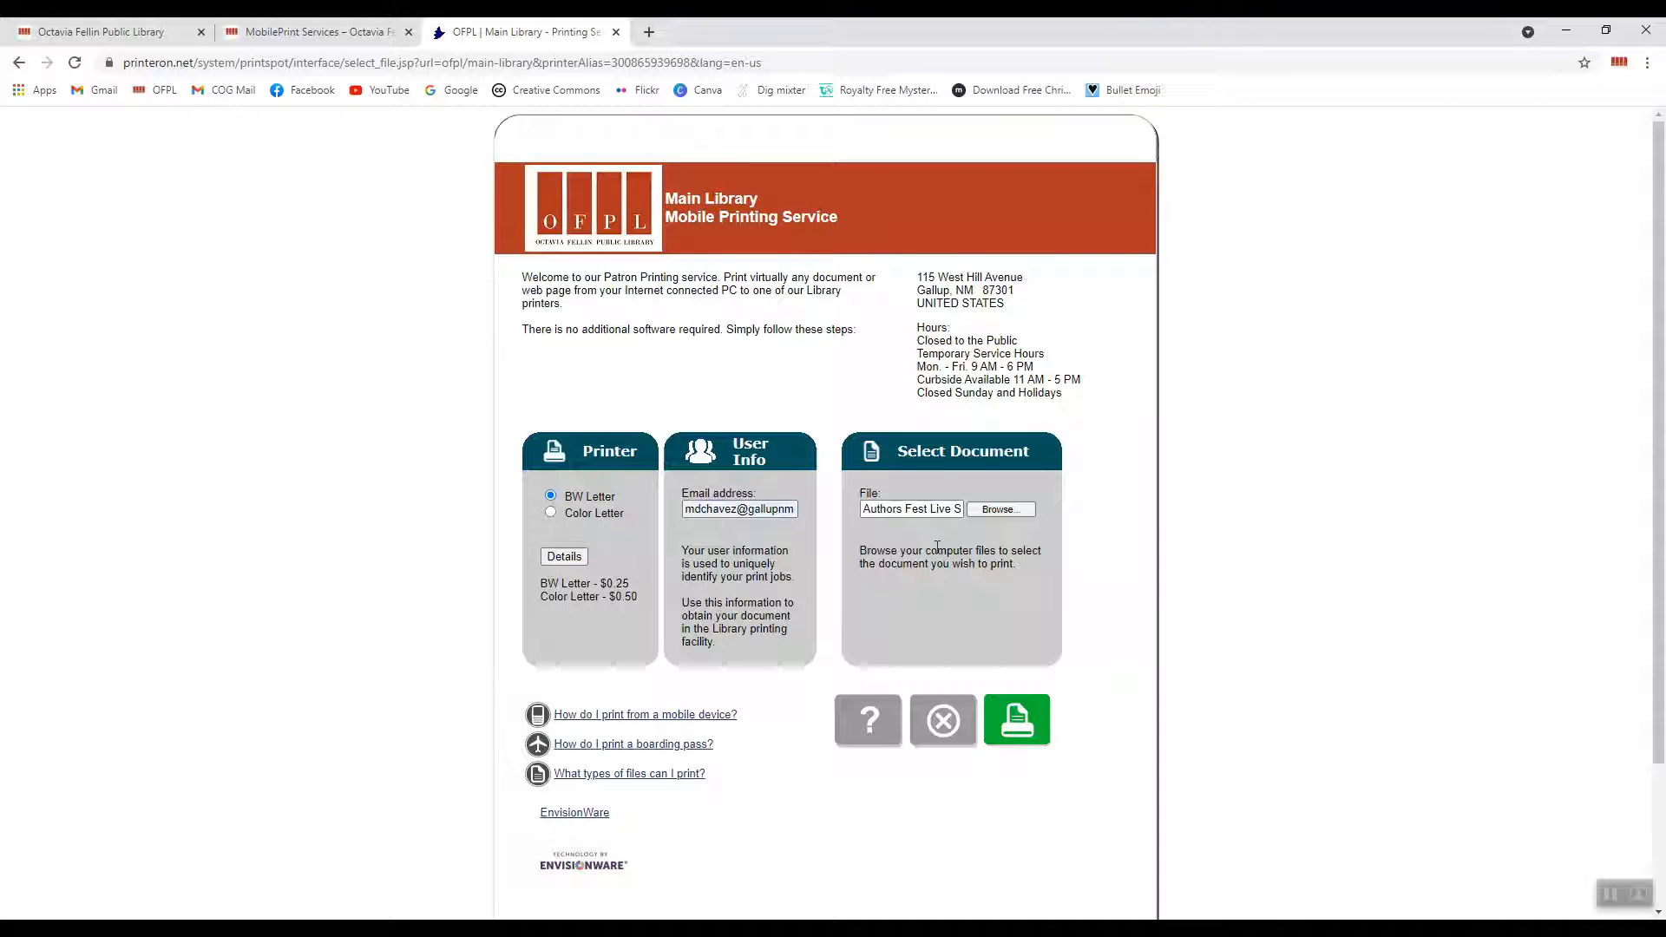
pyautogui.scroll(-3)
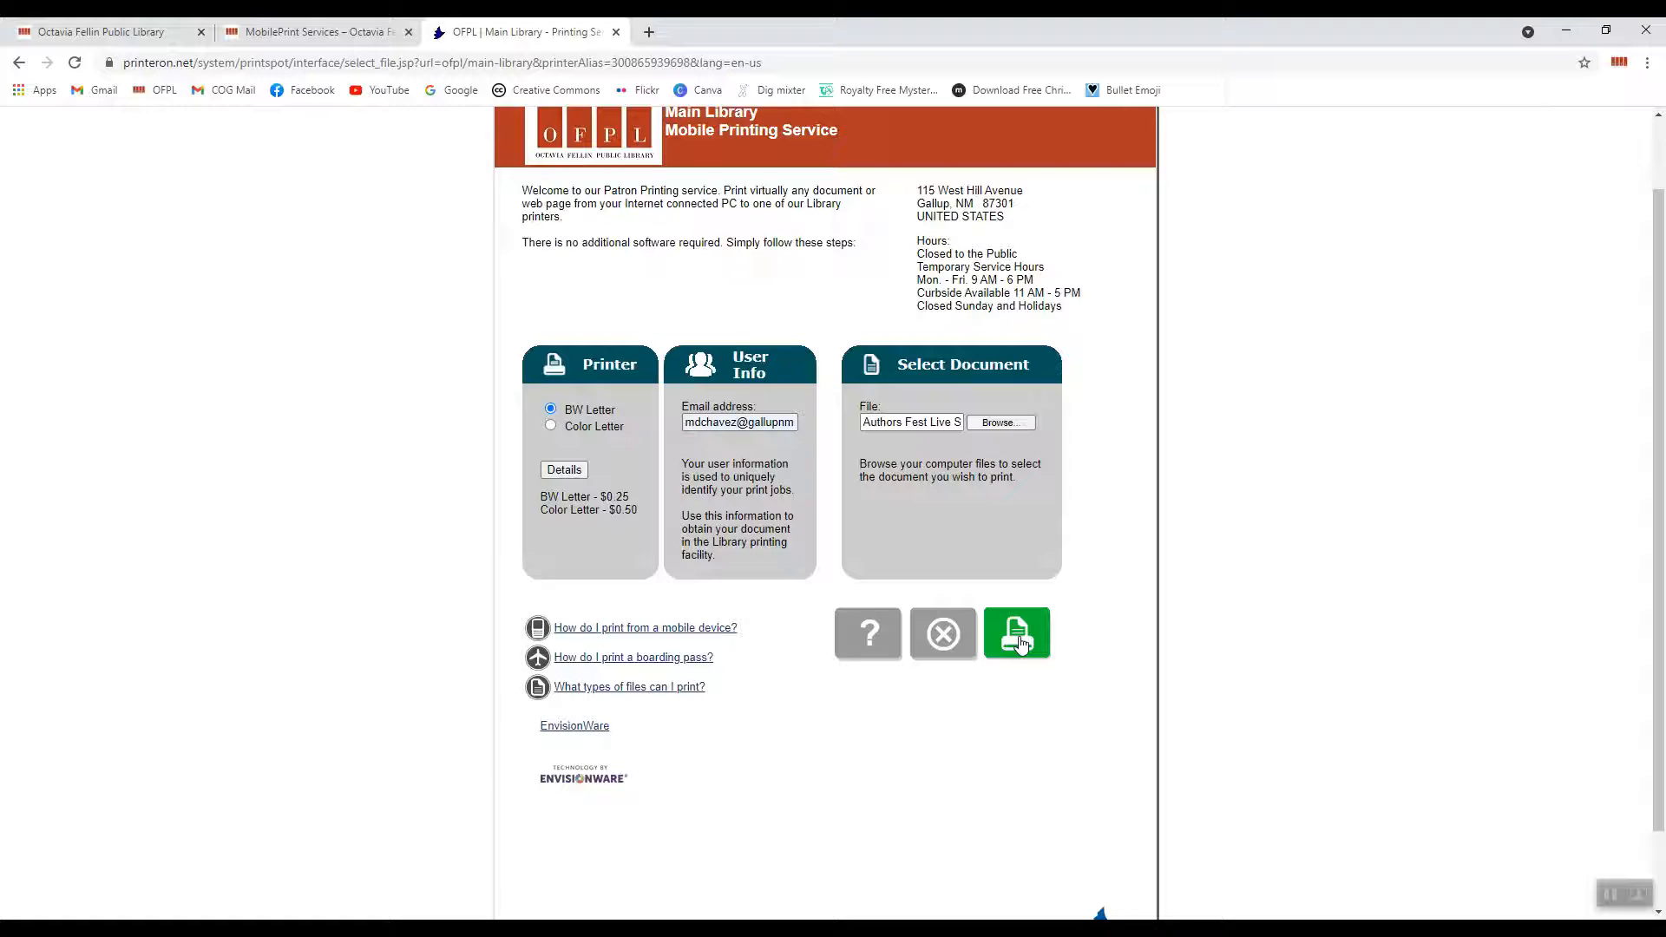
pyautogui.click(1015, 634)
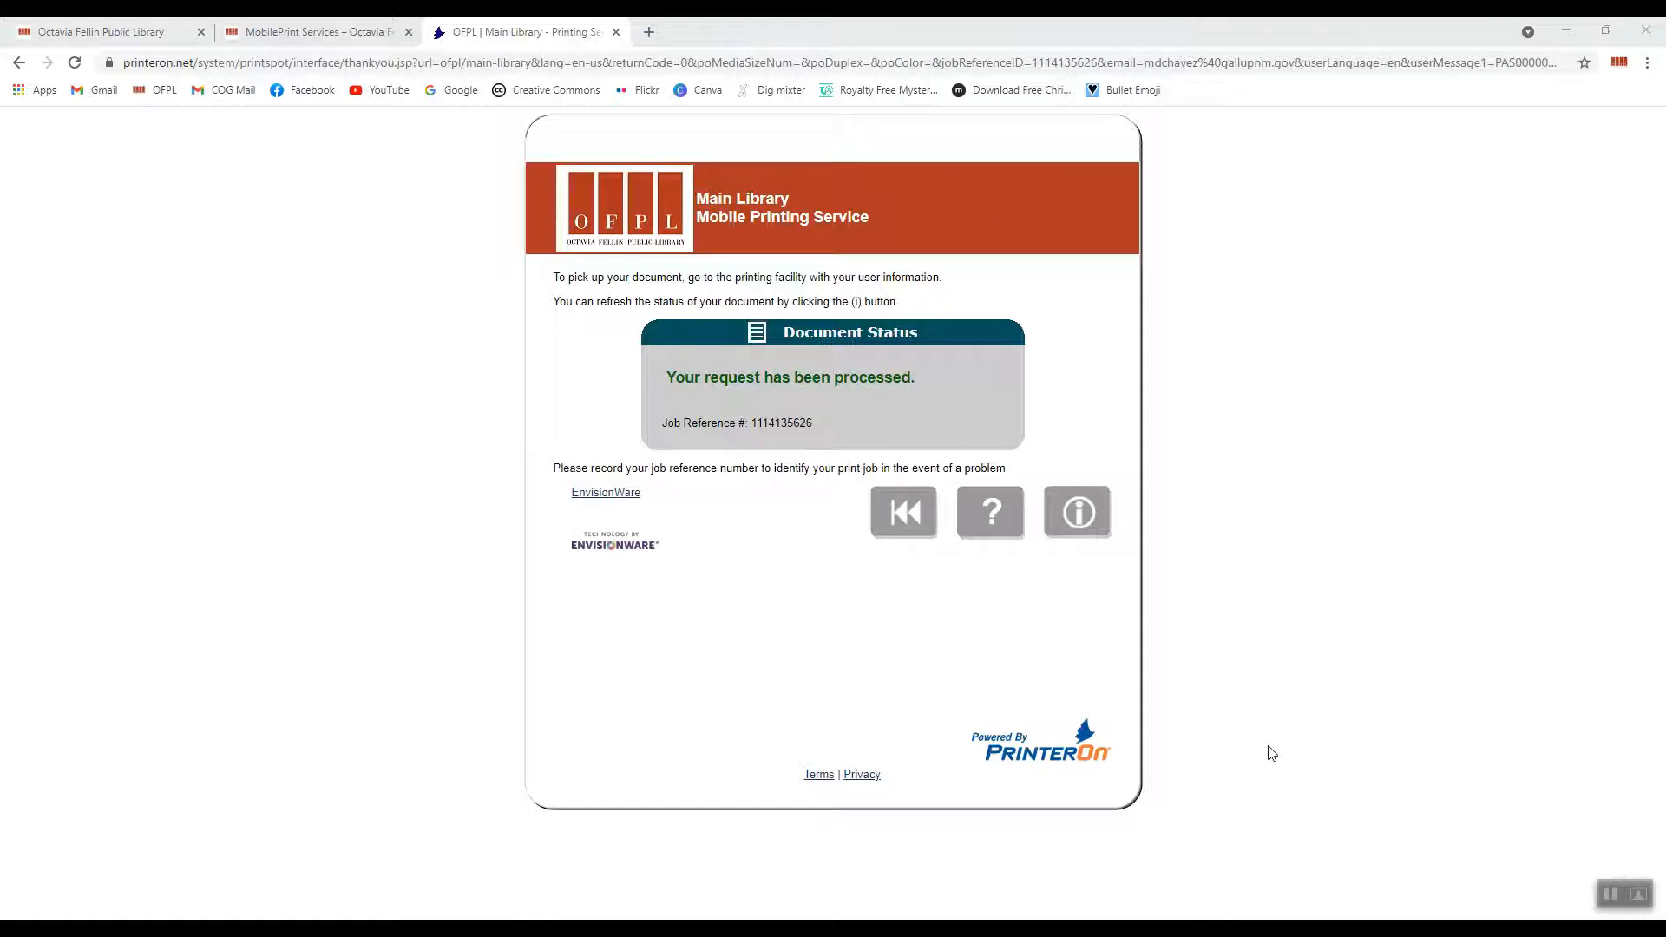
pyautogui.moveTo(1297, 701)
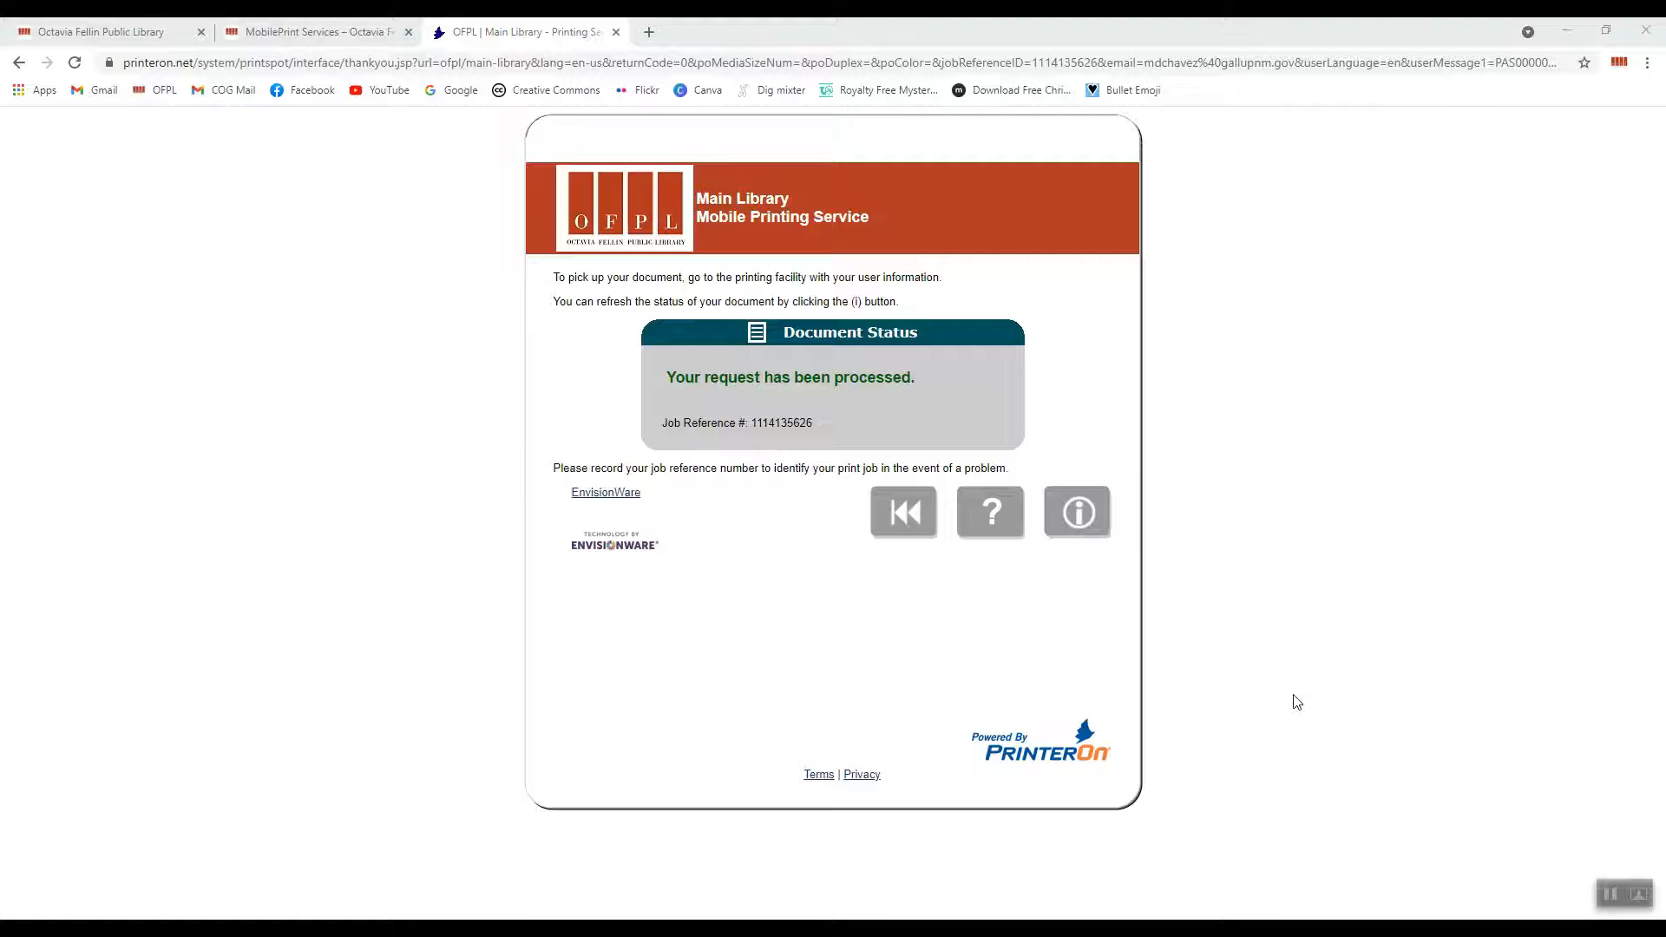
pyautogui.moveTo(1366, 667)
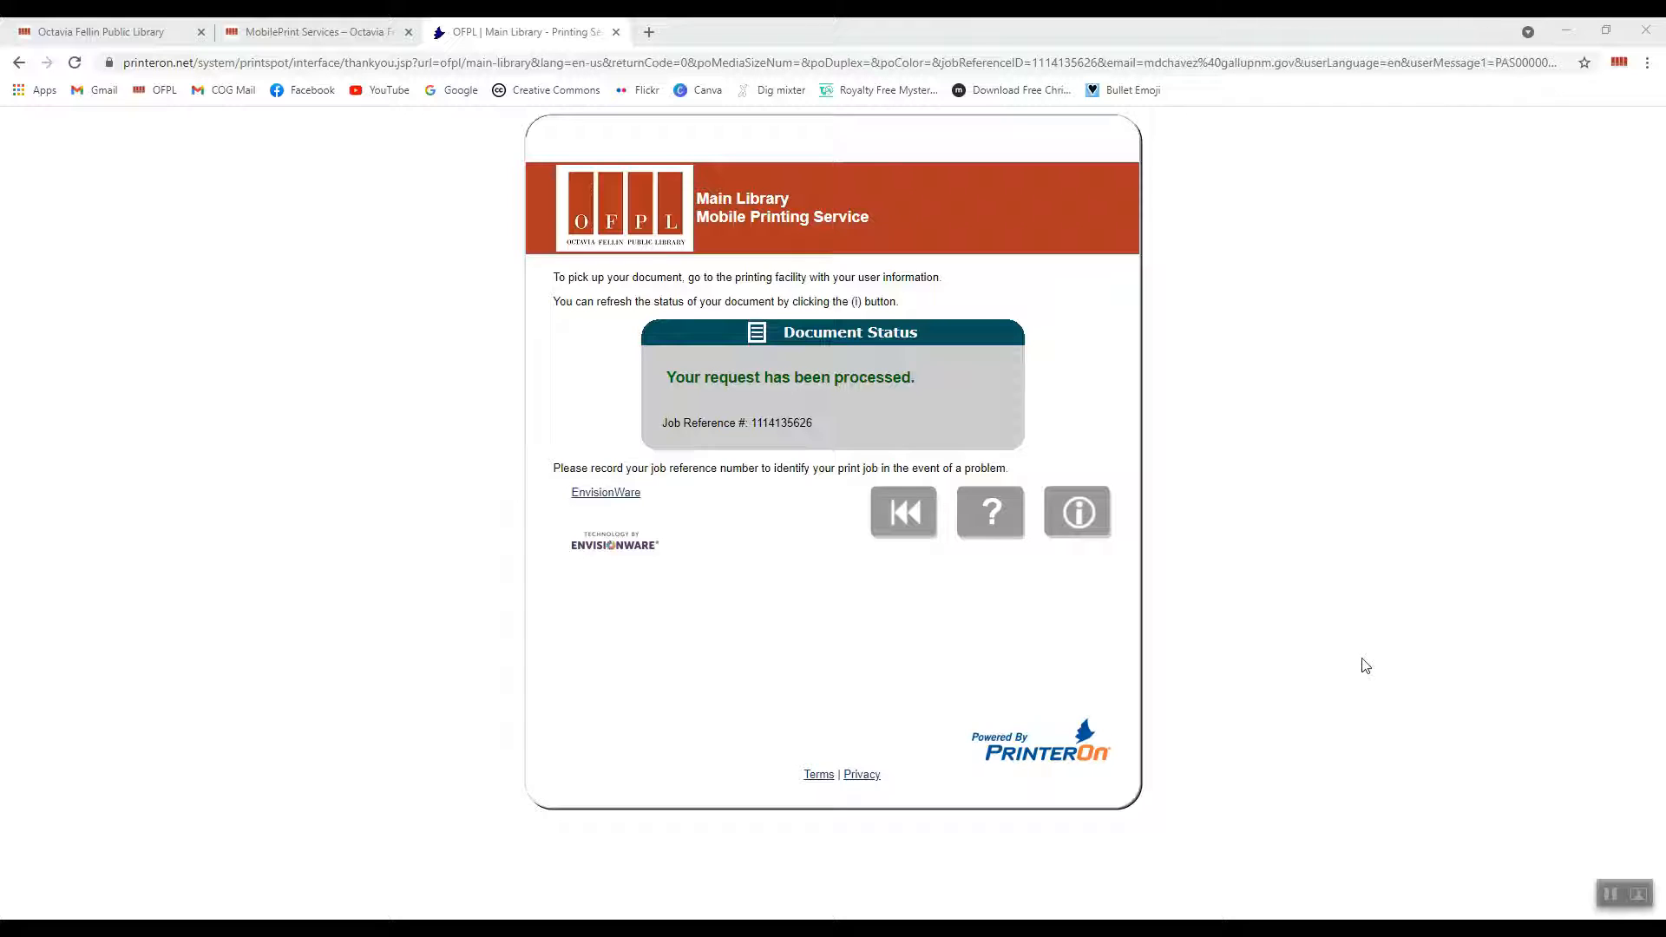
pyautogui.moveTo(1269, 680)
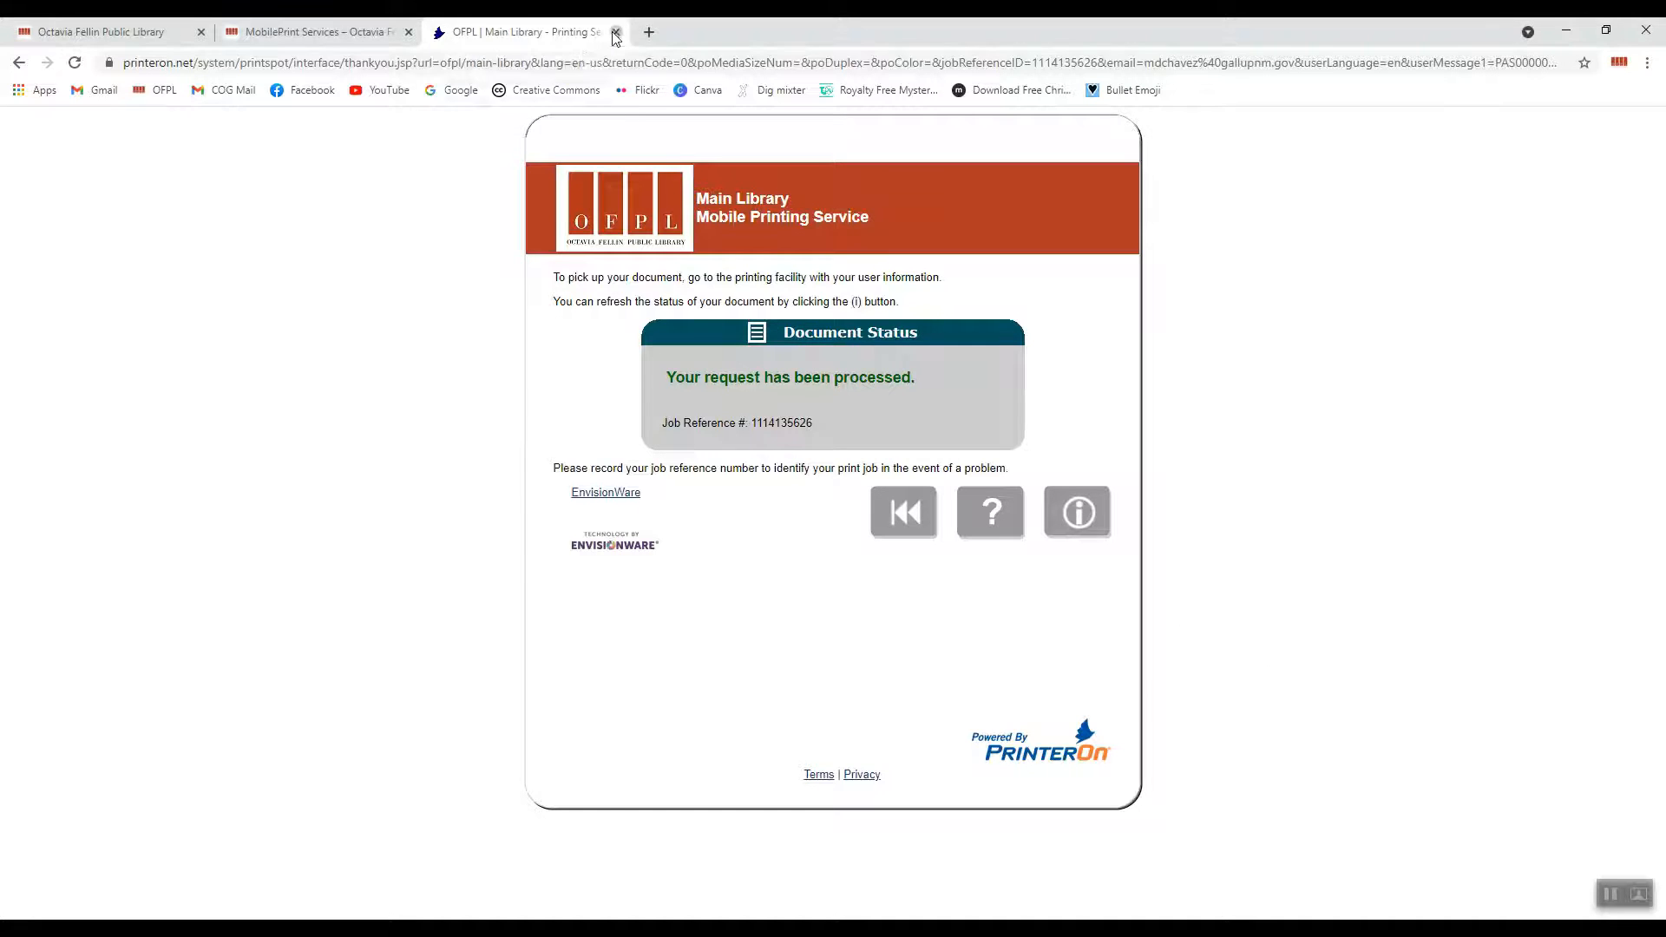
pyautogui.click(615, 32)
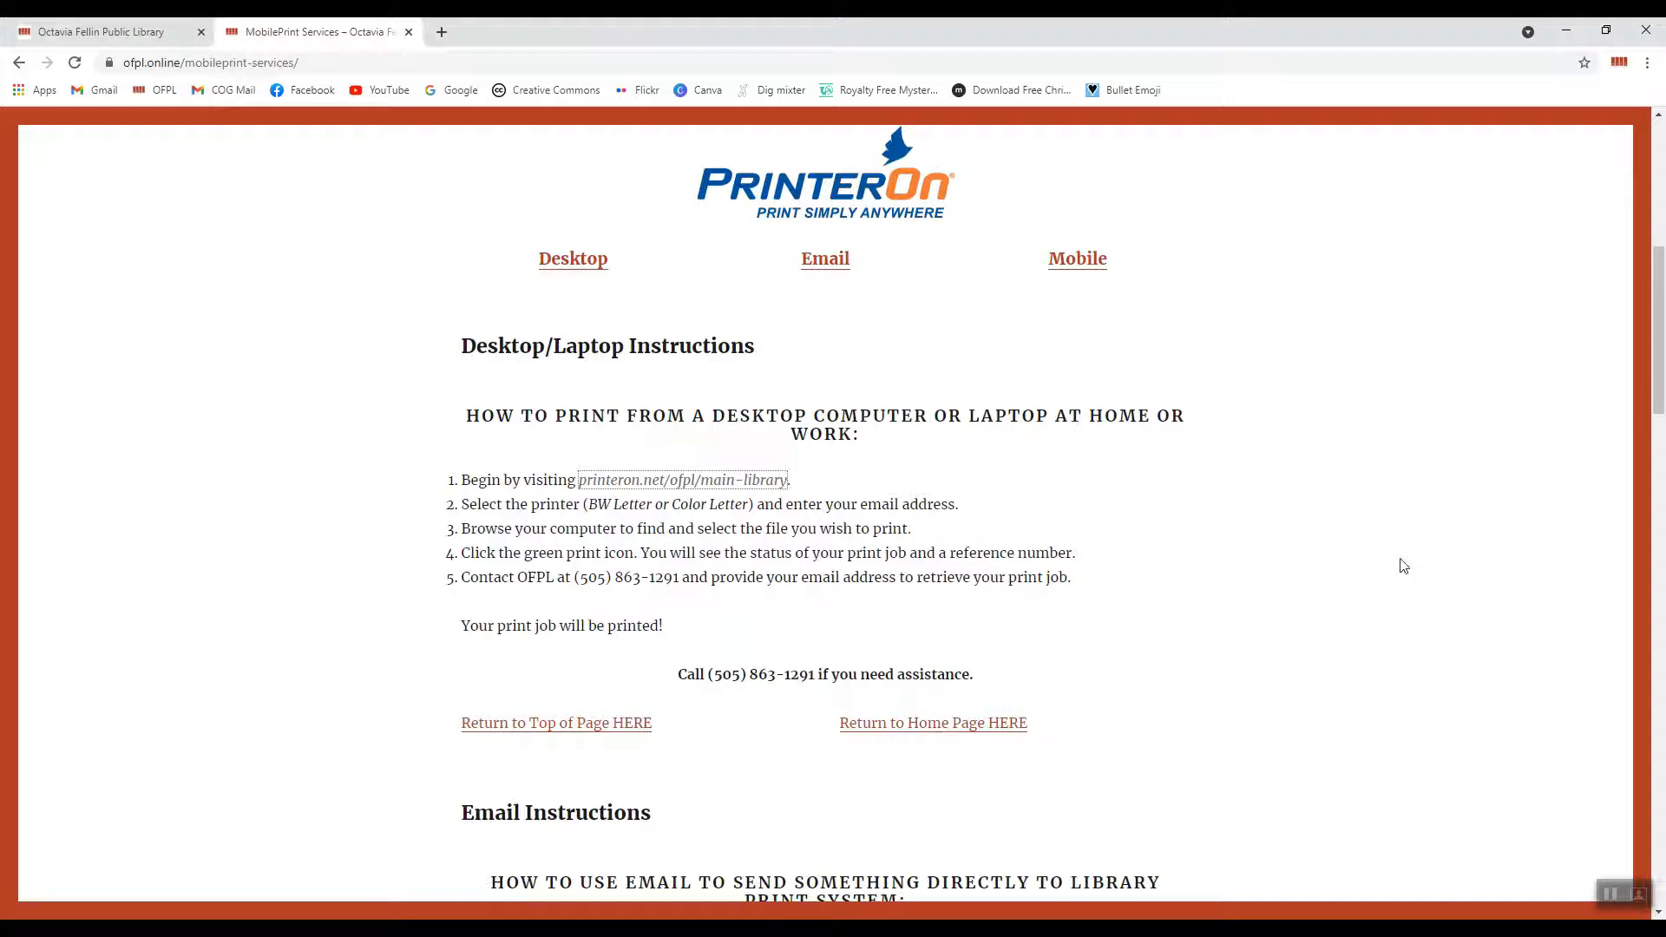
# Scroll the MobilePrint Services page down to the email printing instructions.
pyautogui.scroll(-3)
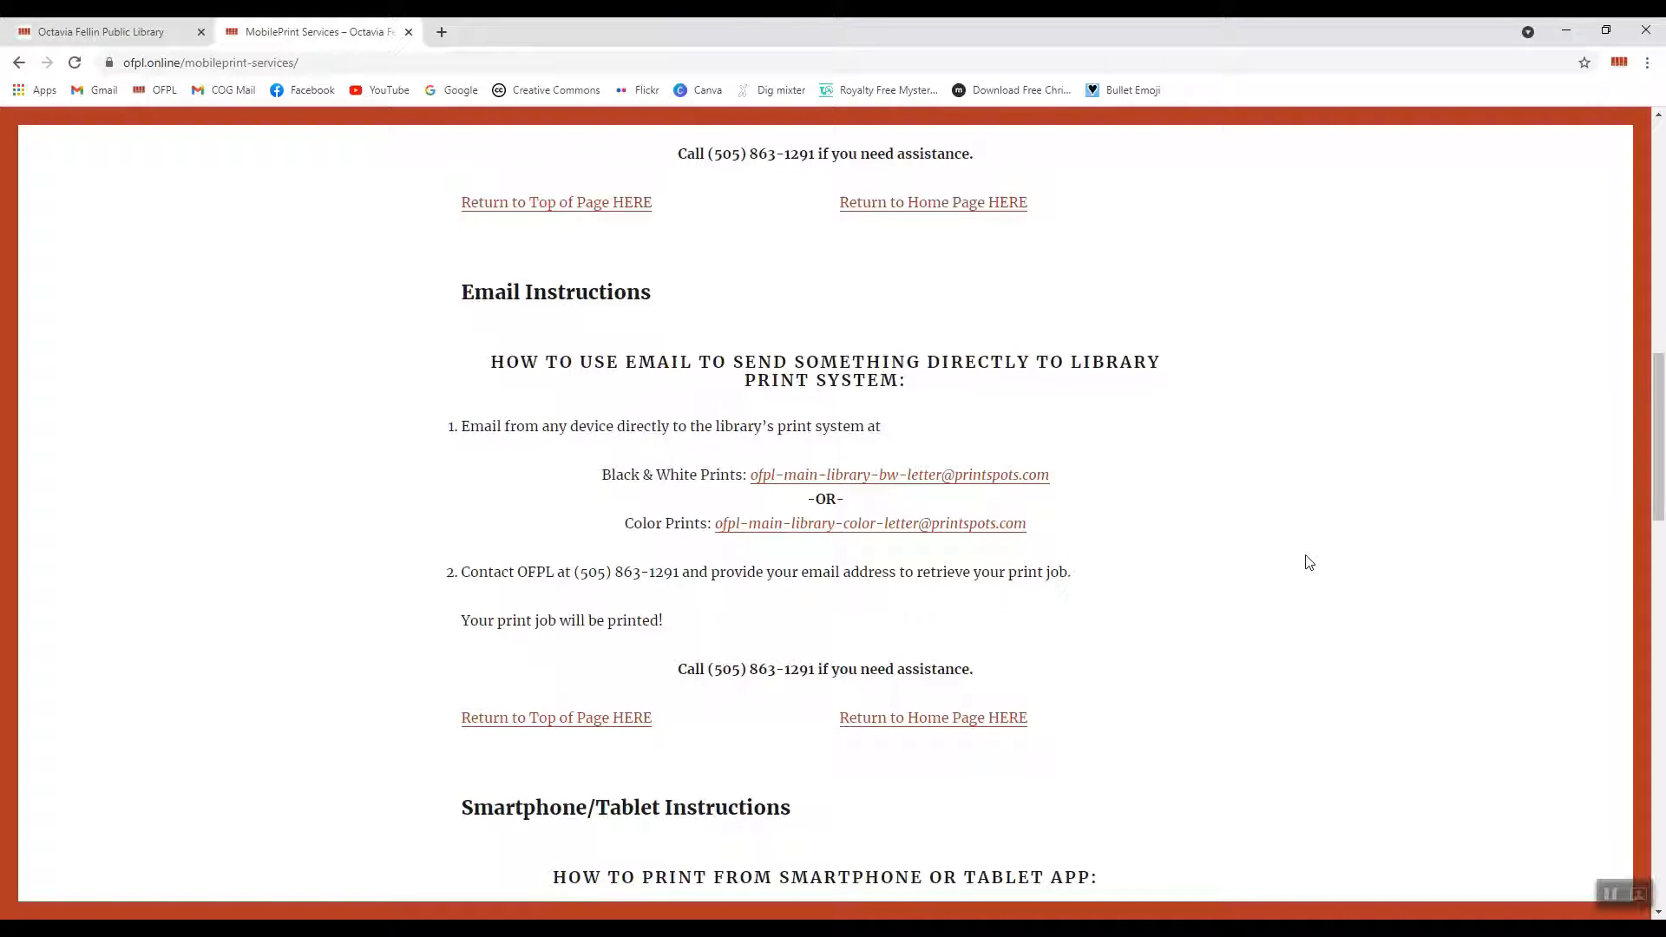
pyautogui.moveTo(1302, 575)
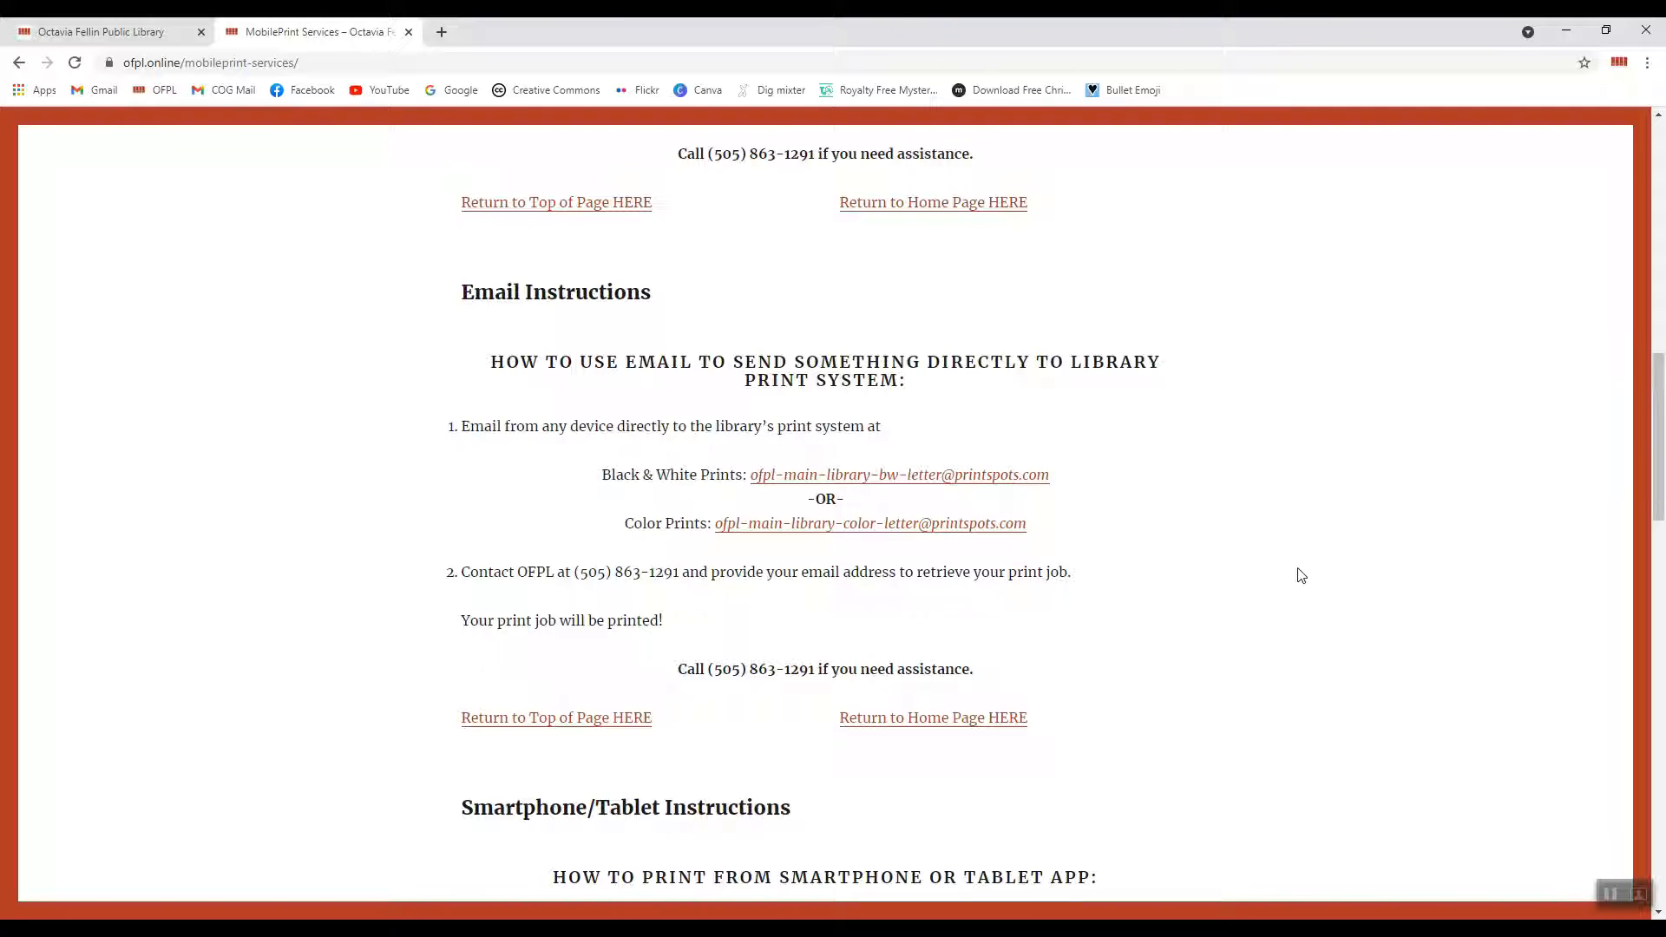
pyautogui.moveTo(773, 492)
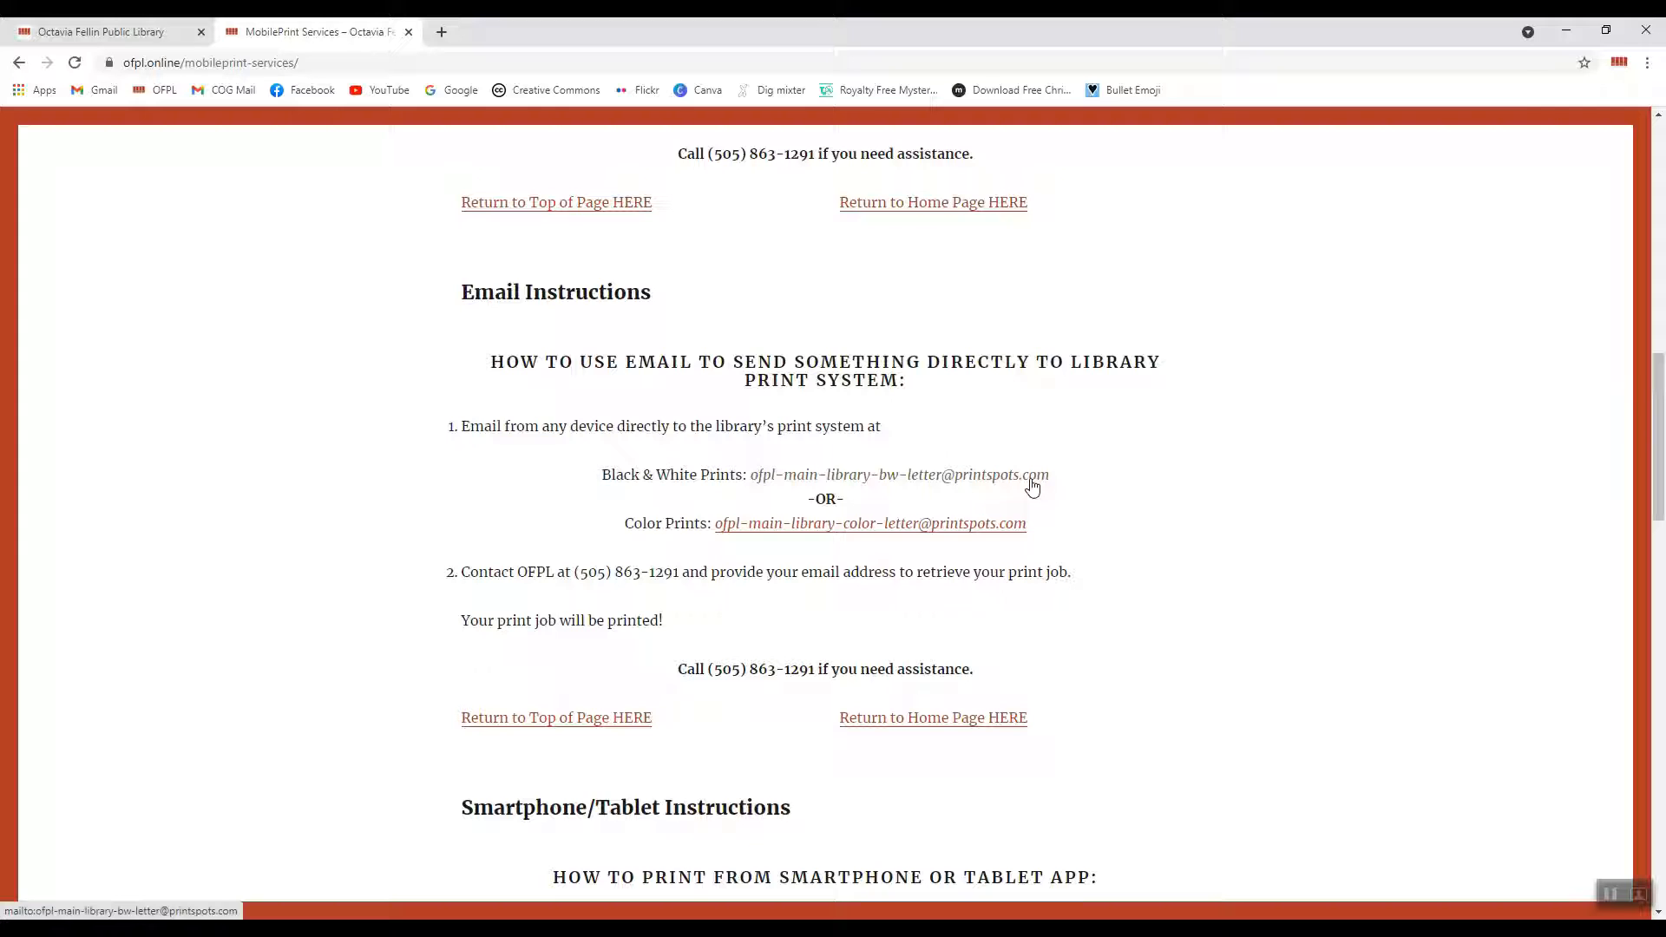
pyautogui.moveTo(1127, 489)
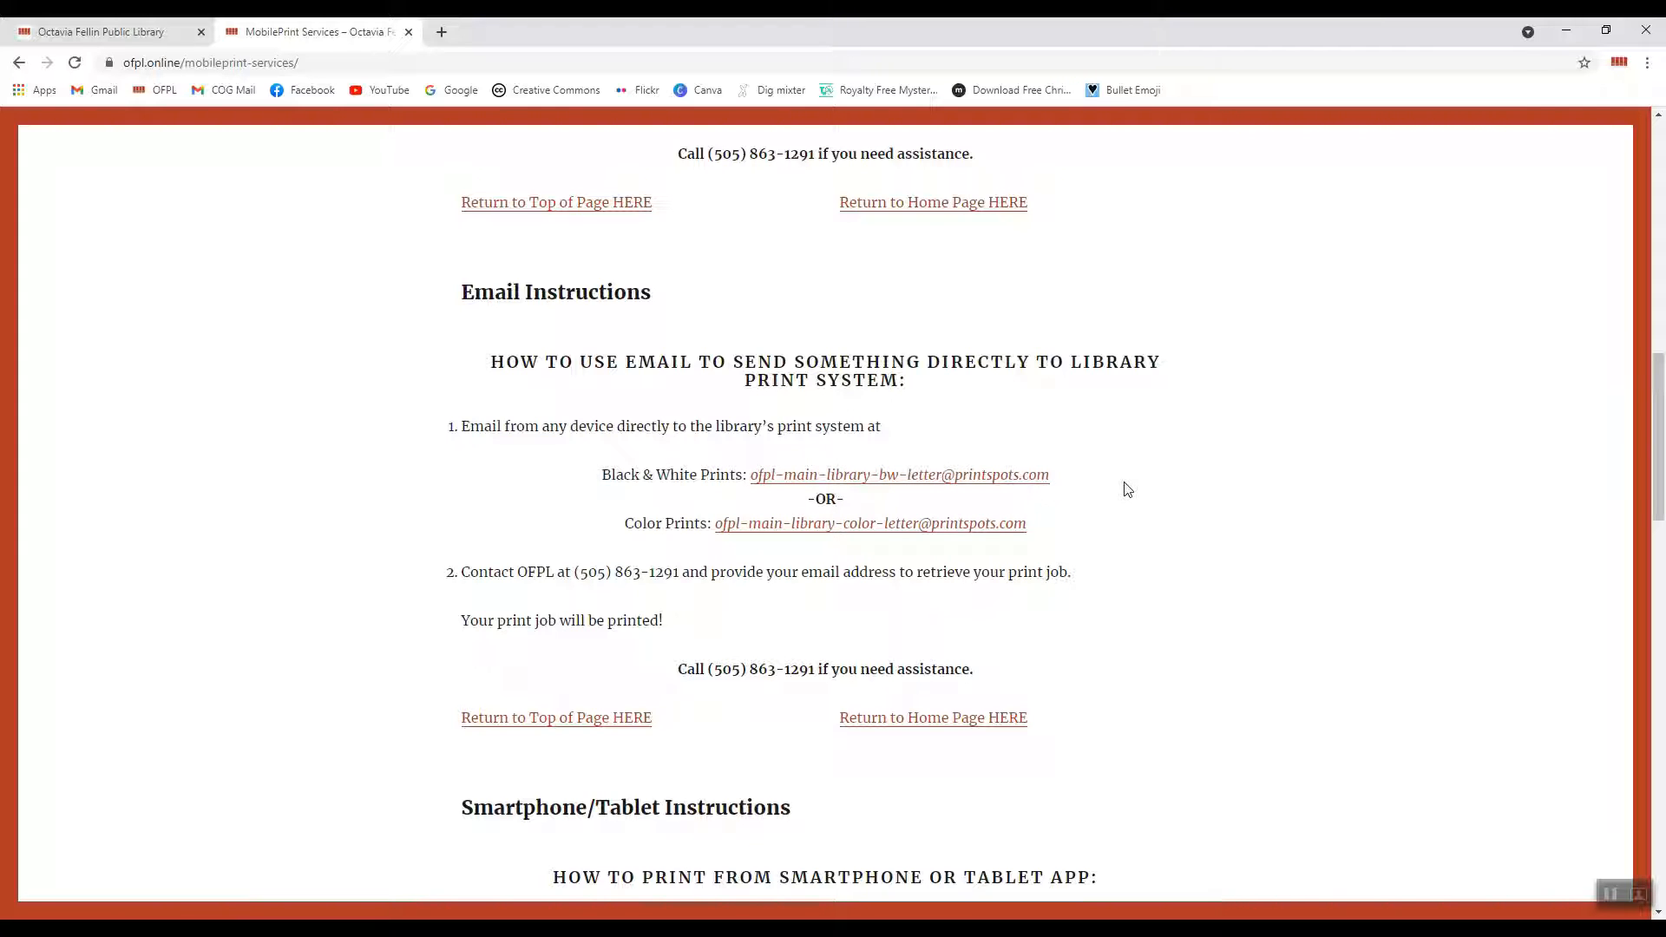
pyautogui.moveTo(898, 475)
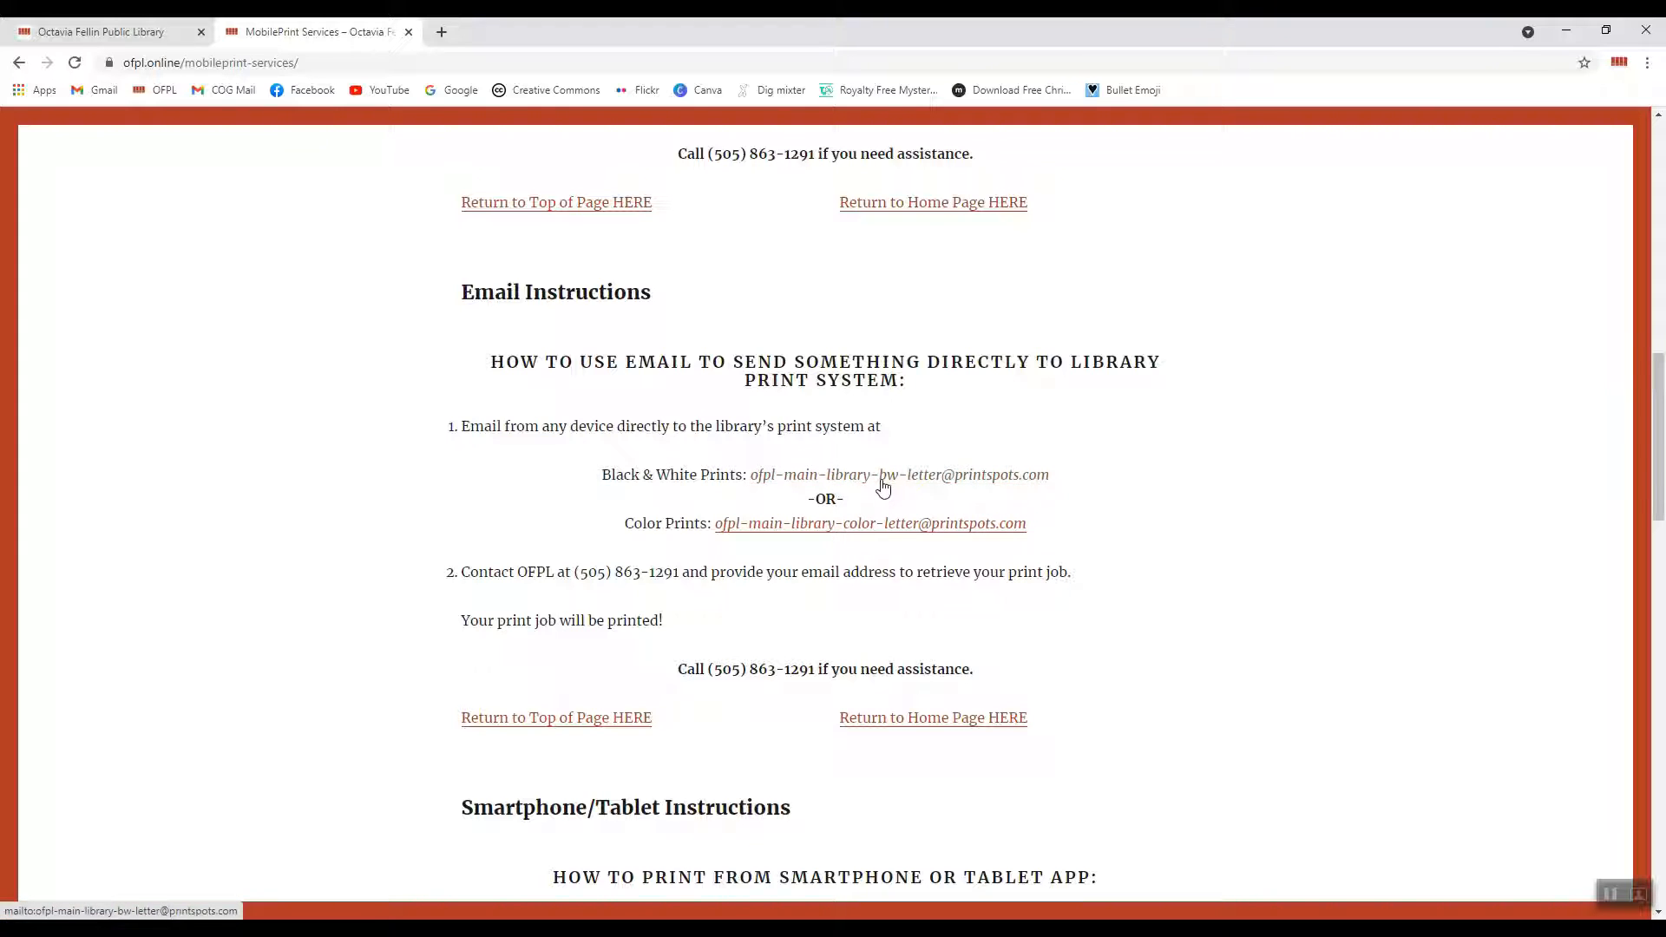
pyautogui.moveTo(867, 535)
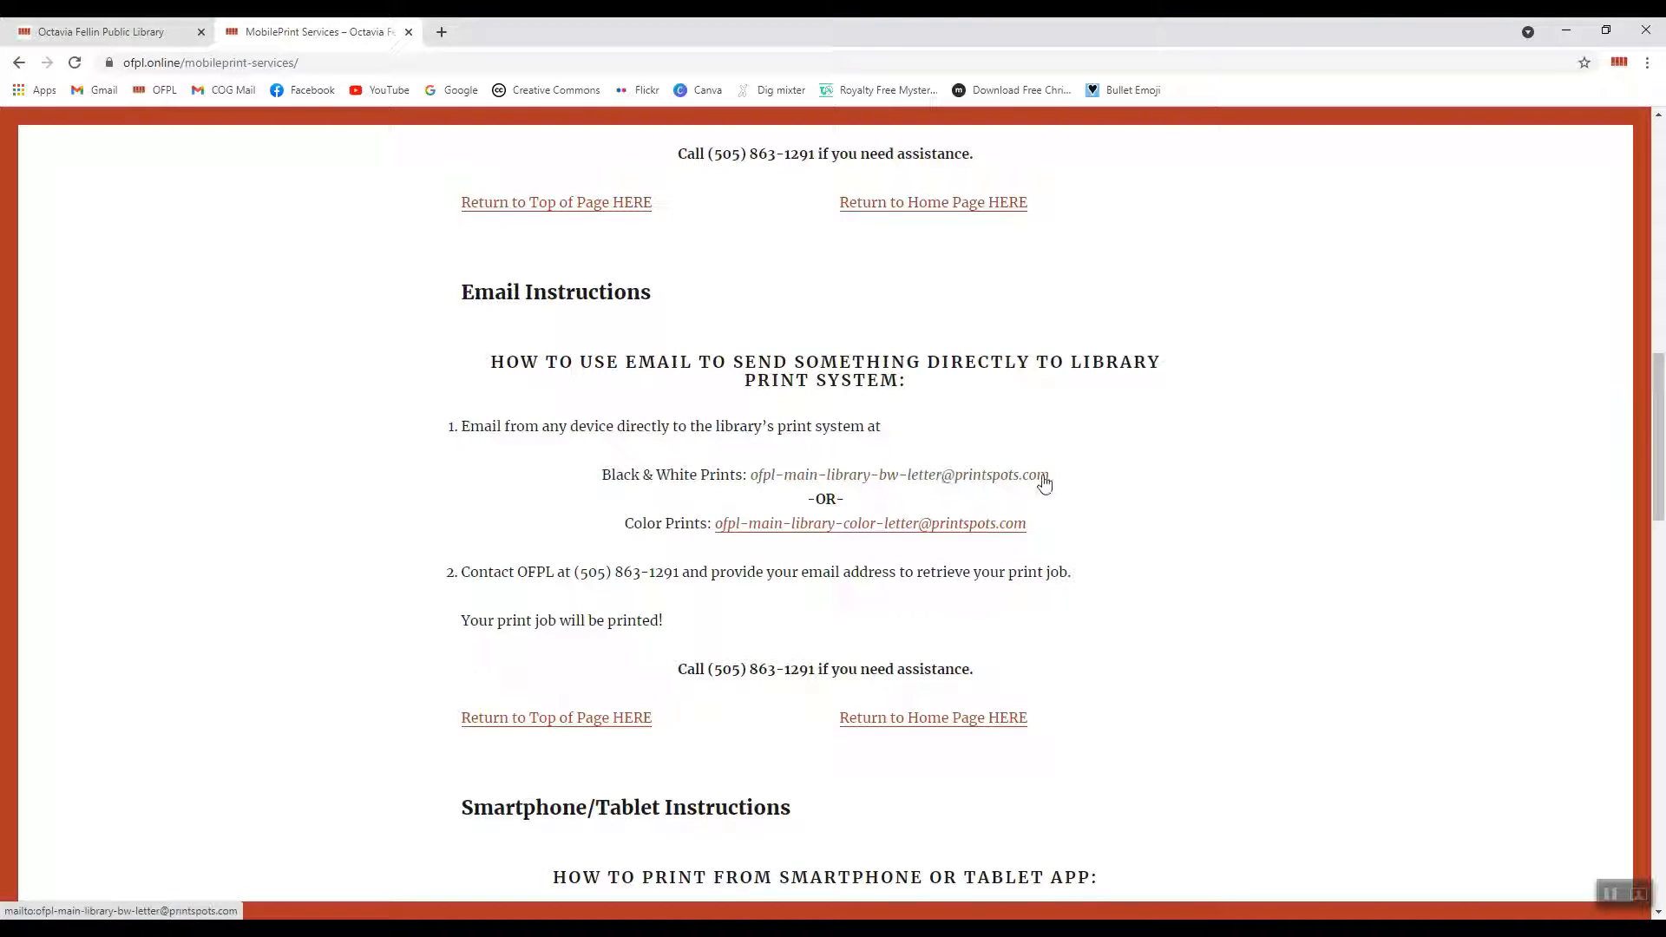
pyautogui.moveTo(1062, 484)
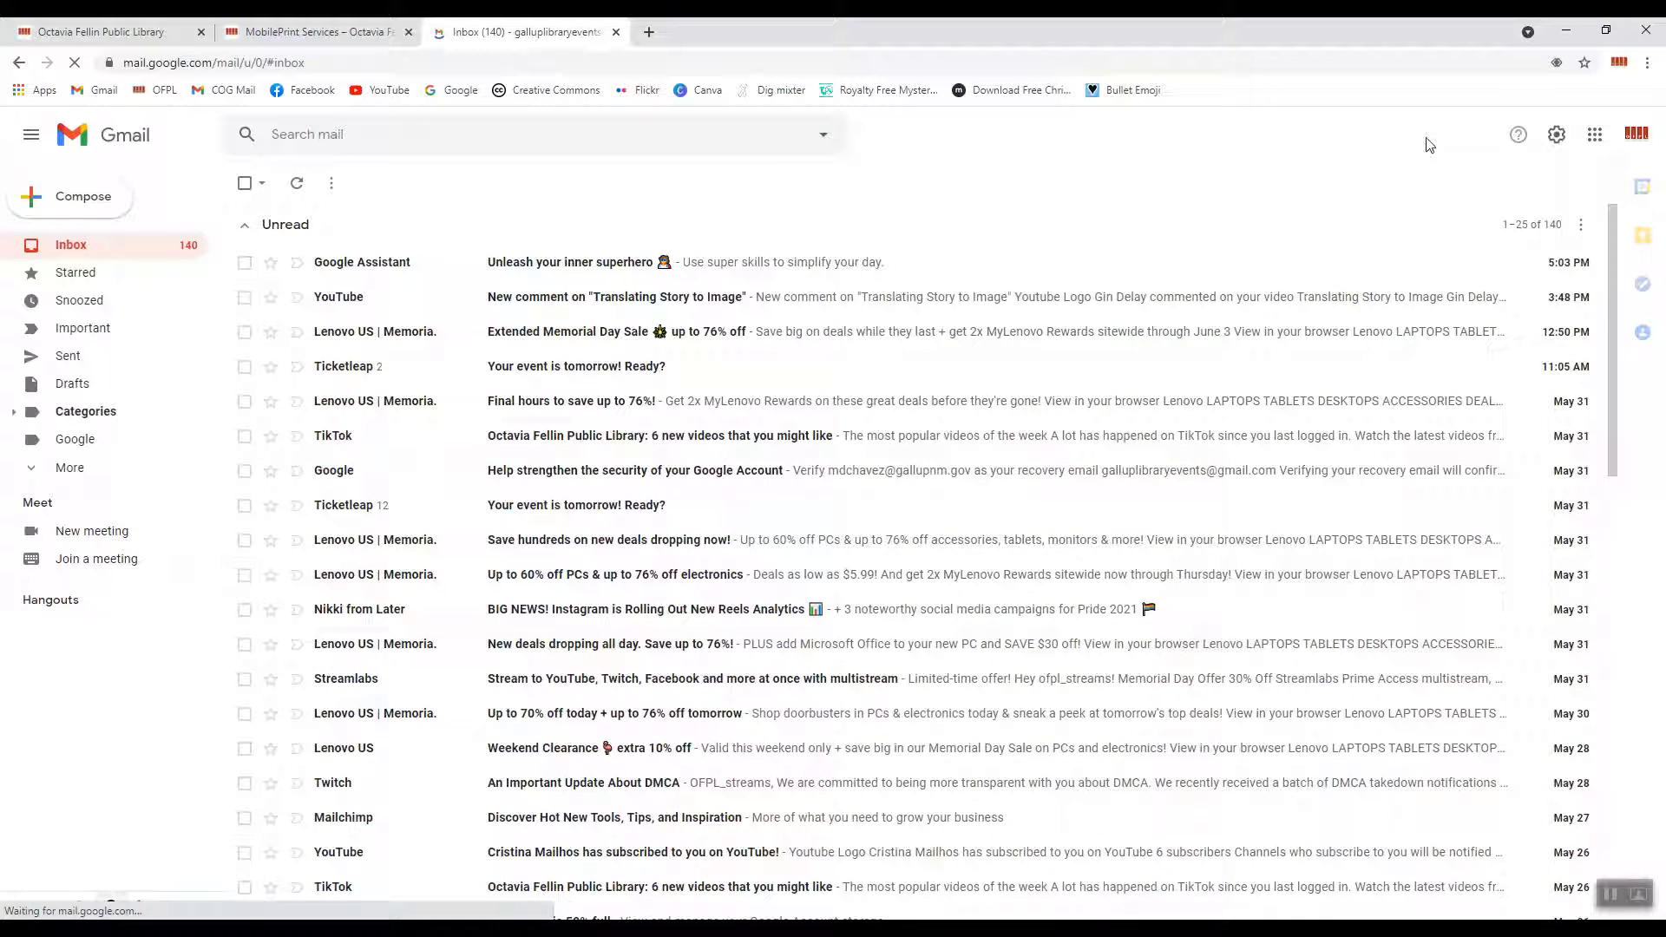
# Copy the black-and-white print address from the OFPL print services page.
pyautogui.click(70, 196)
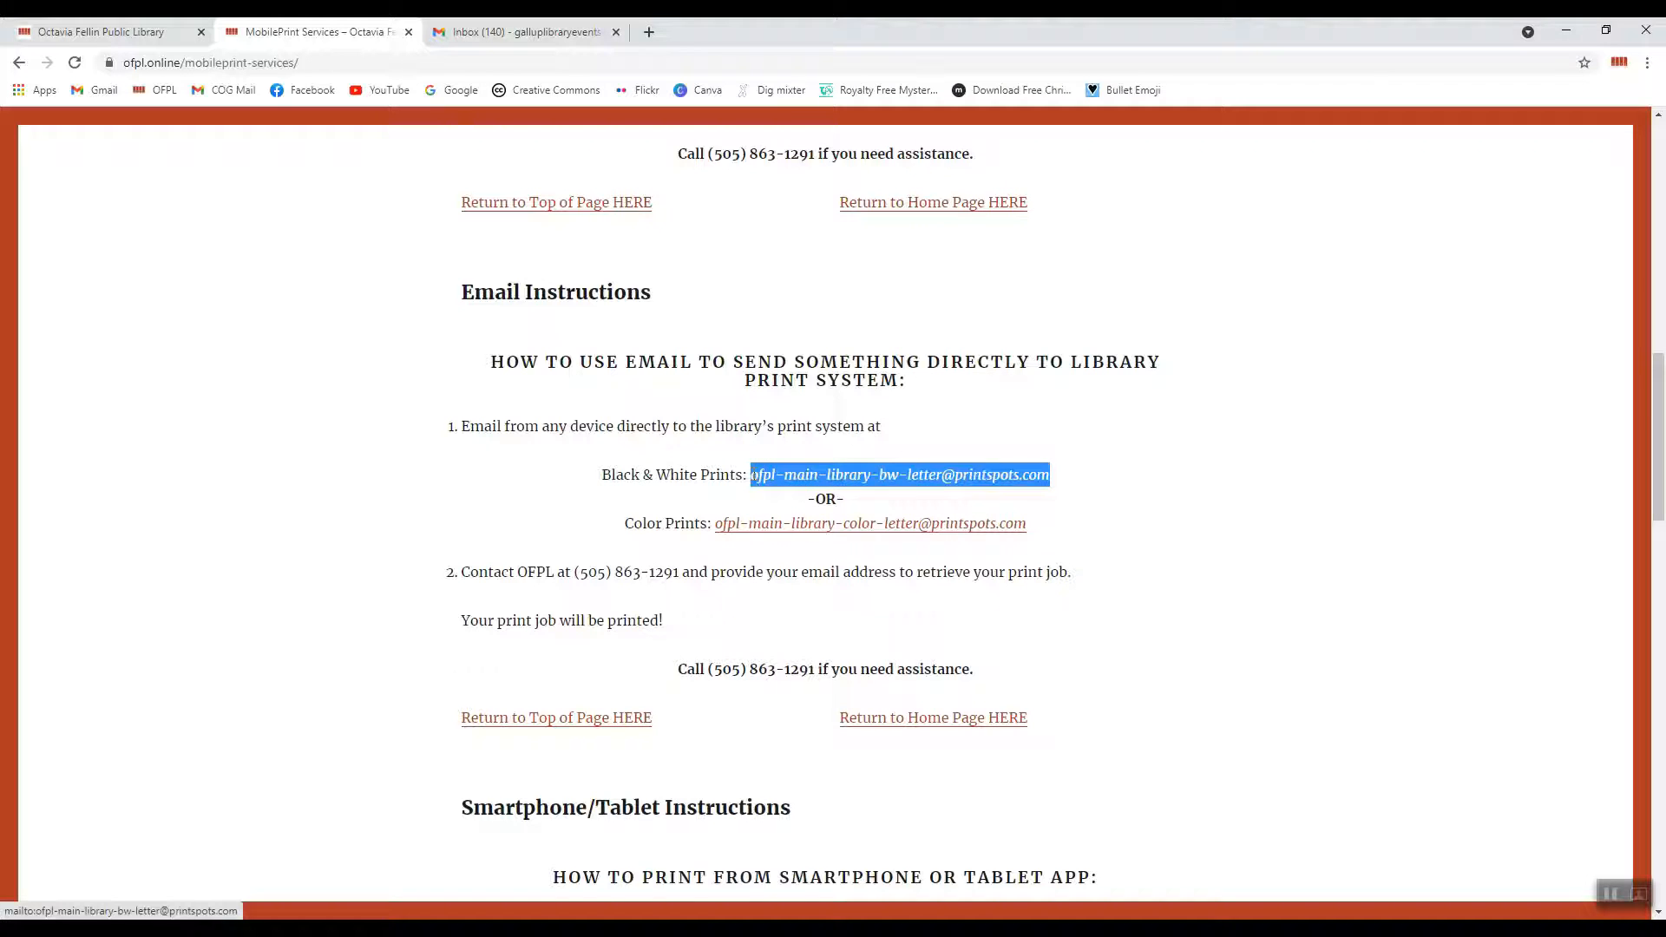
pyautogui.rightClick(900, 475)
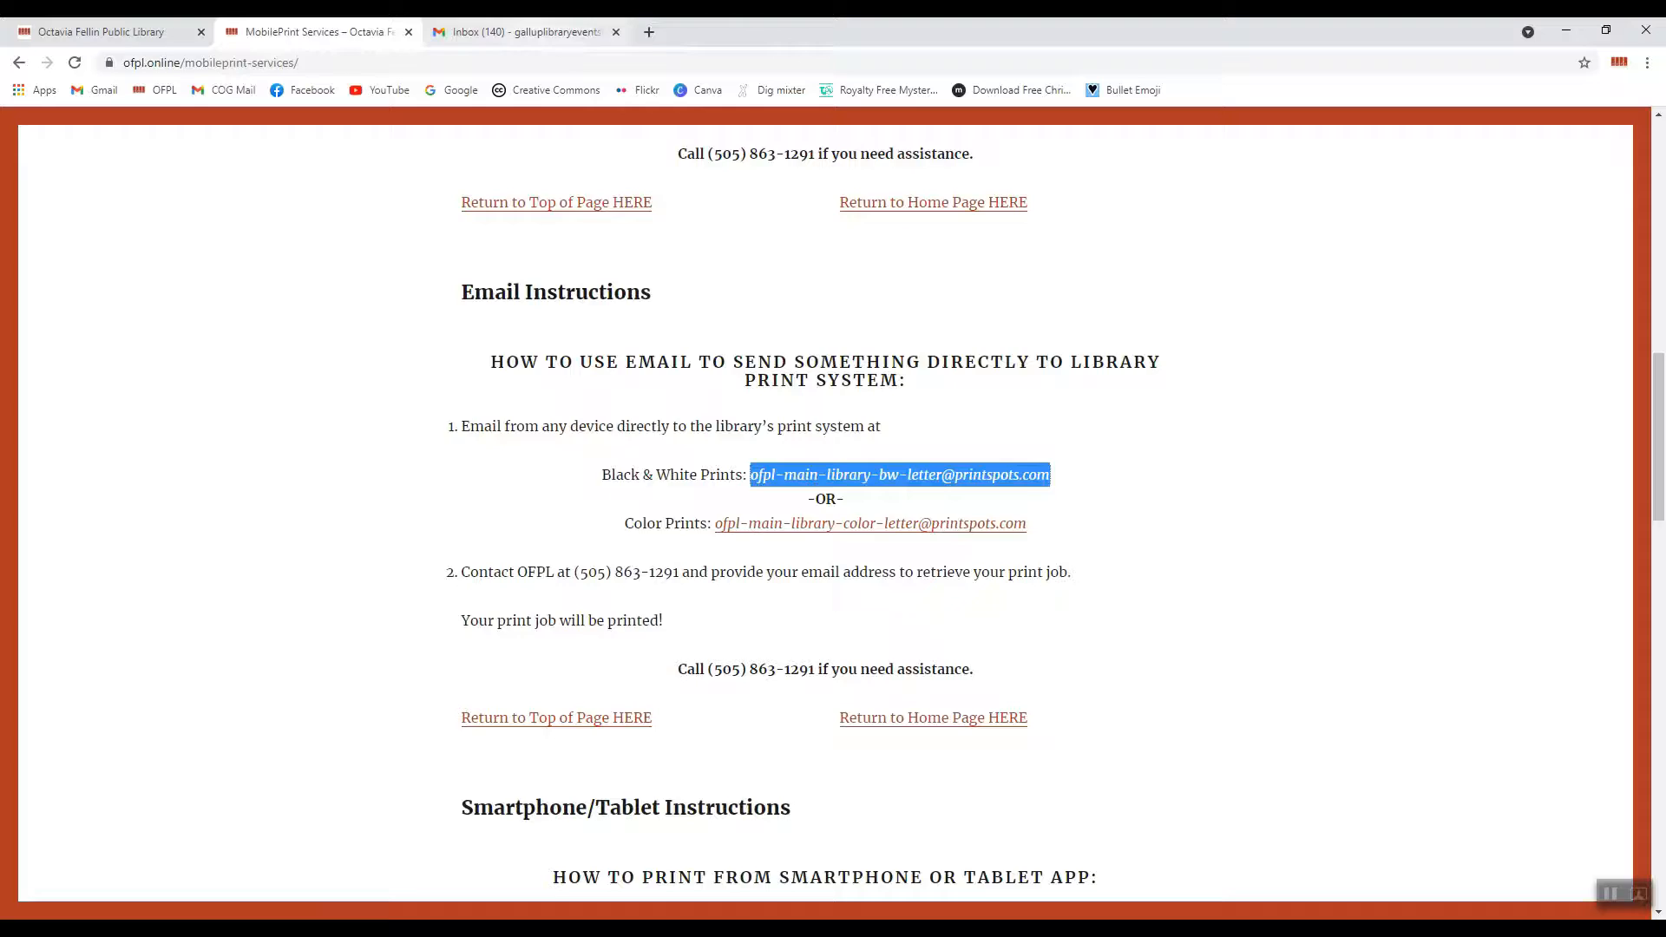
pyautogui.rightClick(1137, 441)
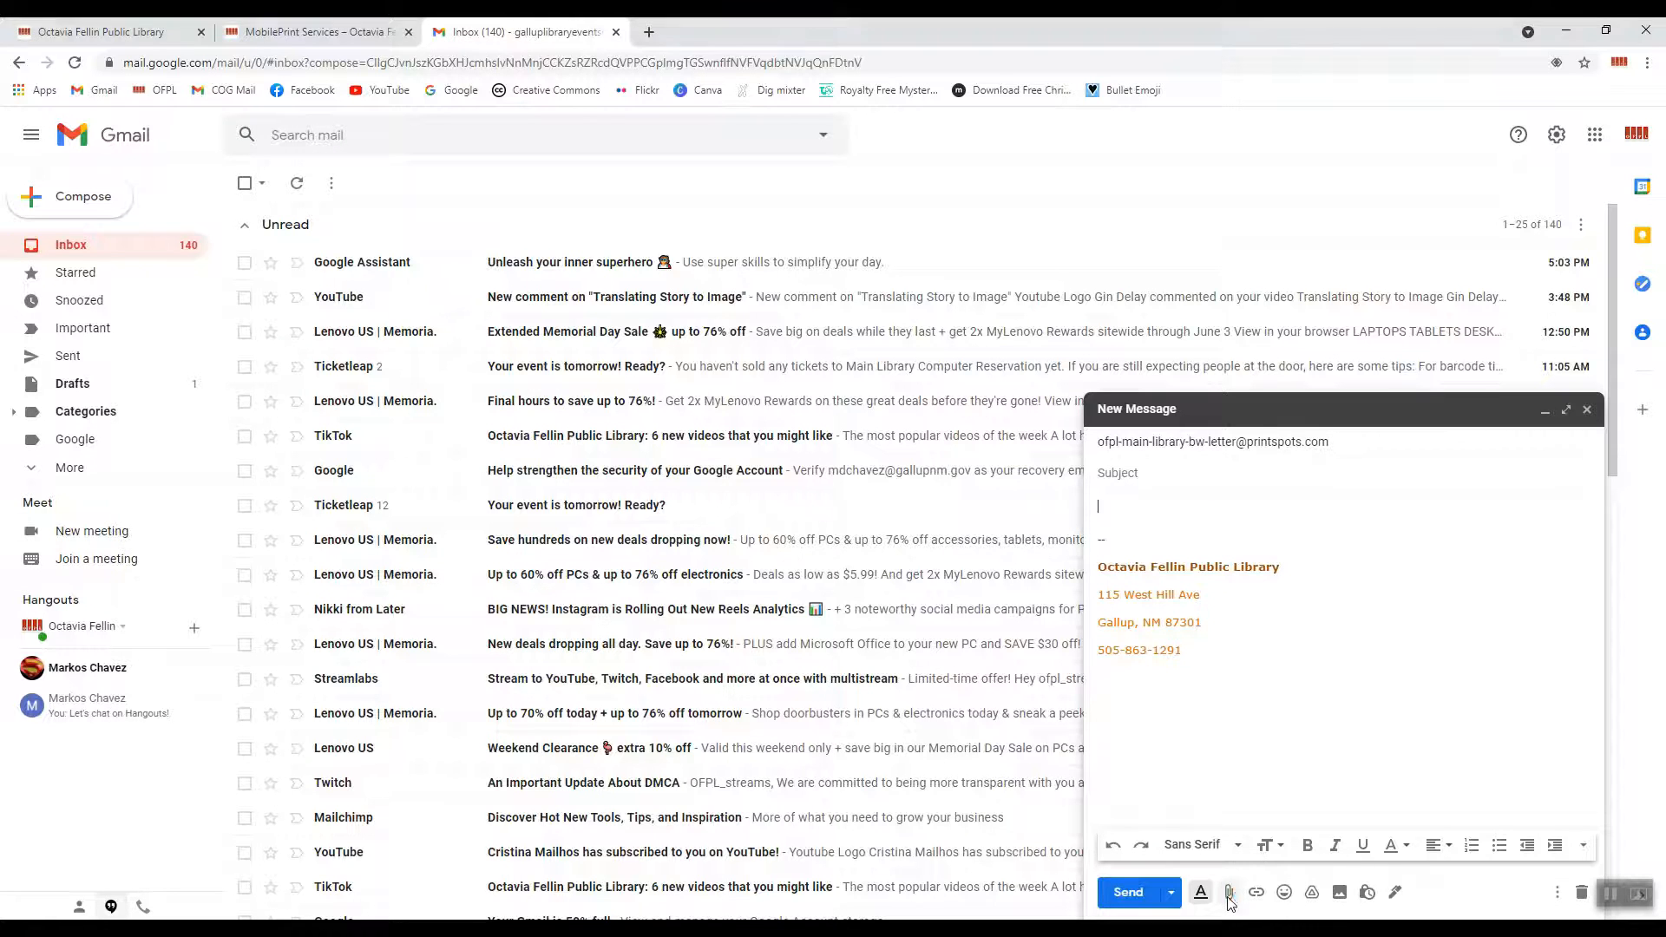
# Attach Authors Fest Live Script.docx, send the email, and return to the library page.
pyautogui.click(1229, 893)
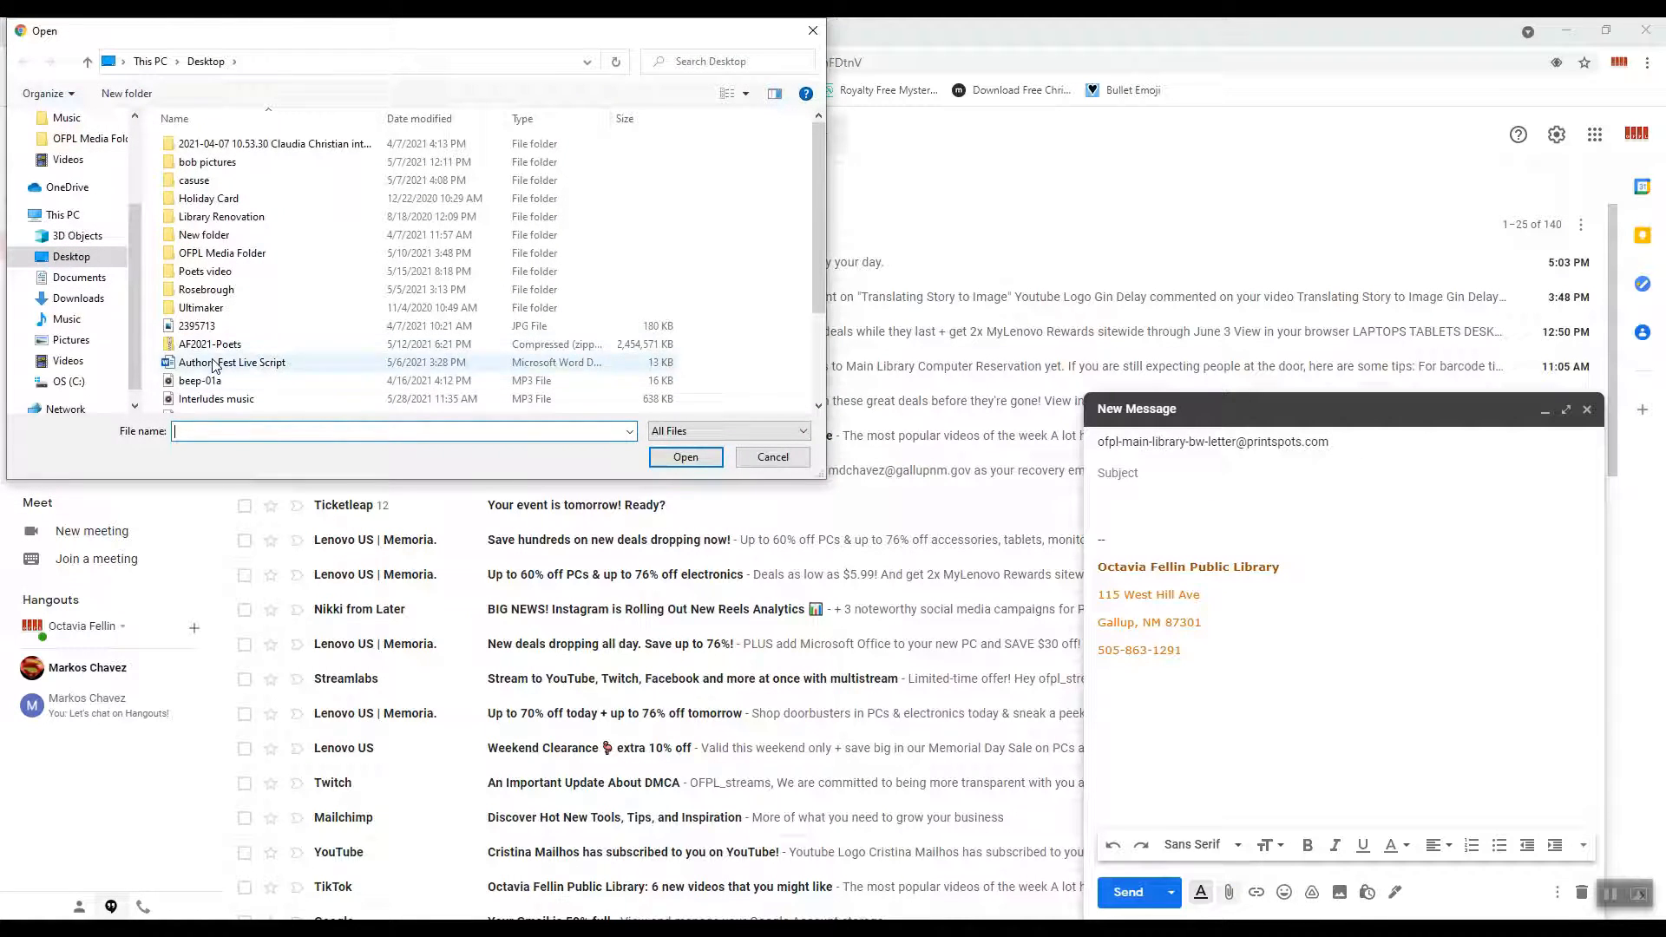
pyautogui.click(686, 457)
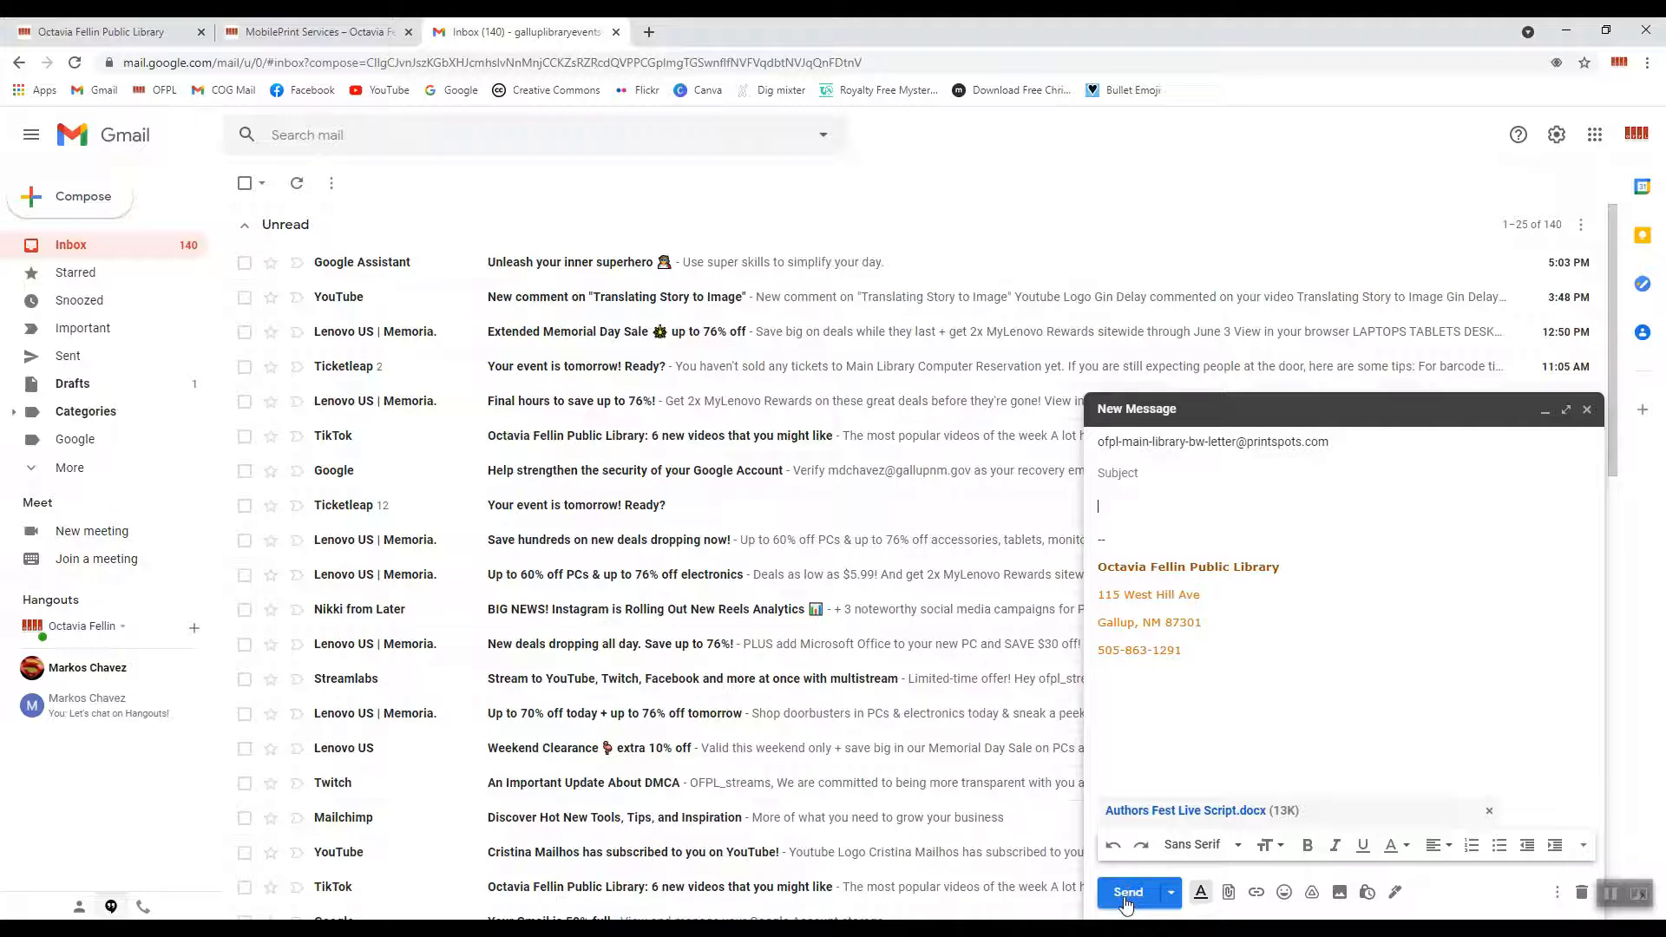
pyautogui.click(1127, 891)
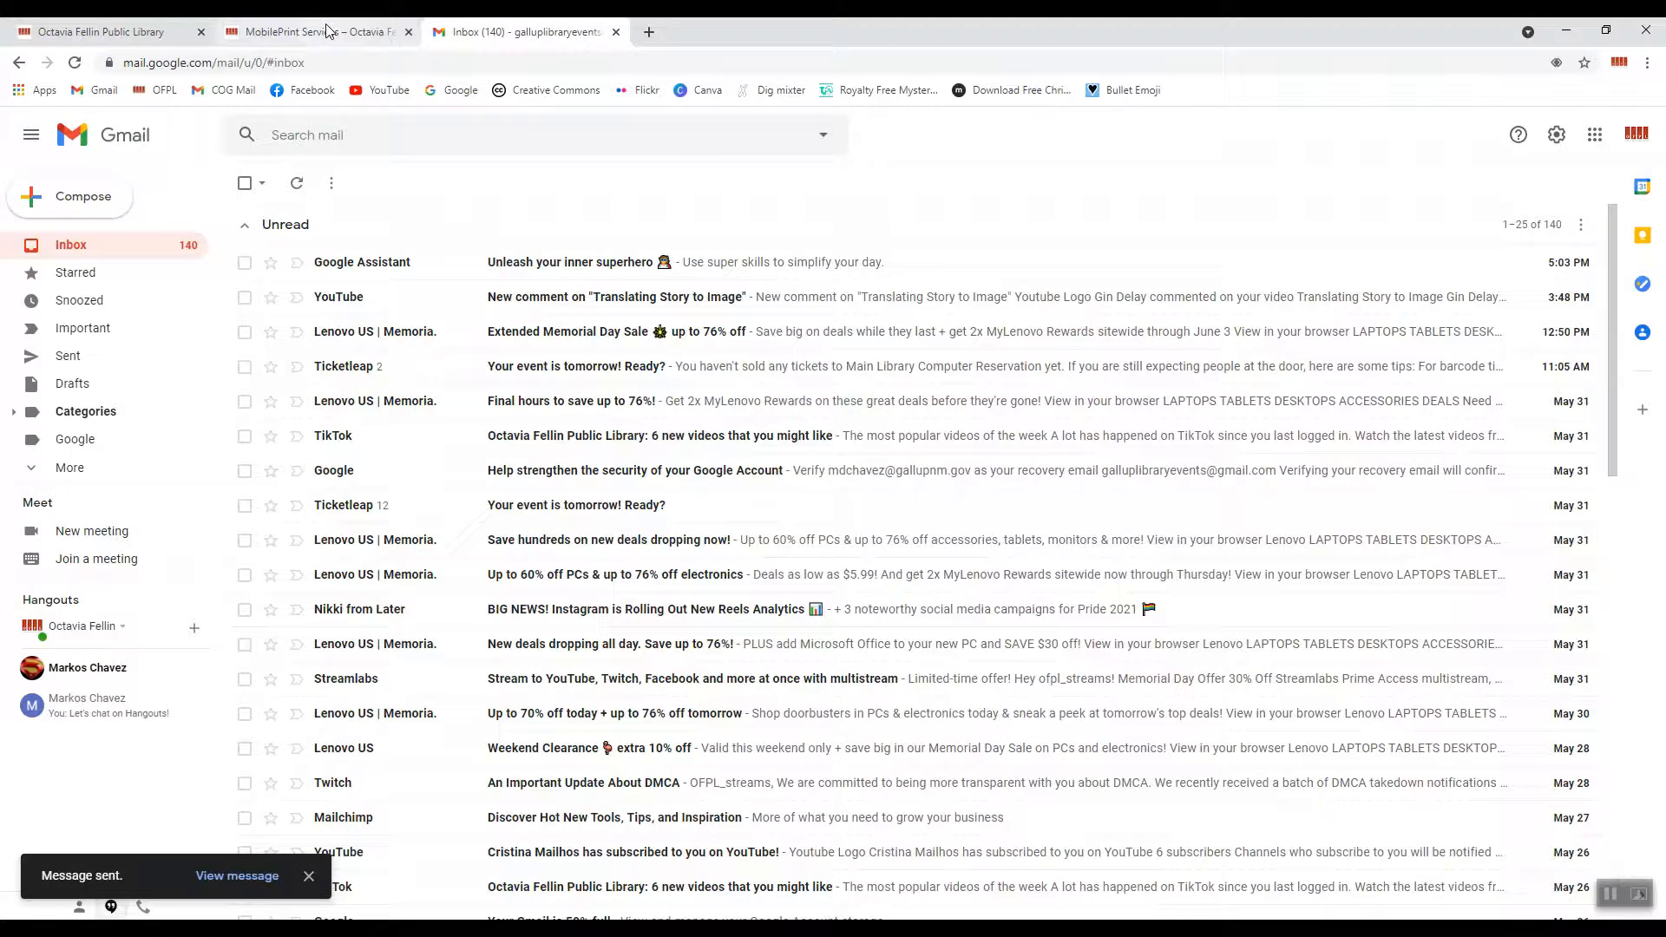
pyautogui.click(313, 31)
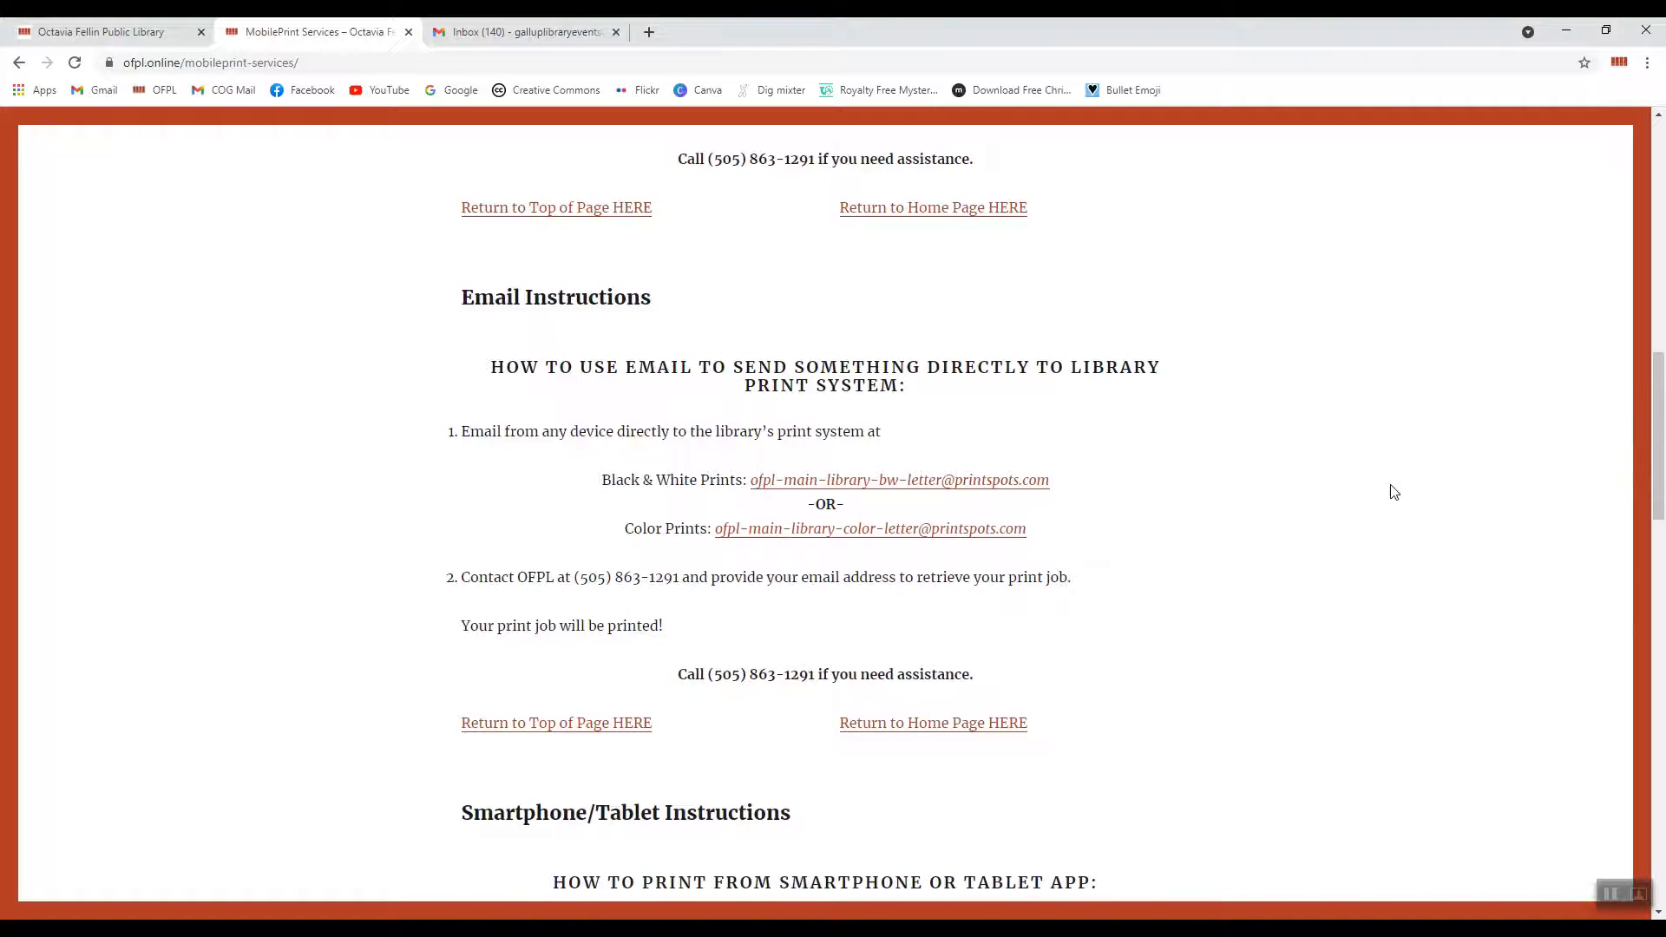
# Scroll the Mobile Print Services page to the Smartphone/Tablet Instructions section.
pyautogui.scroll(3)
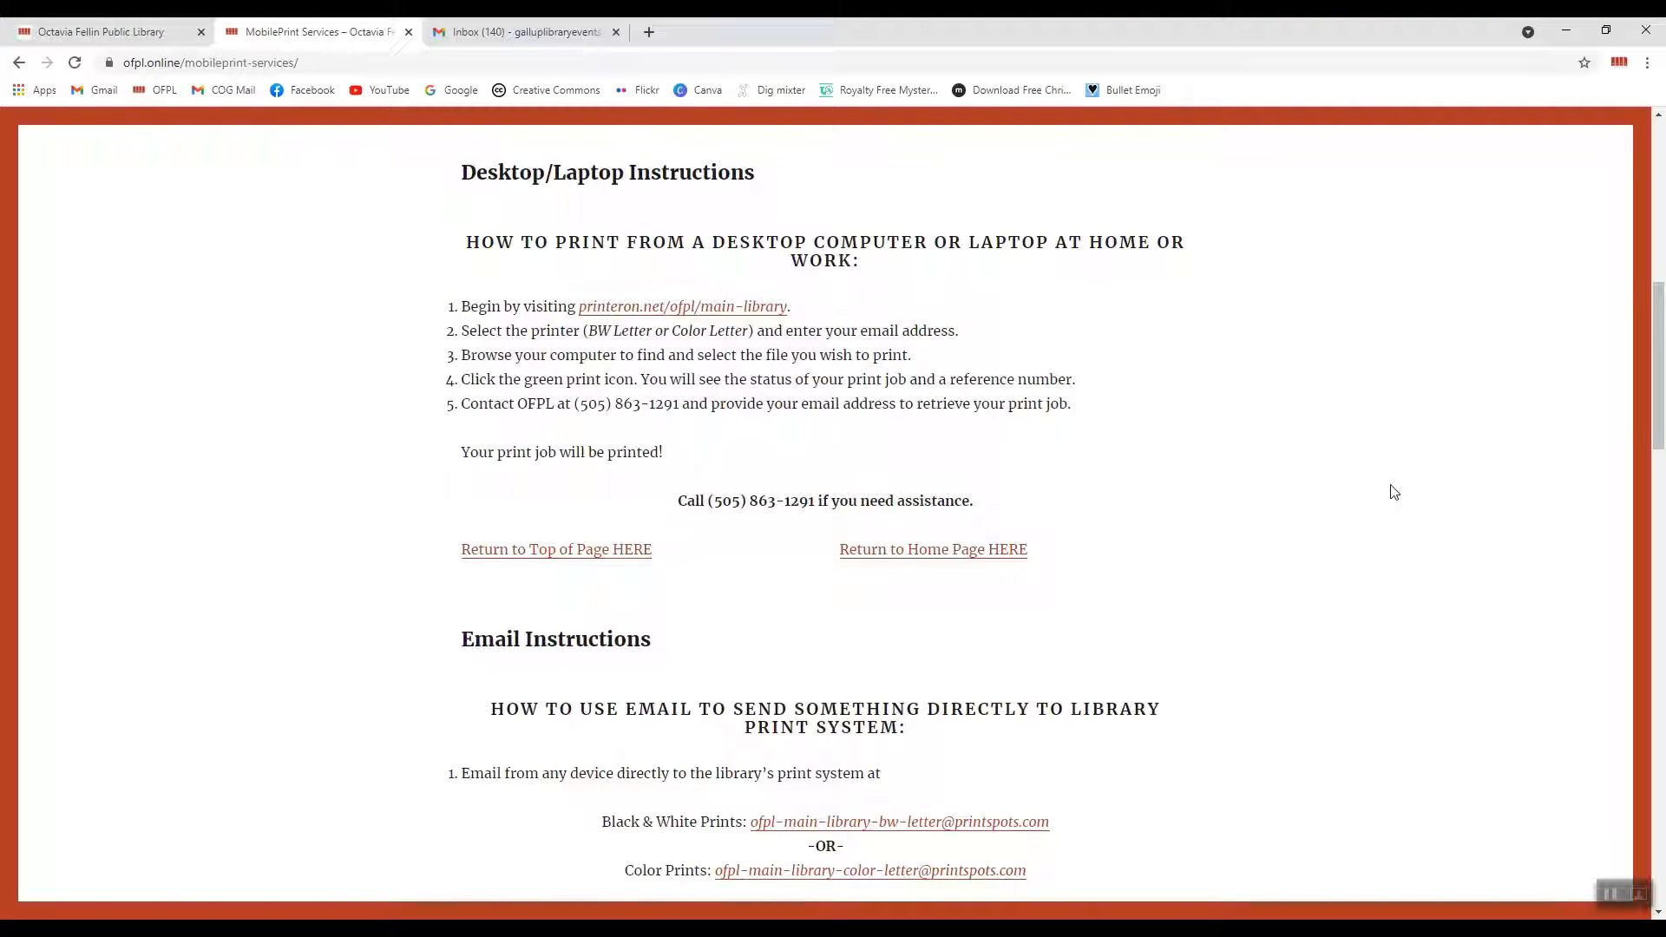
pyautogui.moveTo(683, 308)
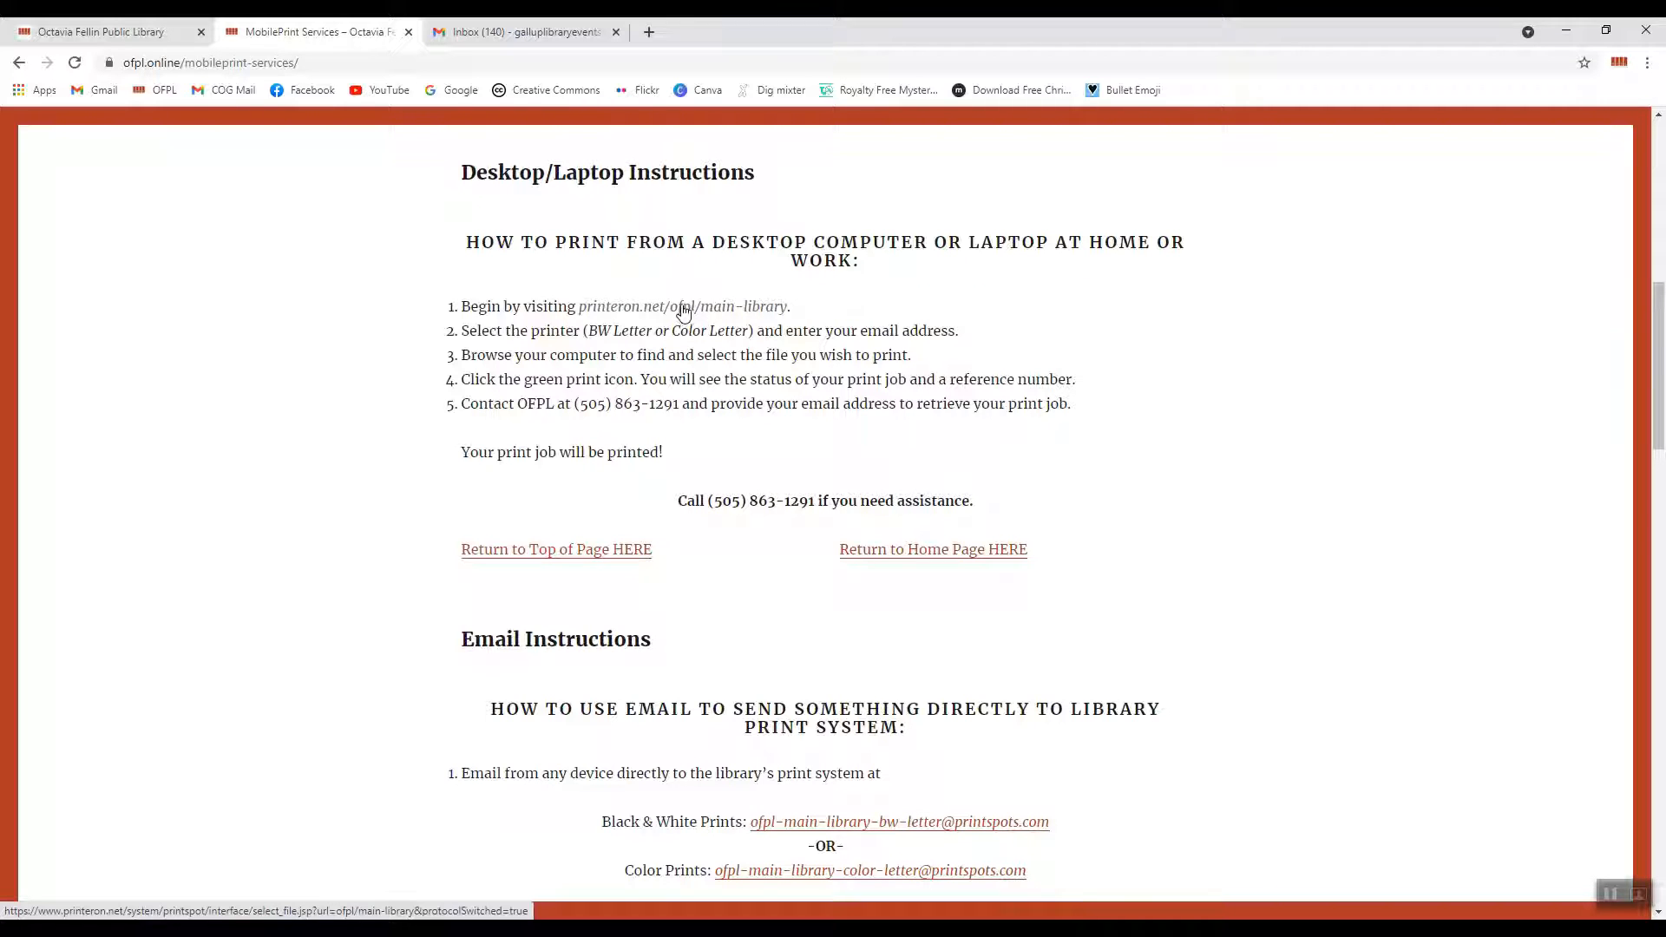
pyautogui.moveTo(763, 308)
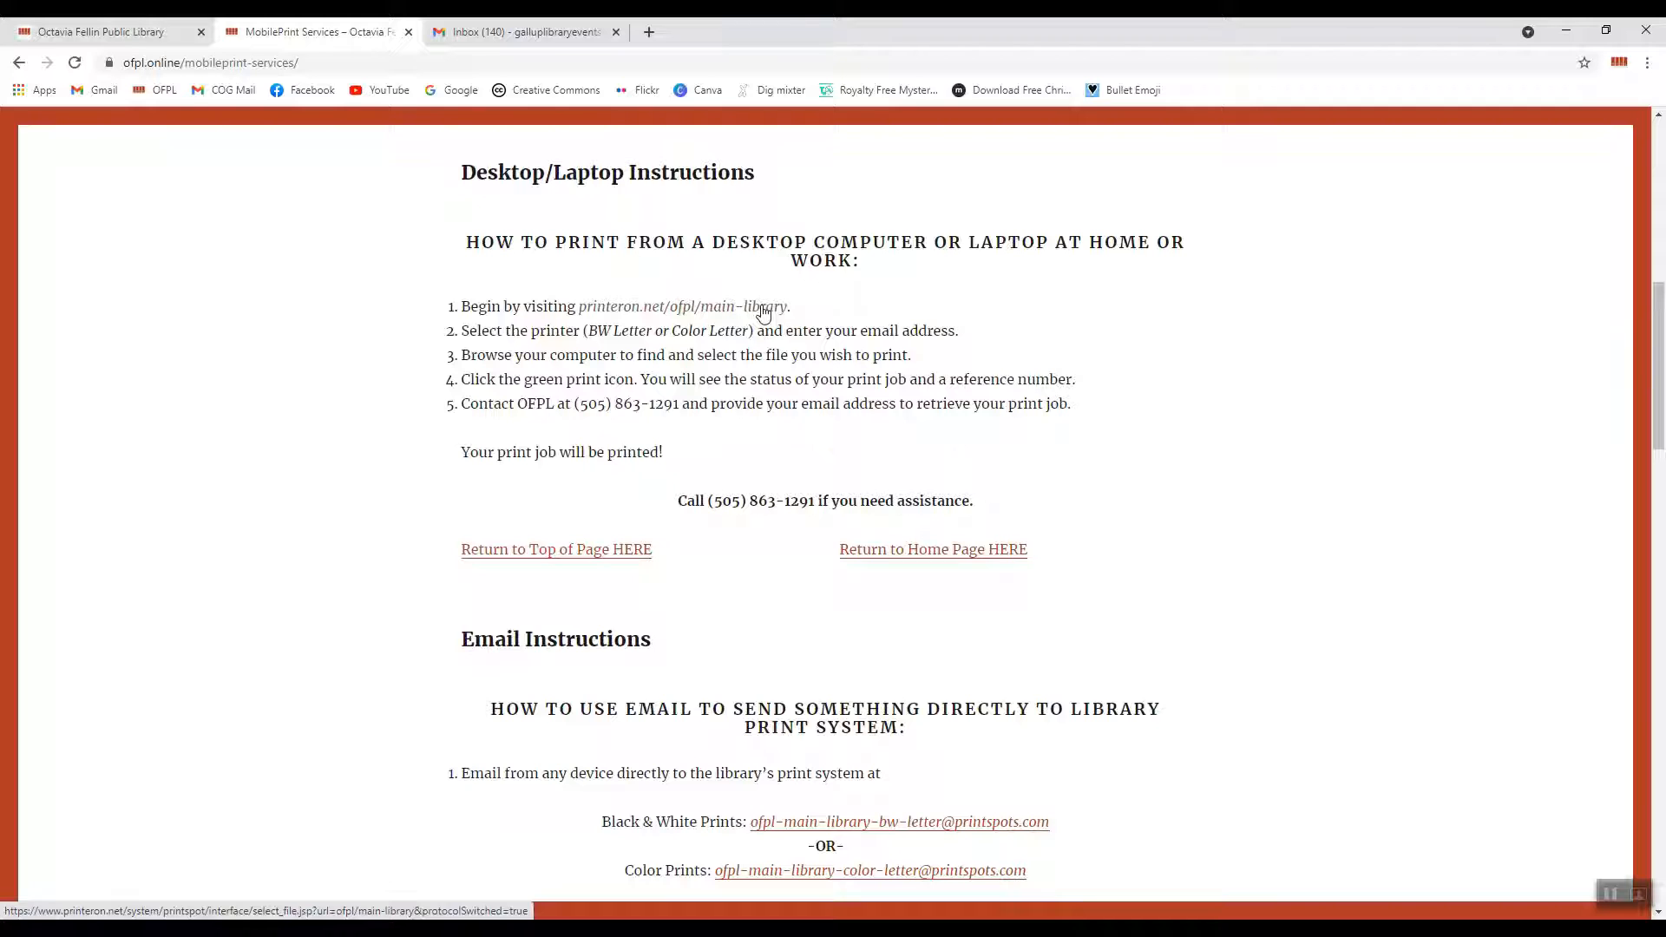
pyautogui.scroll(-3)
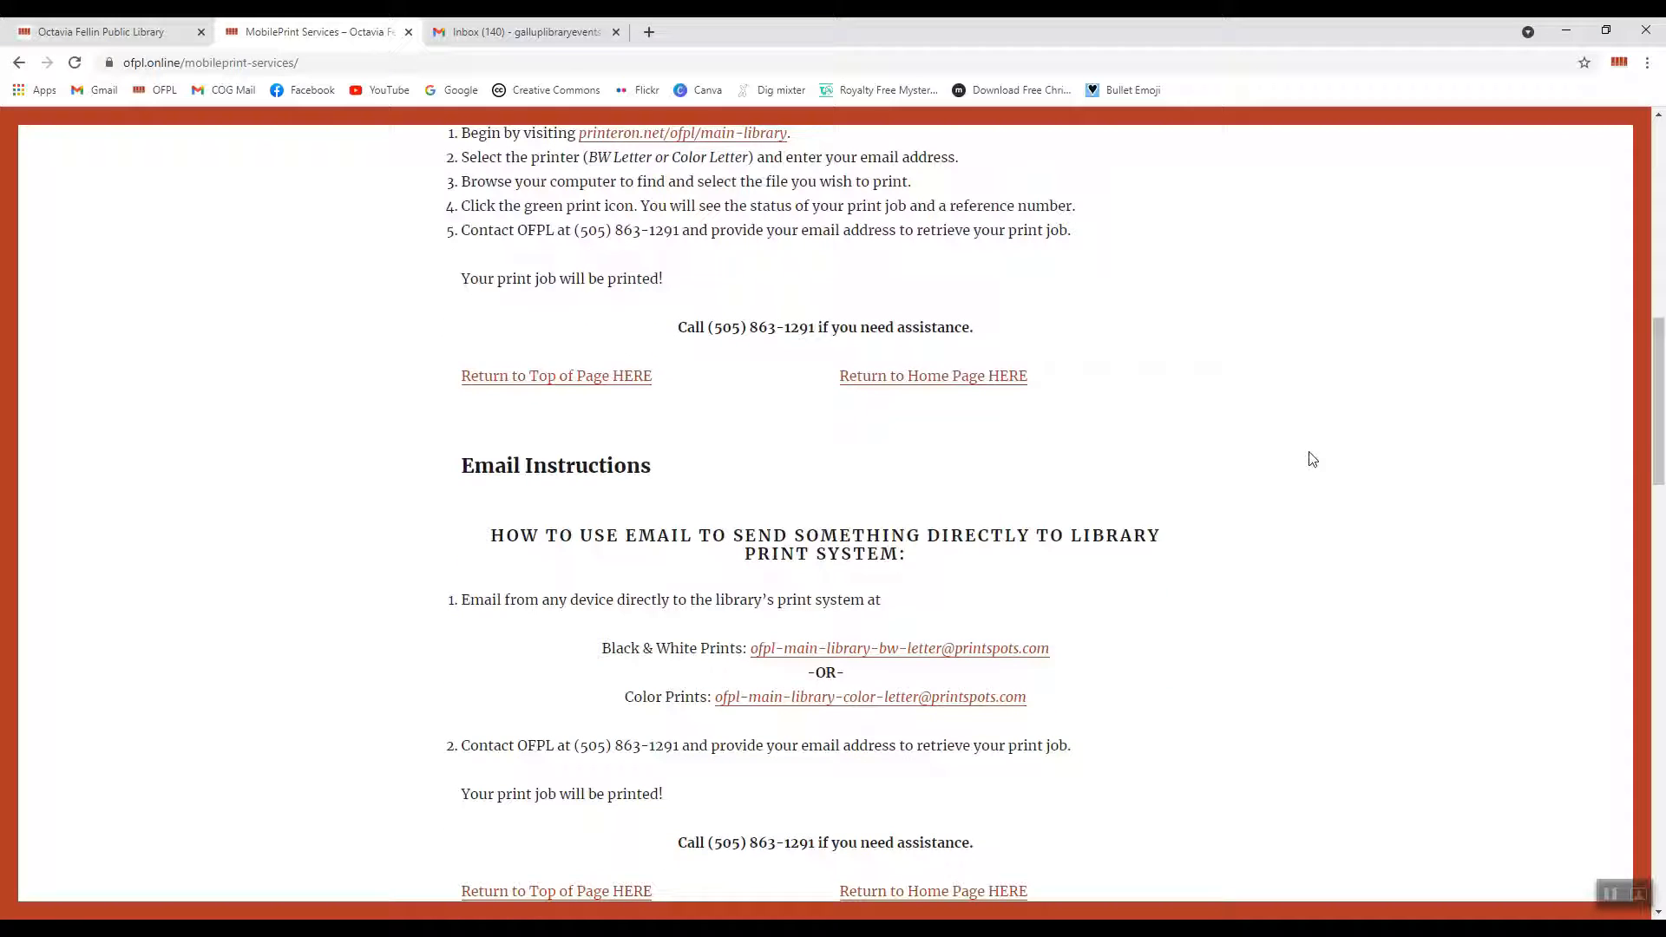
pyautogui.moveTo(936, 678)
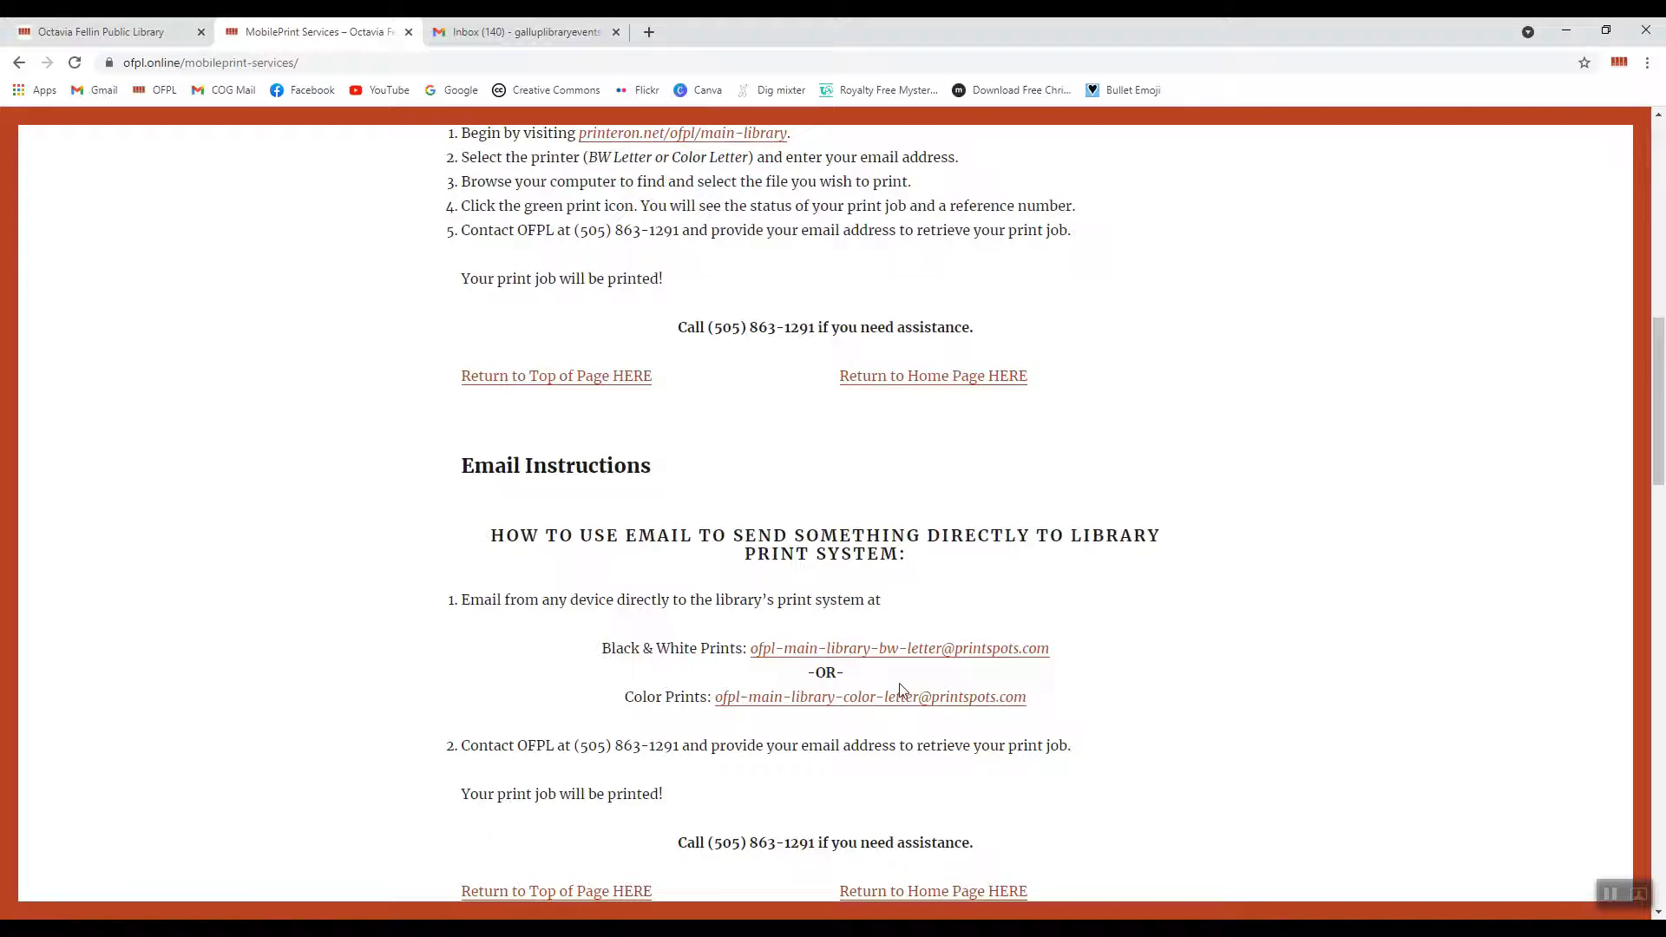
pyautogui.moveTo(1193, 643)
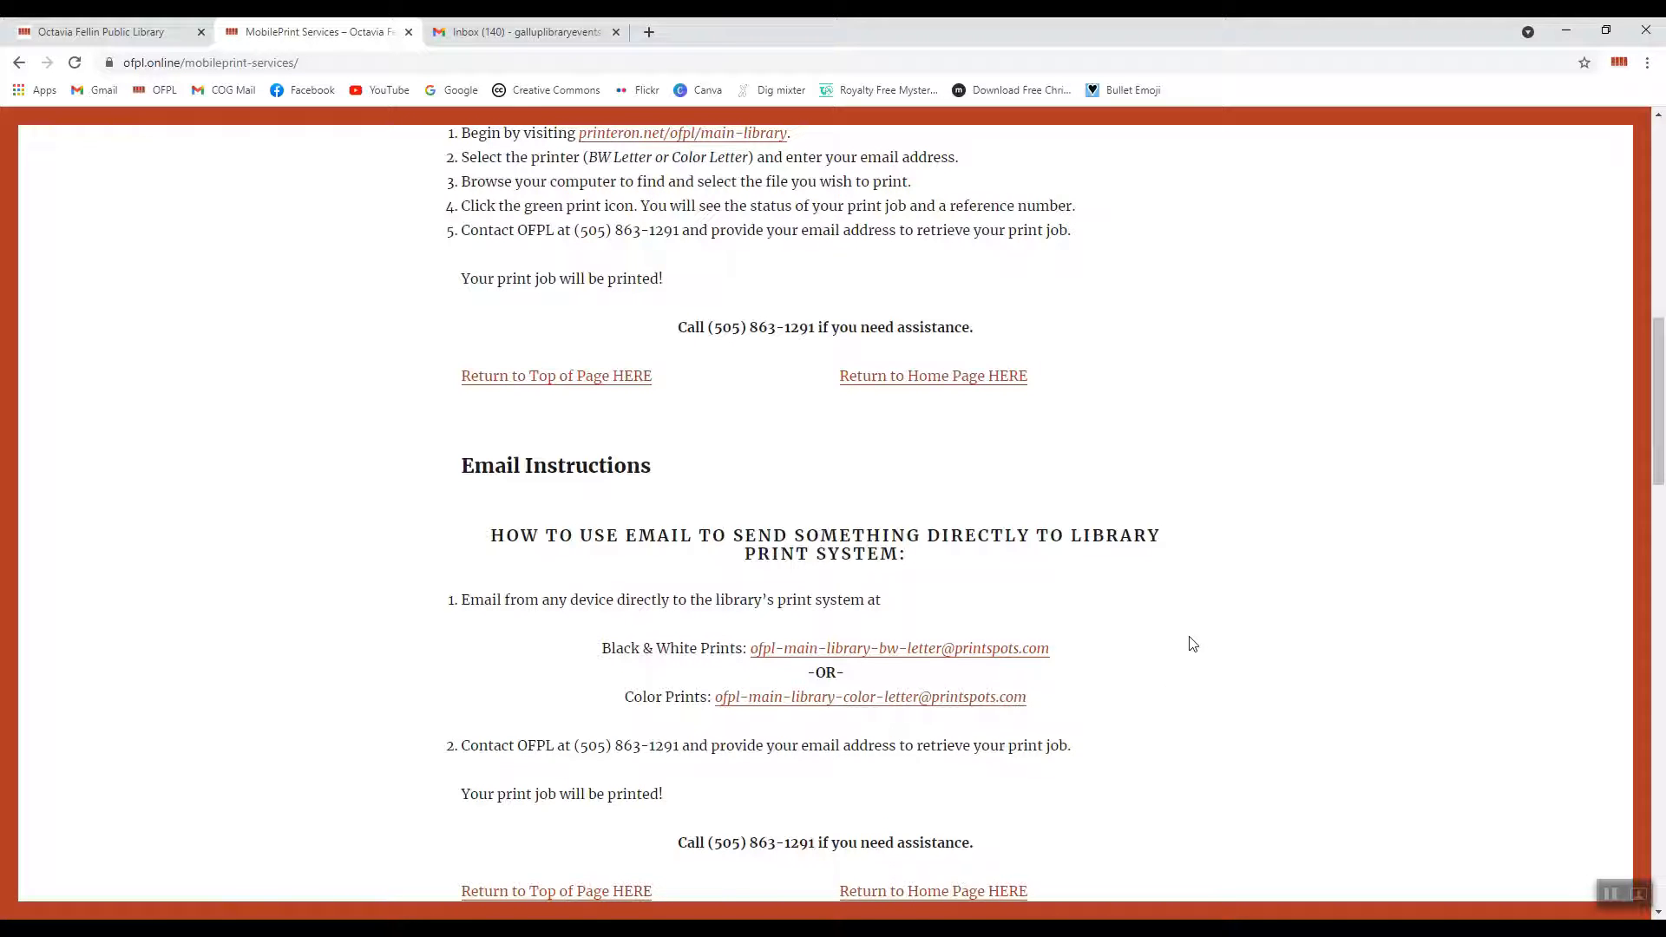
pyautogui.scroll(-3)
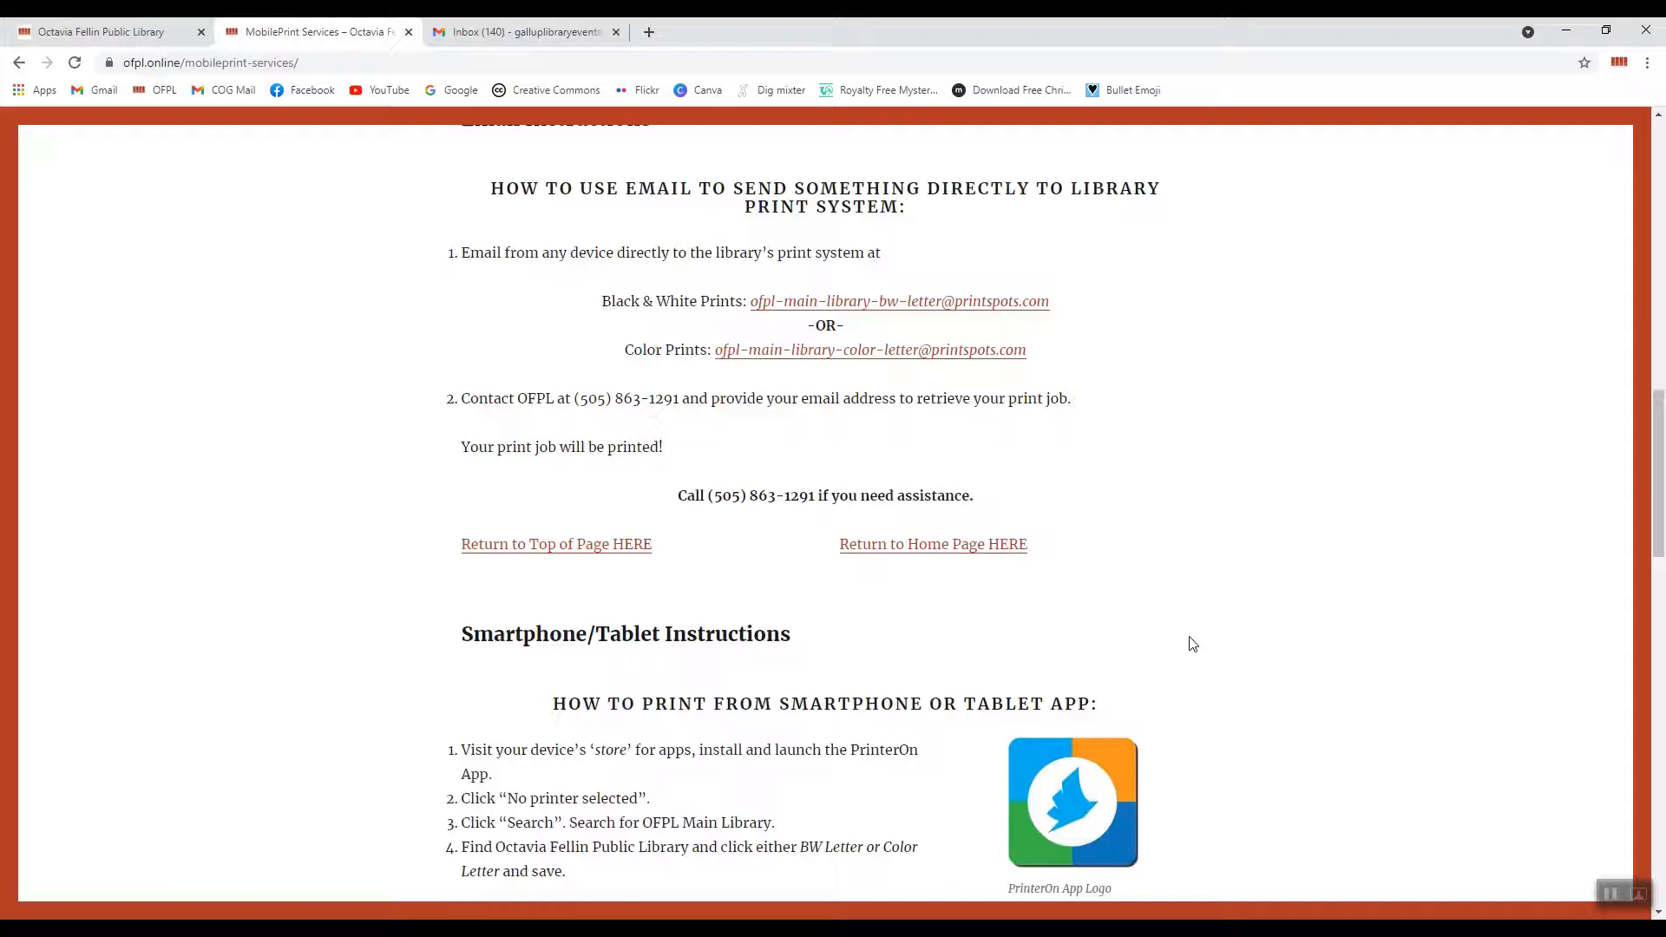
pyautogui.scroll(-3)
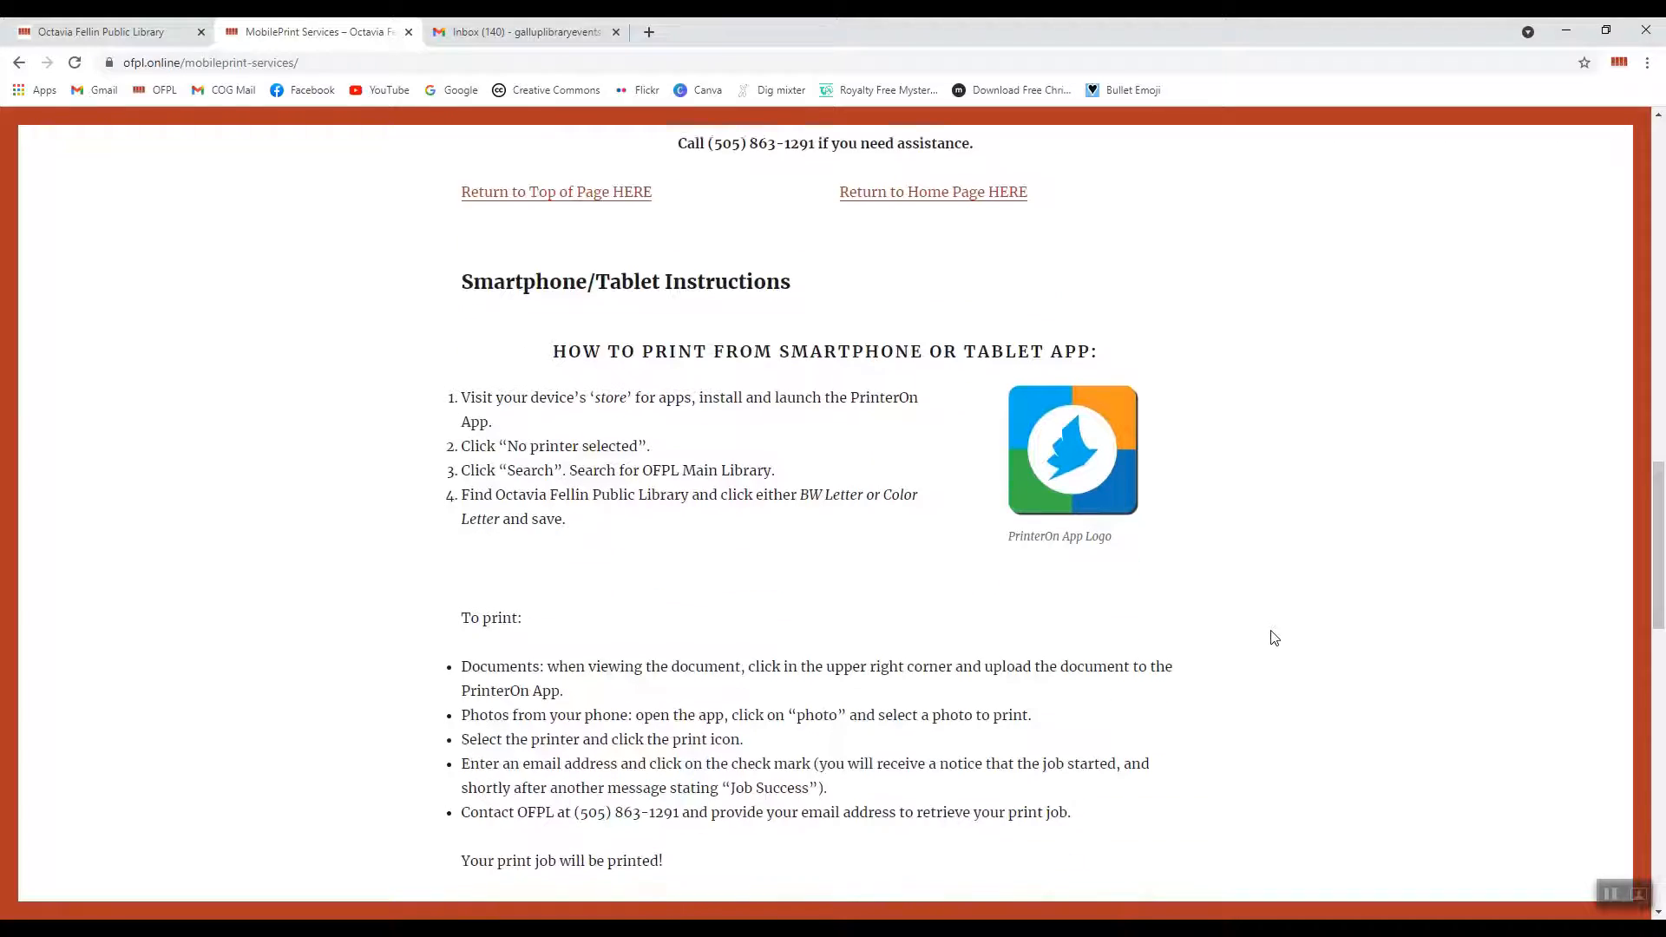
pyautogui.scroll(-3)
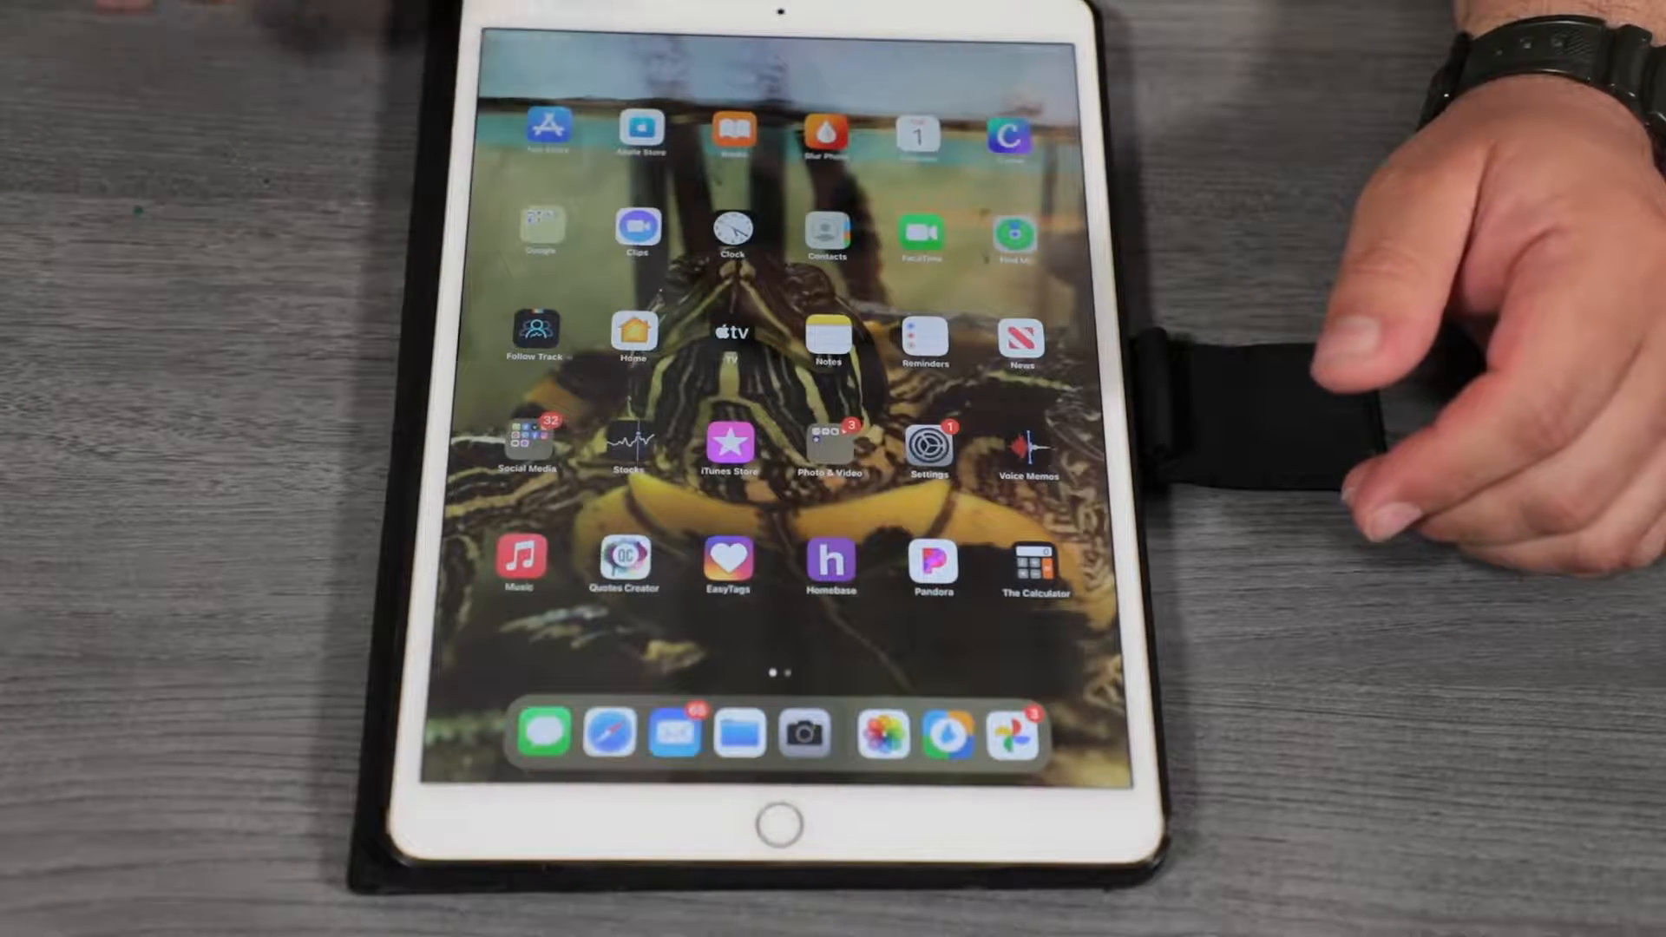
# Swipe to the second iPad home screen page and launch PrinterOn.
pyautogui.hscroll(-3)
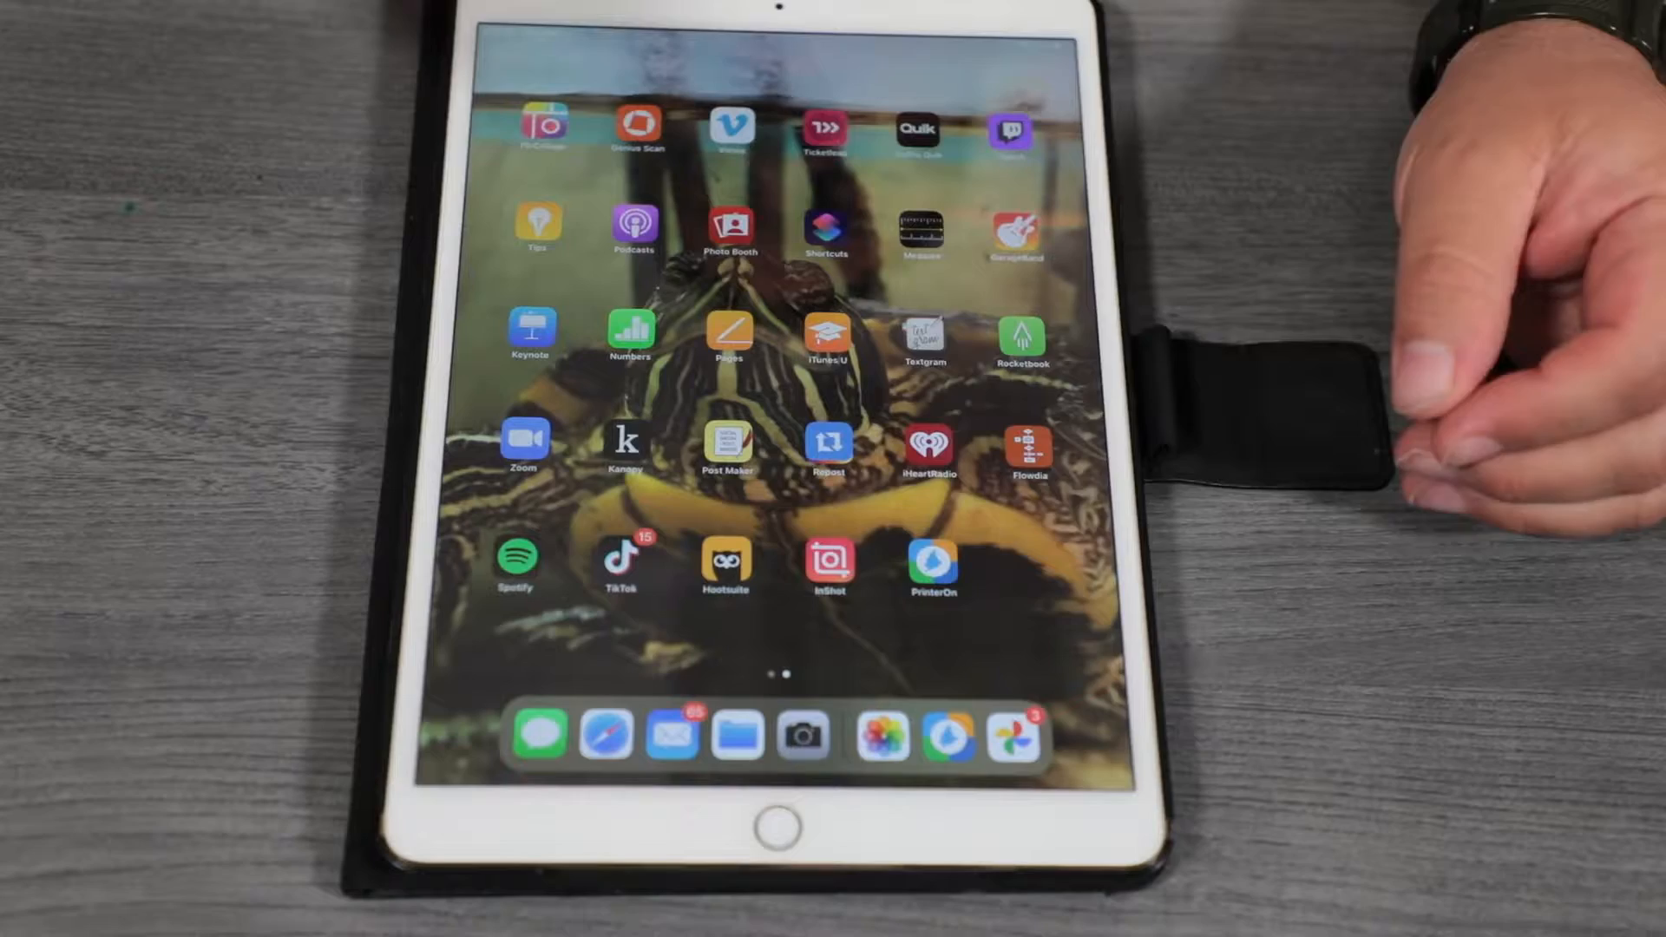
pyautogui.click(932, 558)
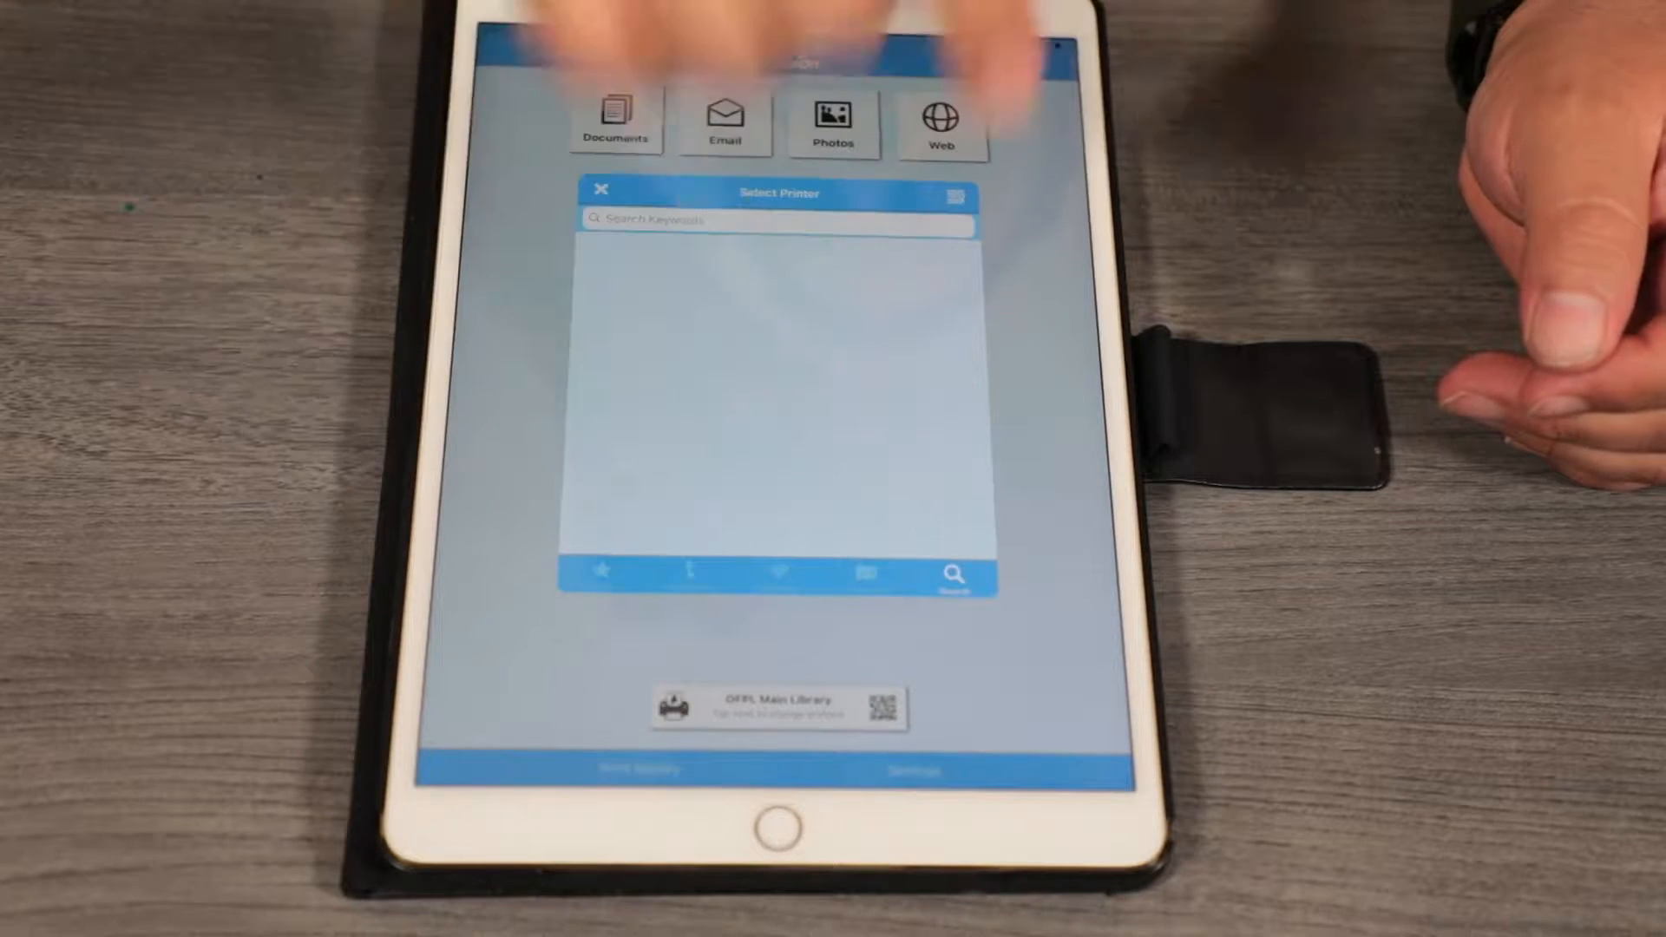
# Search for and select the OFPL Main Library printer in PrinterOn.
pyautogui.click(773, 220)
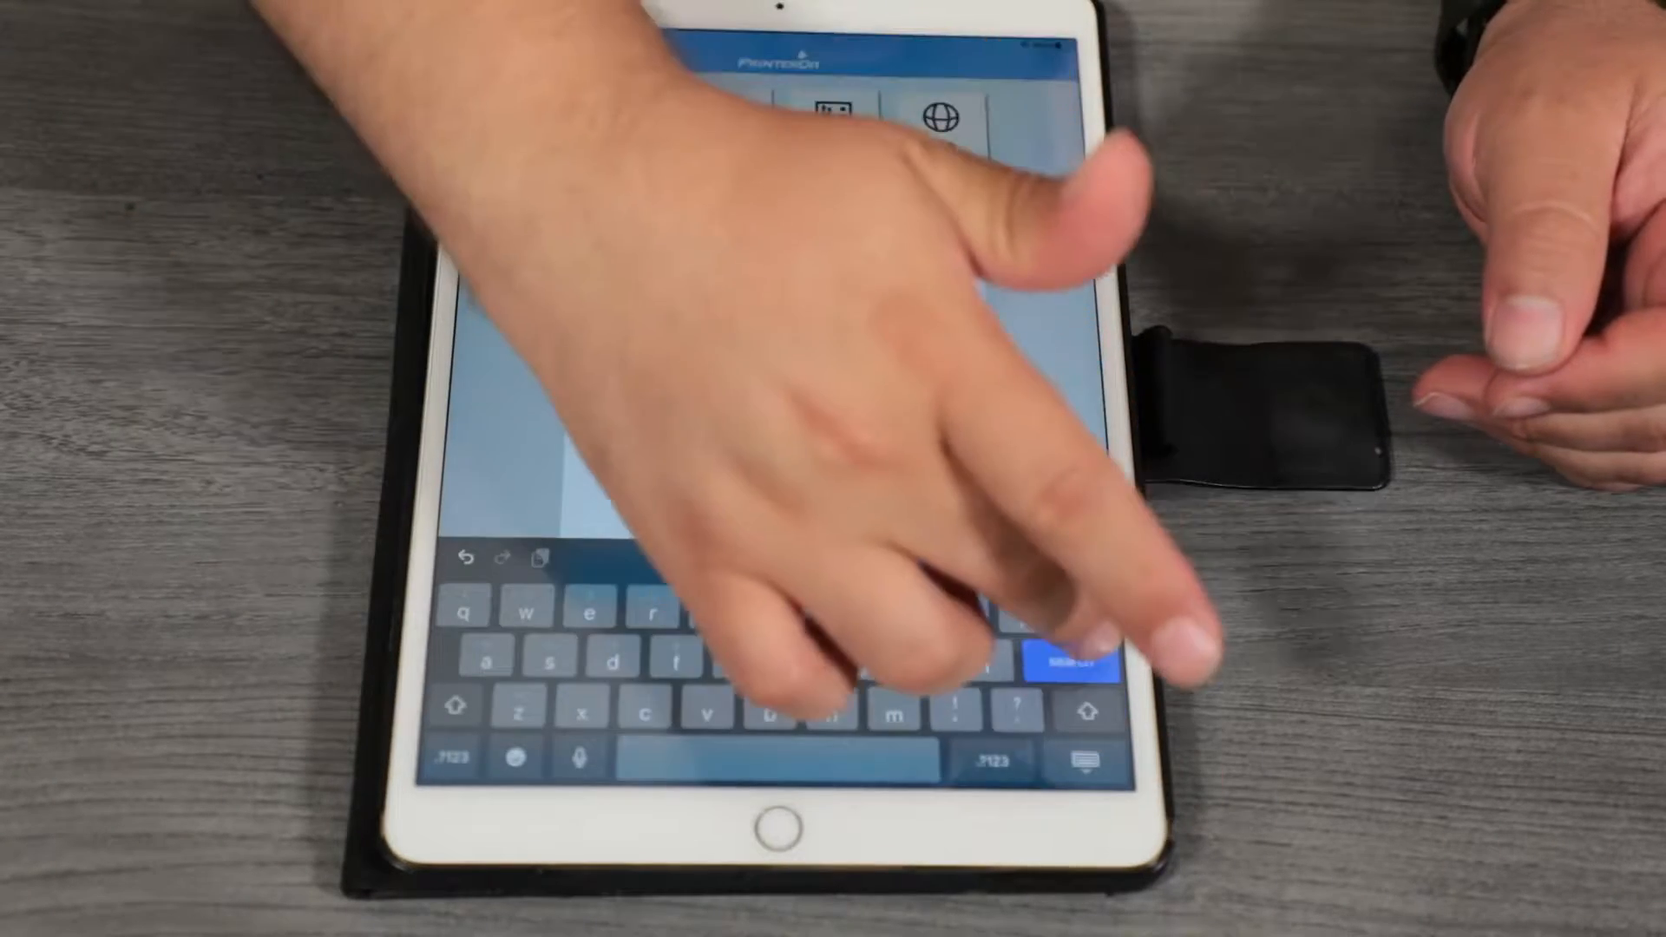
pyautogui.click(1062, 649)
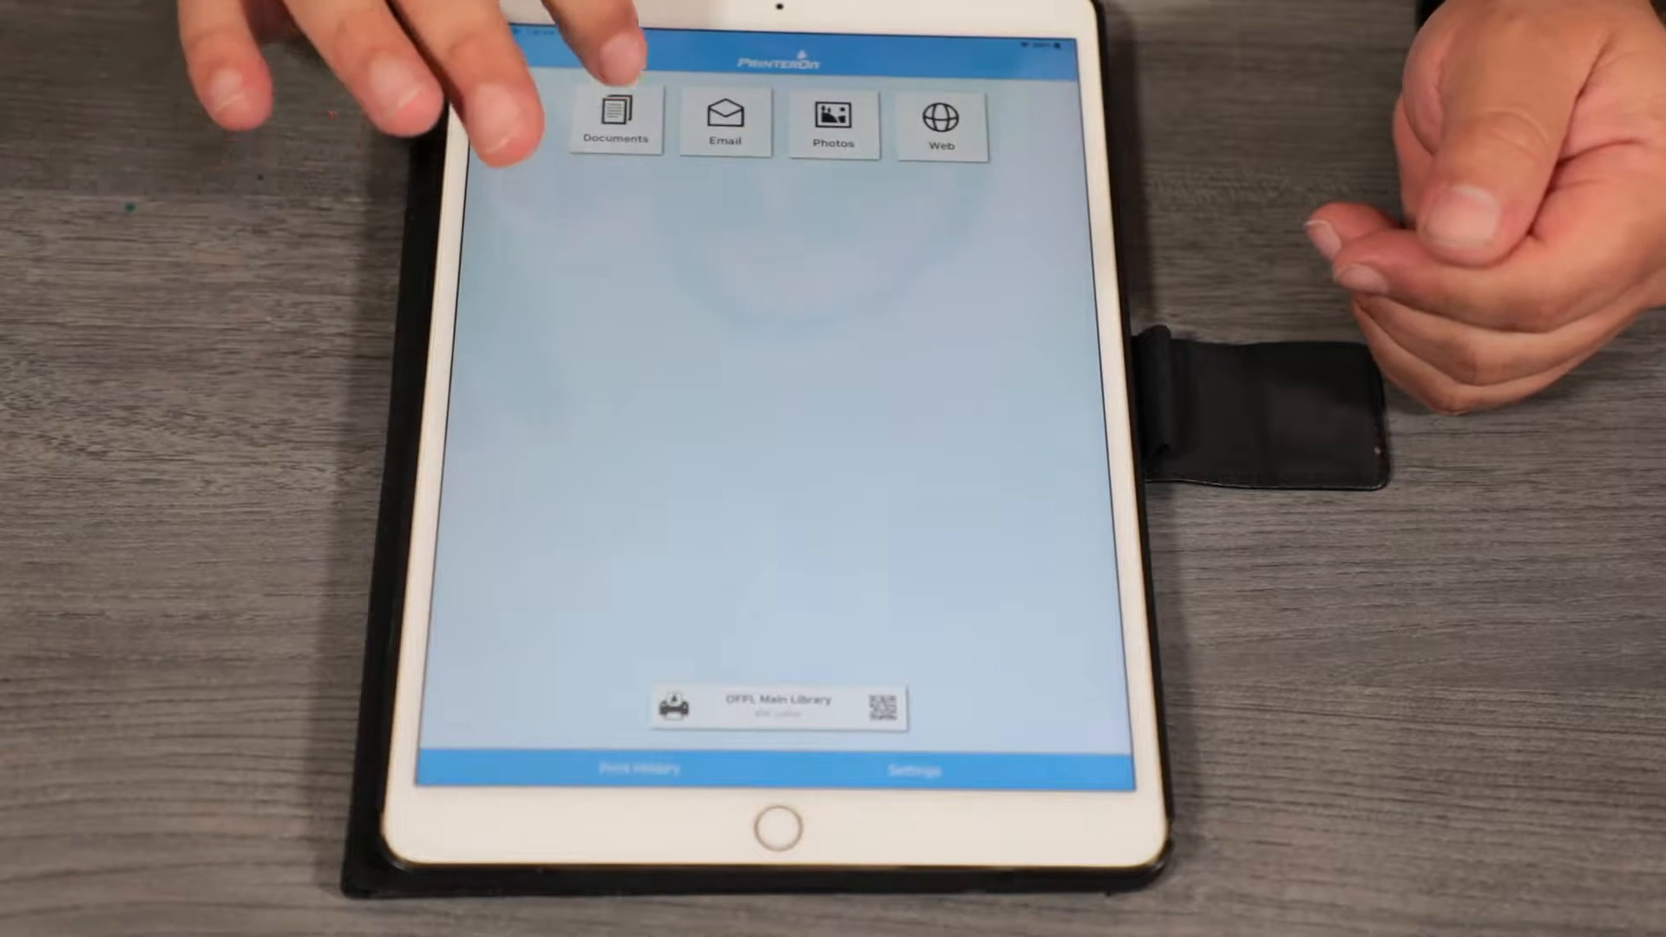
# Choose a document, send it to print at OFPL Main Library, and select the email address field.
pyautogui.click(615, 120)
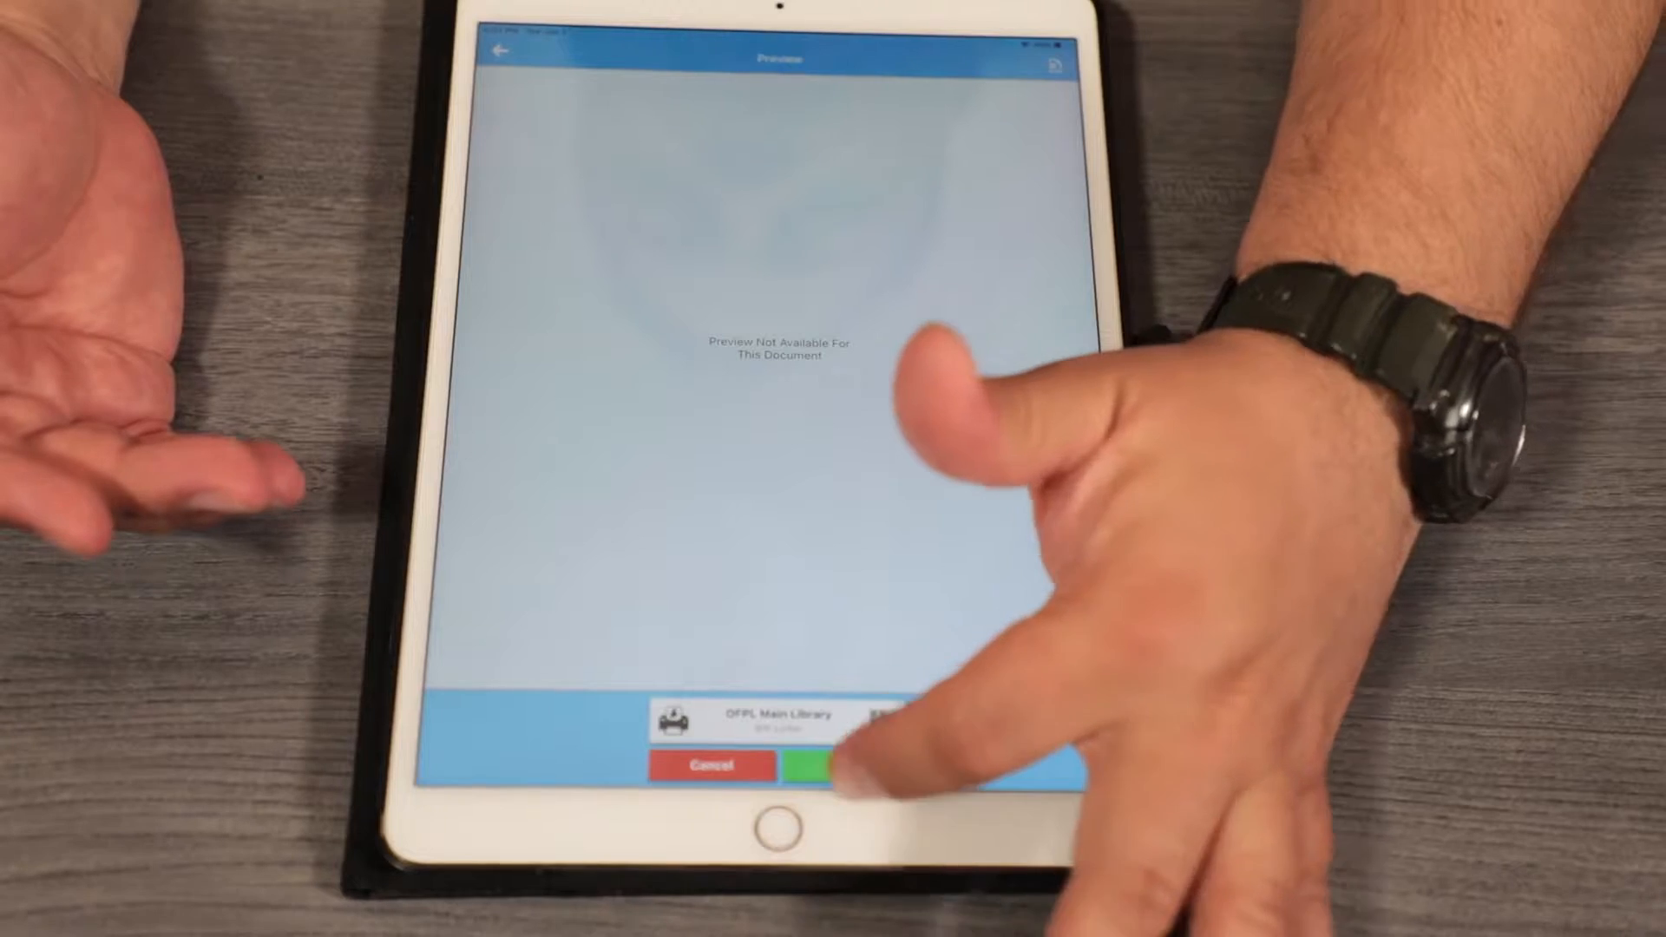
pyautogui.click(845, 766)
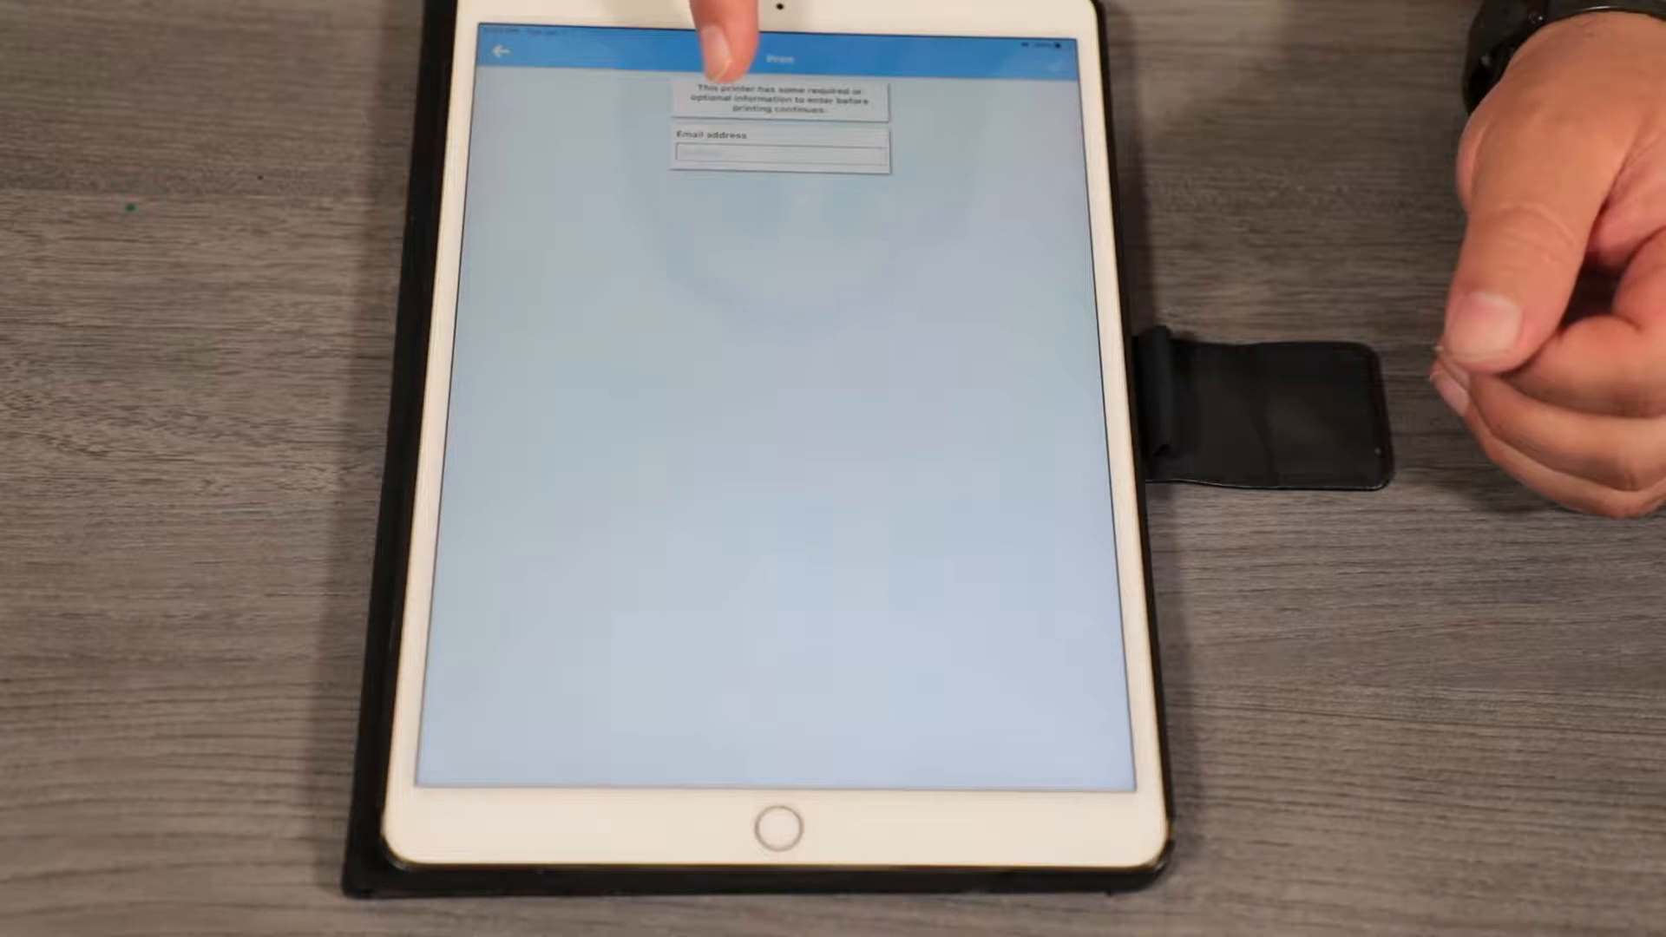
pyautogui.click(777, 157)
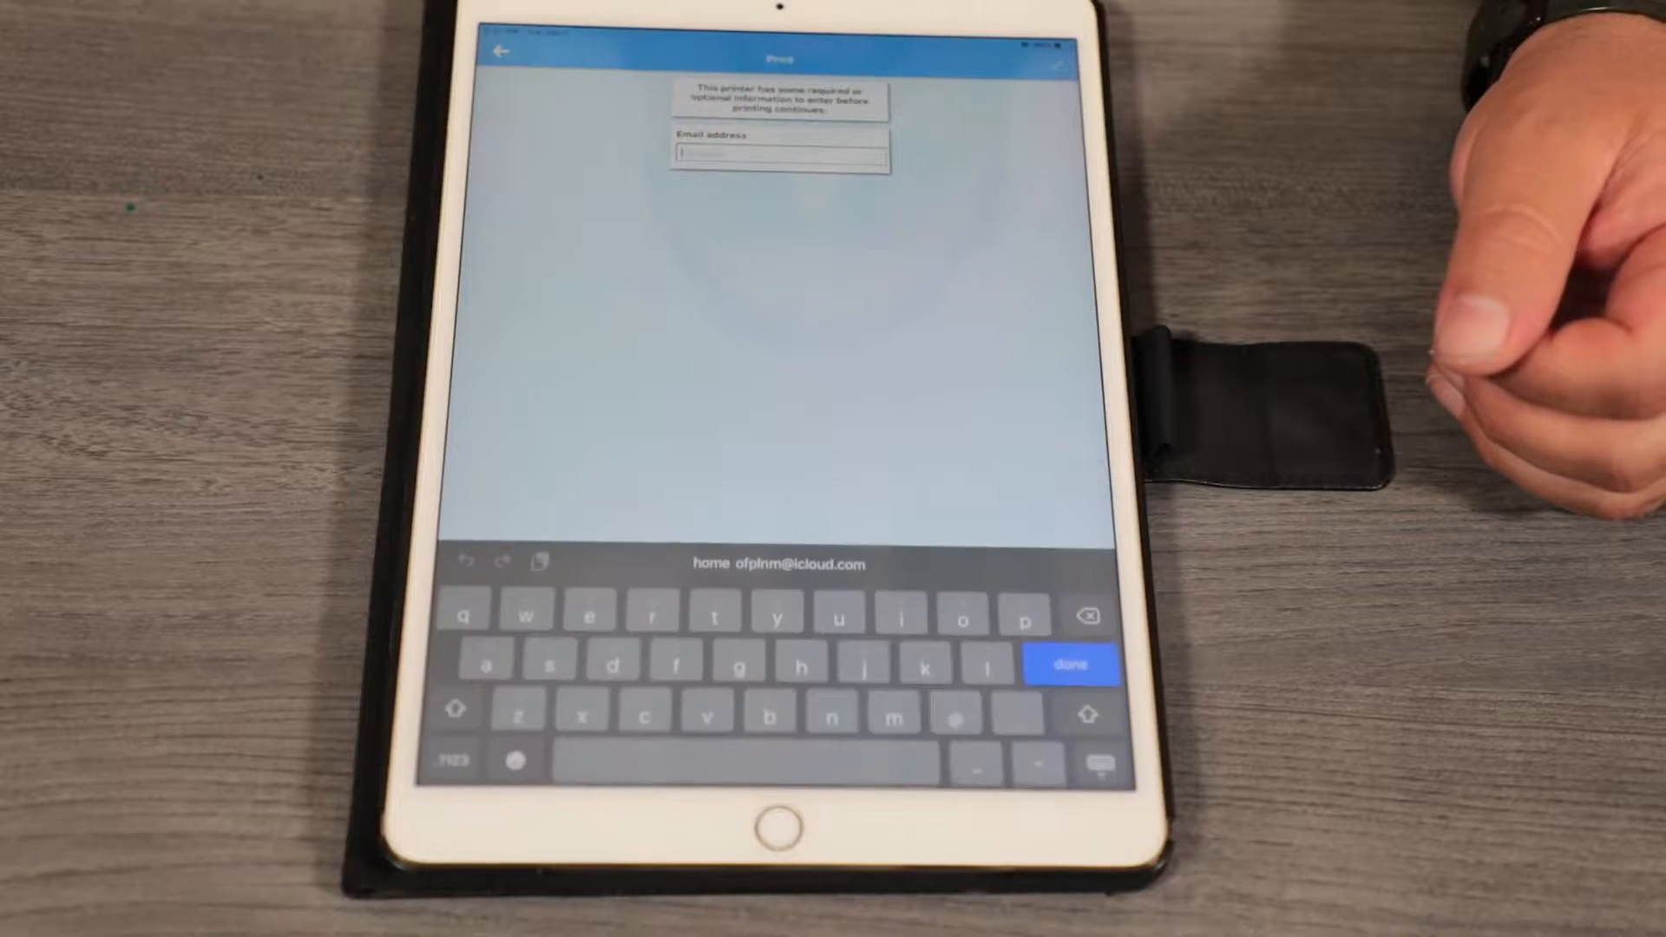